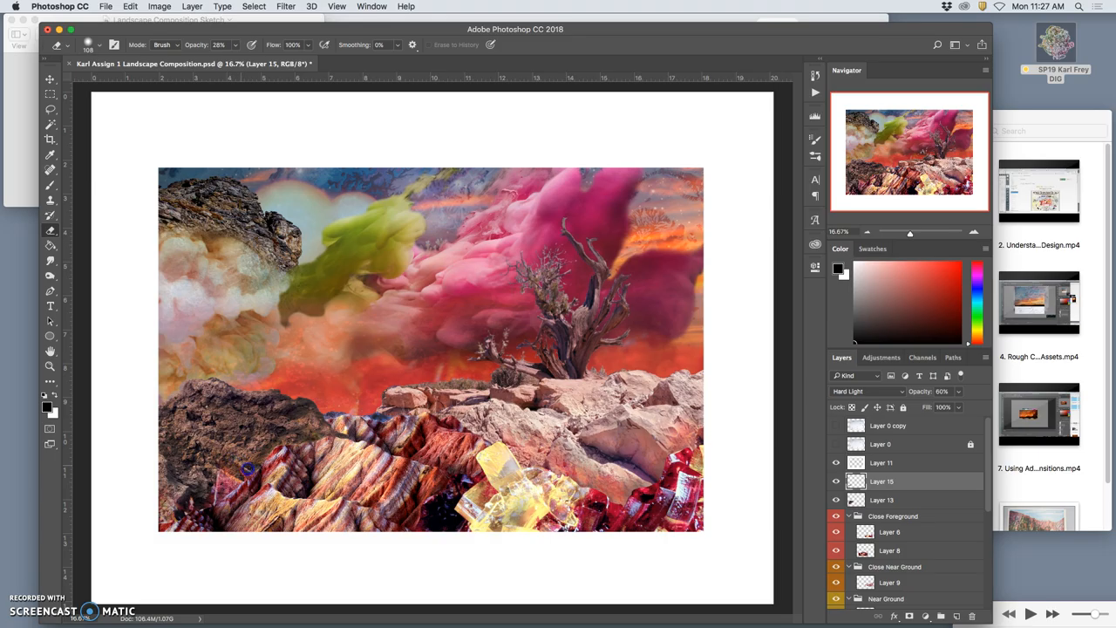
{"action": "mouse_move", "coordinate": [248, 464]}
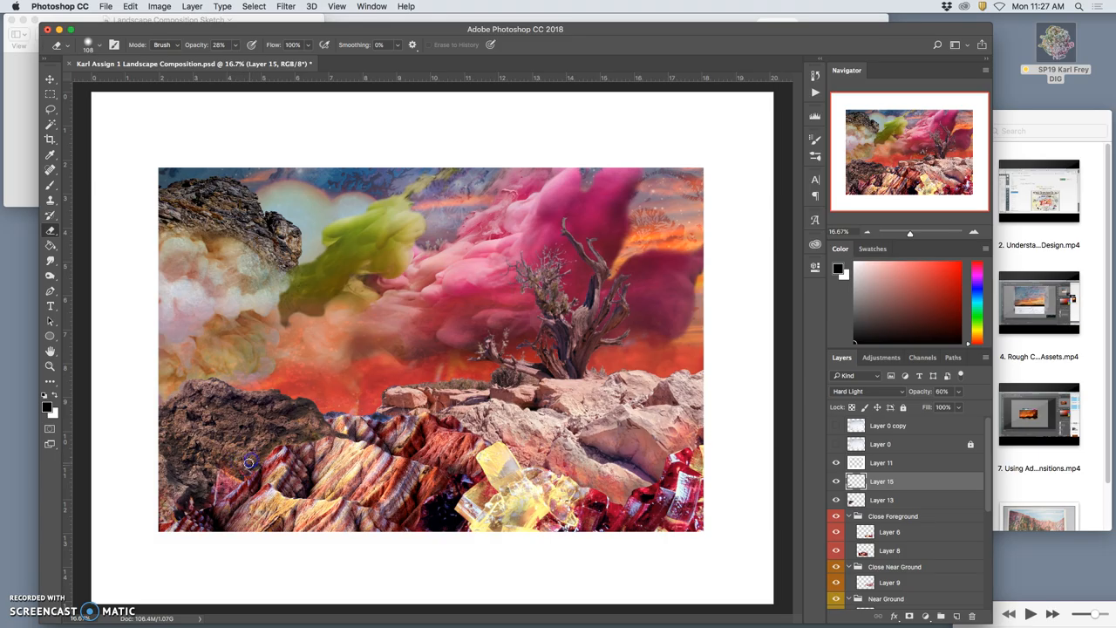
{"action": "mouse_move", "coordinate": [188, 495]}
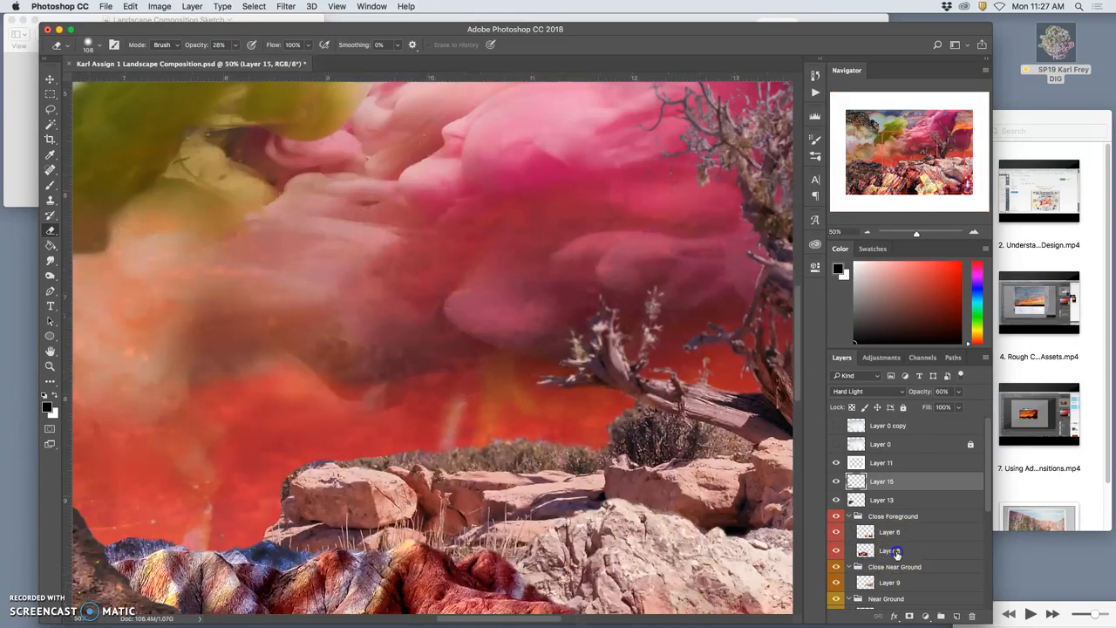
Step: Make Layer 4 in the Near Ground group active and choose the Lasso tool
{"action": "left_click", "coordinate": [890, 550]}
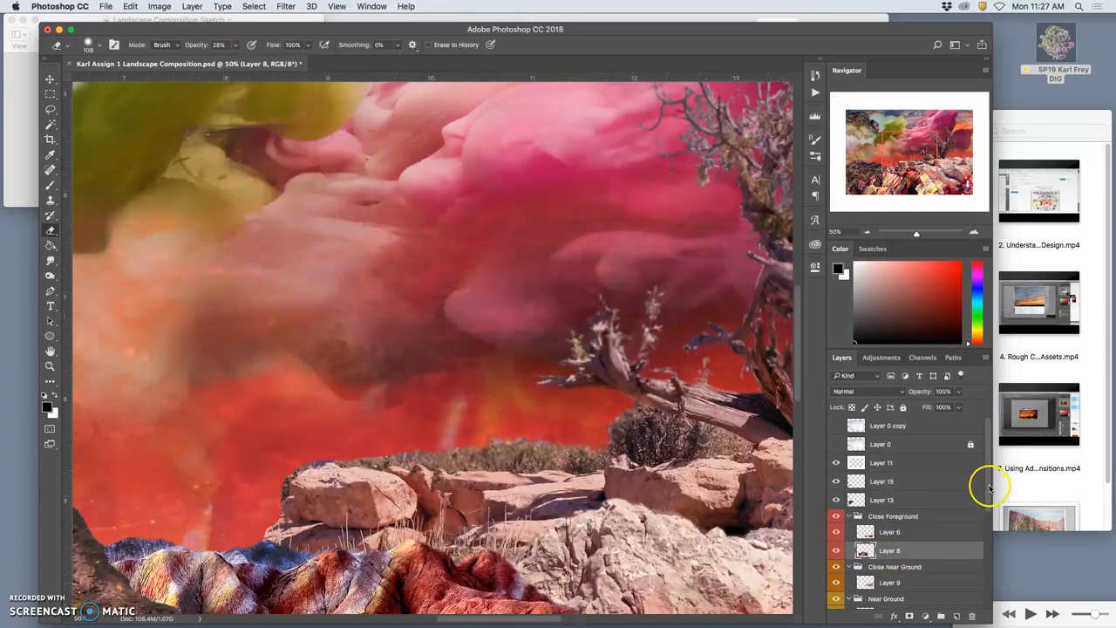
{"action": "scroll", "scroll_direction": "down", "scroll_amount": 3}
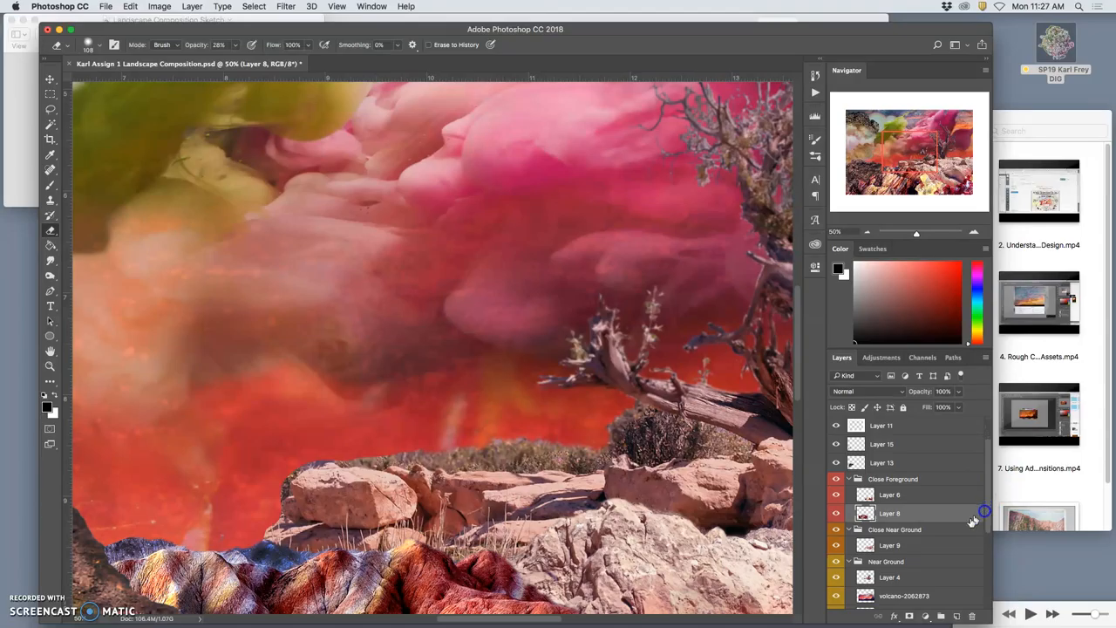
{"action": "left_click", "coordinate": [889, 576]}
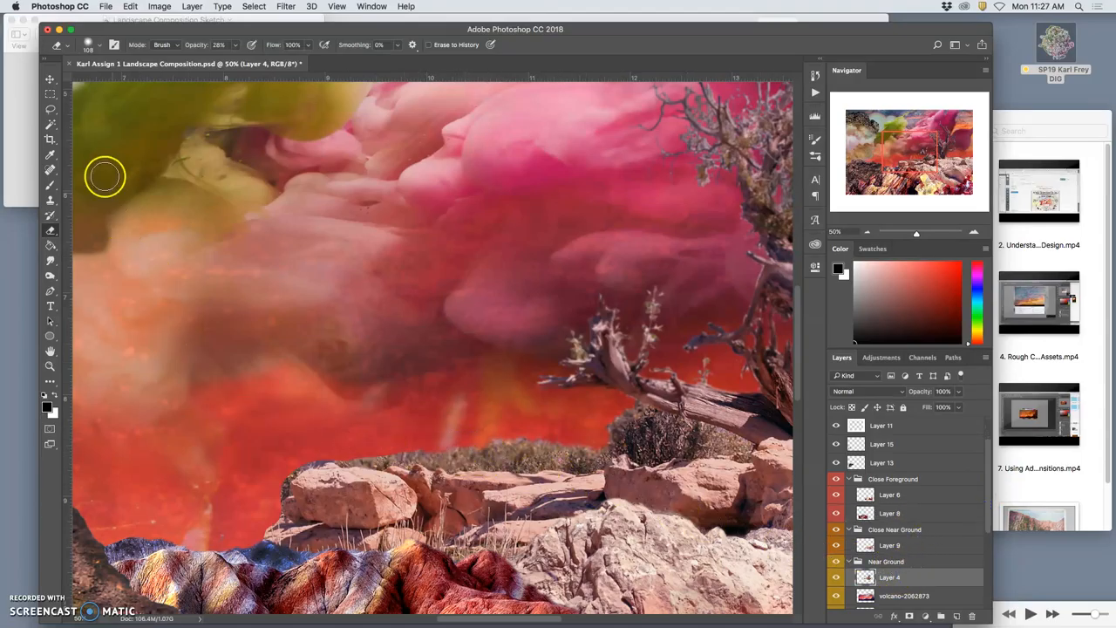
{"action": "left_click", "coordinate": [49, 110]}
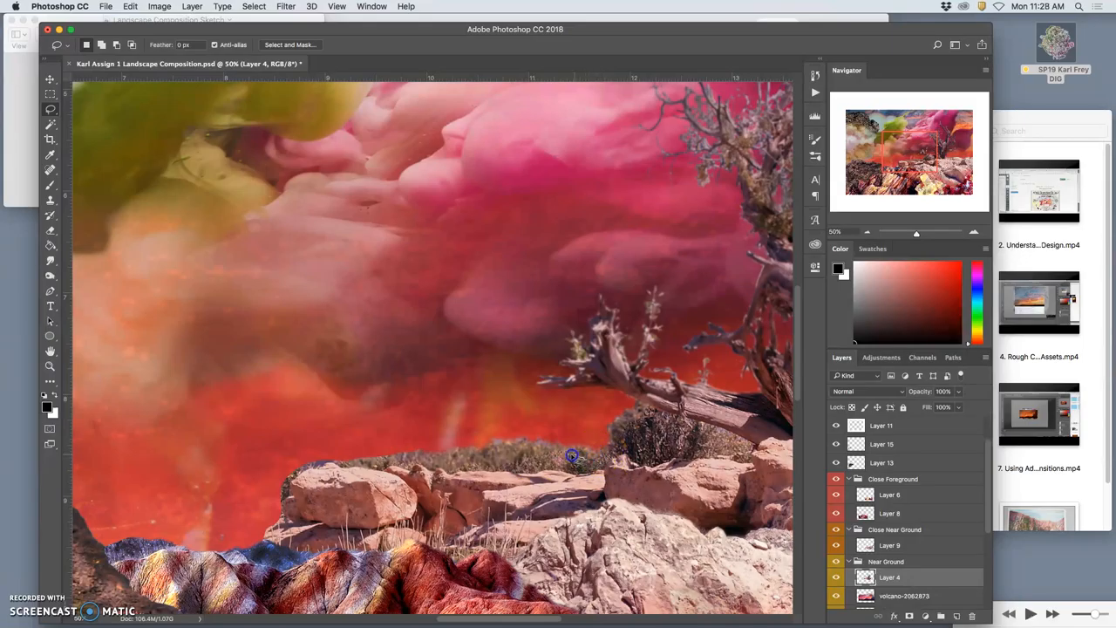
{"action": "mouse_move", "coordinate": [530, 474]}
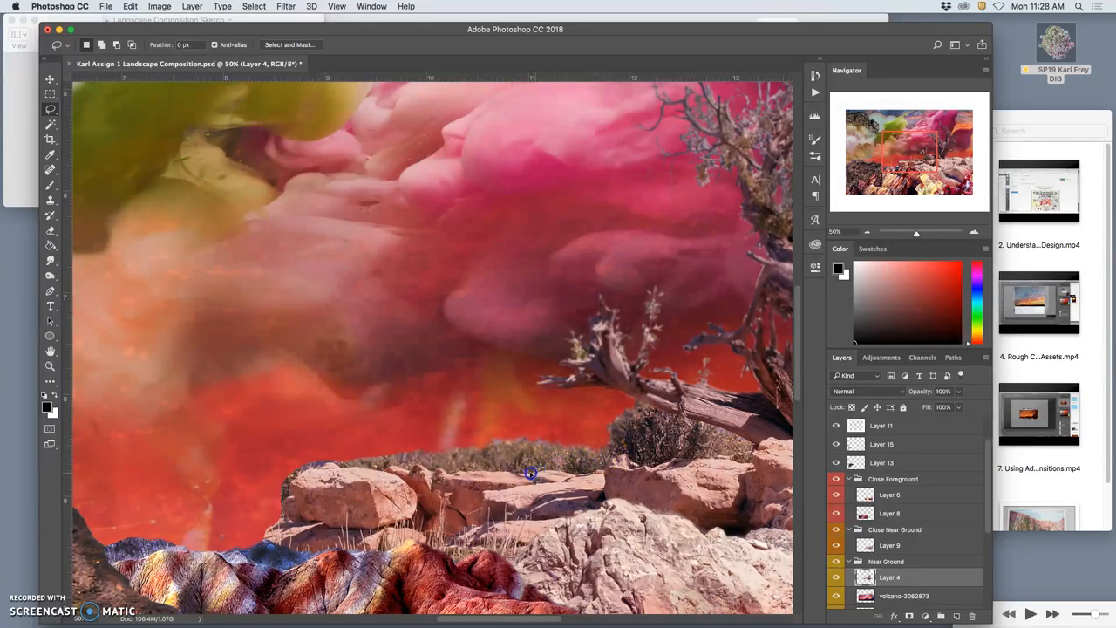
{"action": "mouse_move", "coordinate": [473, 471]}
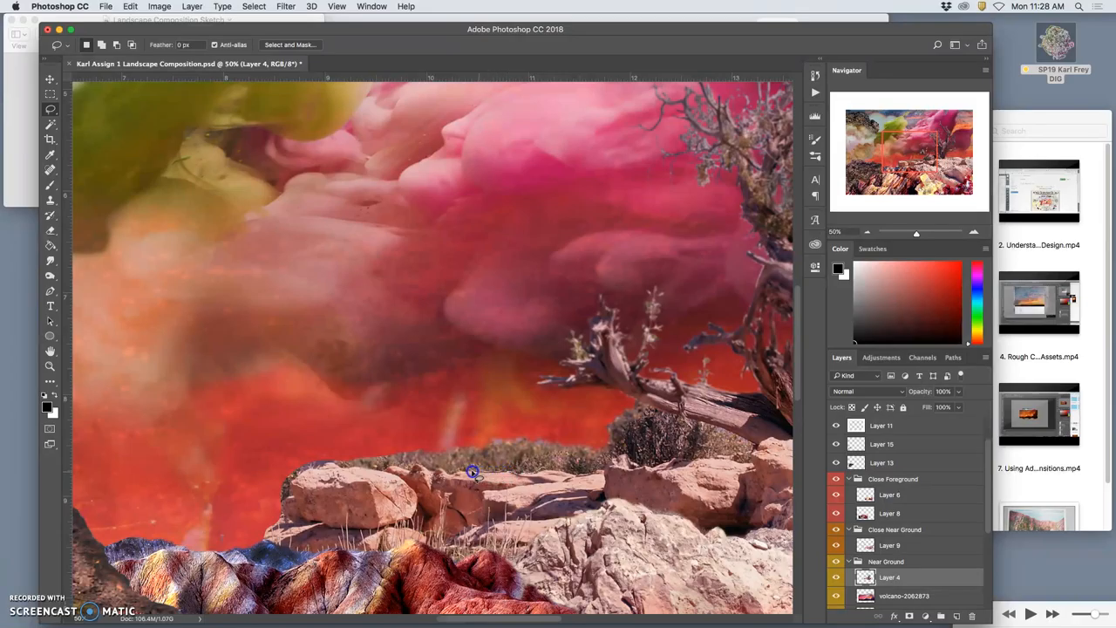
{"action": "mouse_move", "coordinate": [436, 475]}
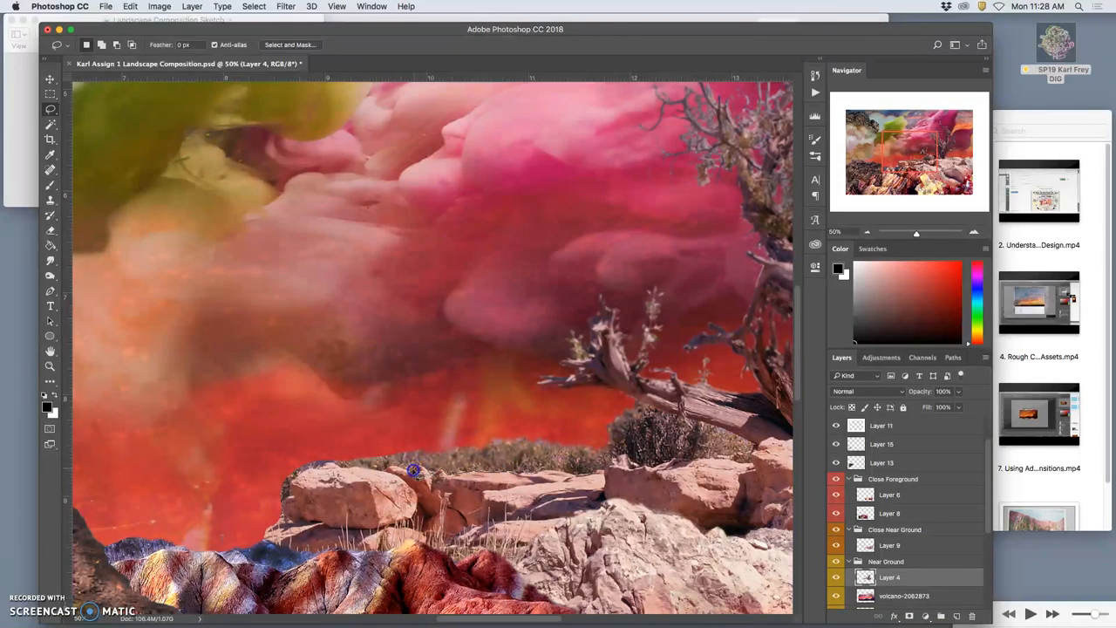
{"action": "mouse_move", "coordinate": [381, 473]}
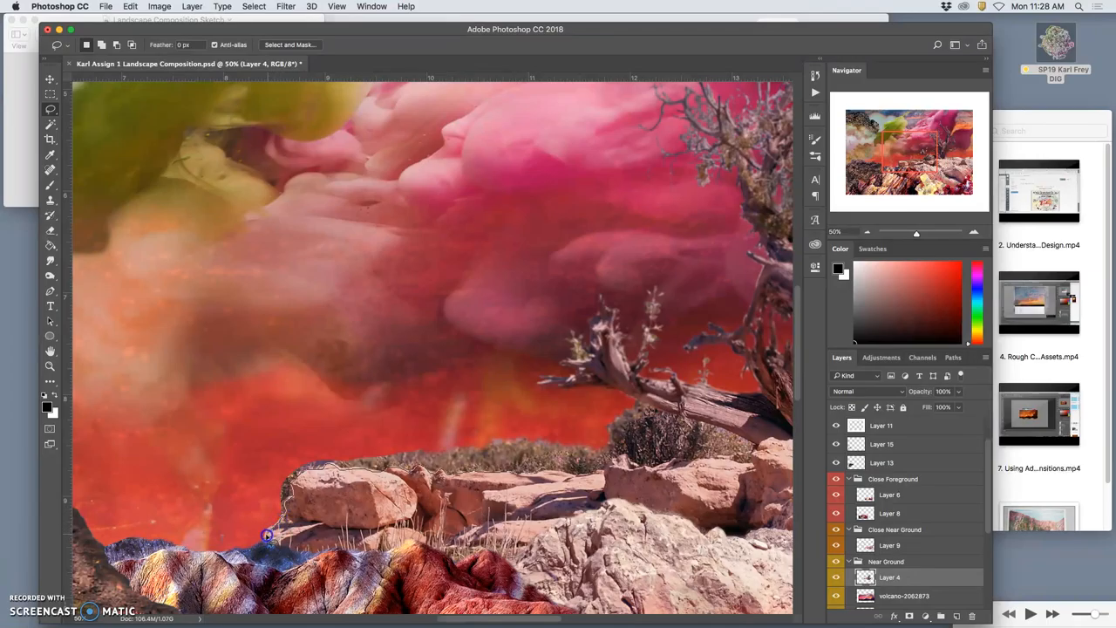
Step: Draw a freehand selection around the red sky above the rocky ridge
{"action": "left_click_drag", "start_coordinate": [269, 535], "coordinate": [547, 420]}
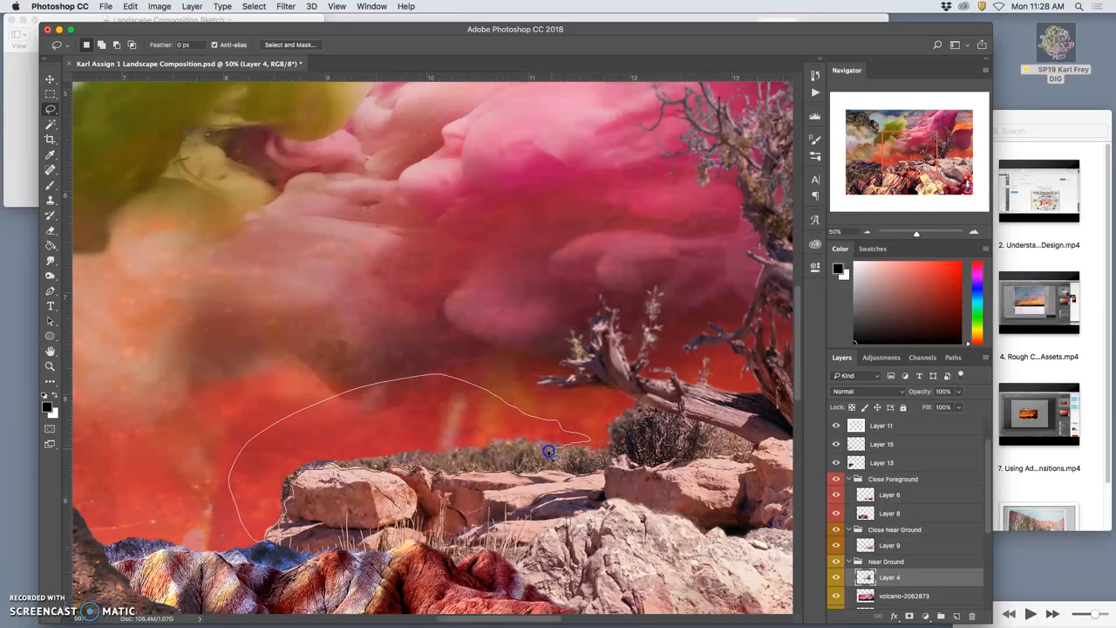
{"action": "mouse_move", "coordinate": [544, 457]}
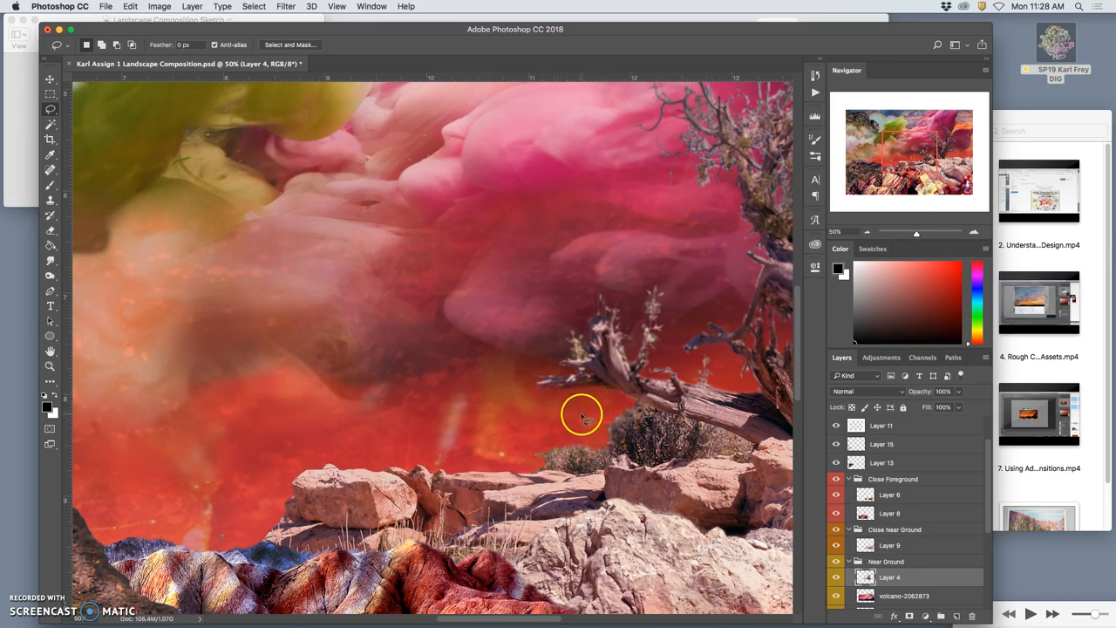
{"action": "mouse_move", "coordinate": [310, 436]}
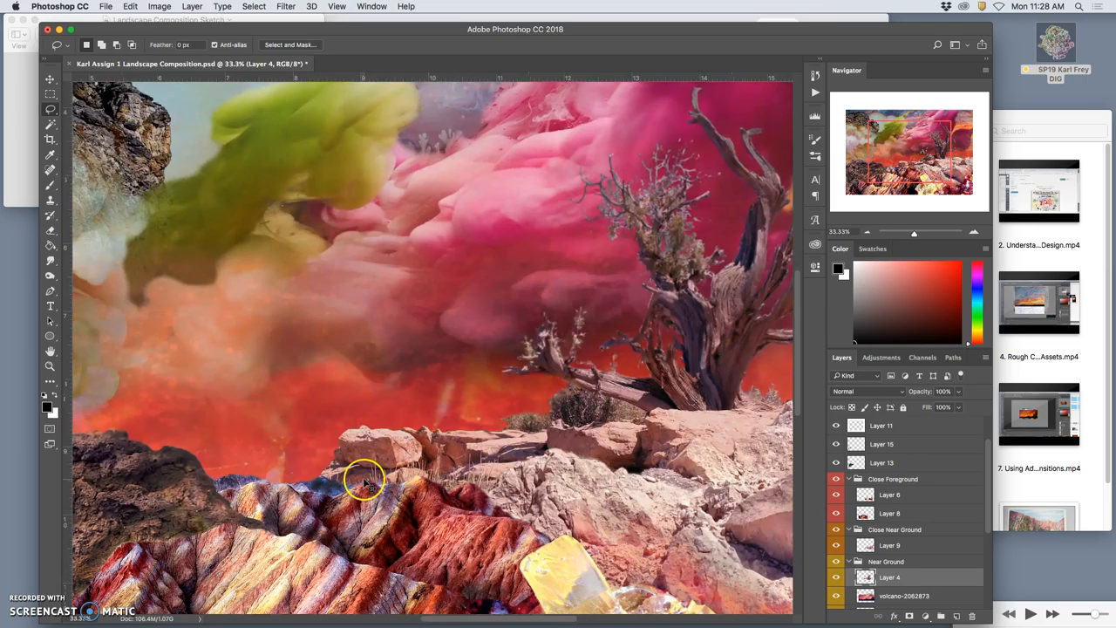
Step: Burn midtones at 15% exposure over the tree and sky, then Layer 8's striped foreground rocks
{"action": "left_click", "coordinate": [48, 278]}
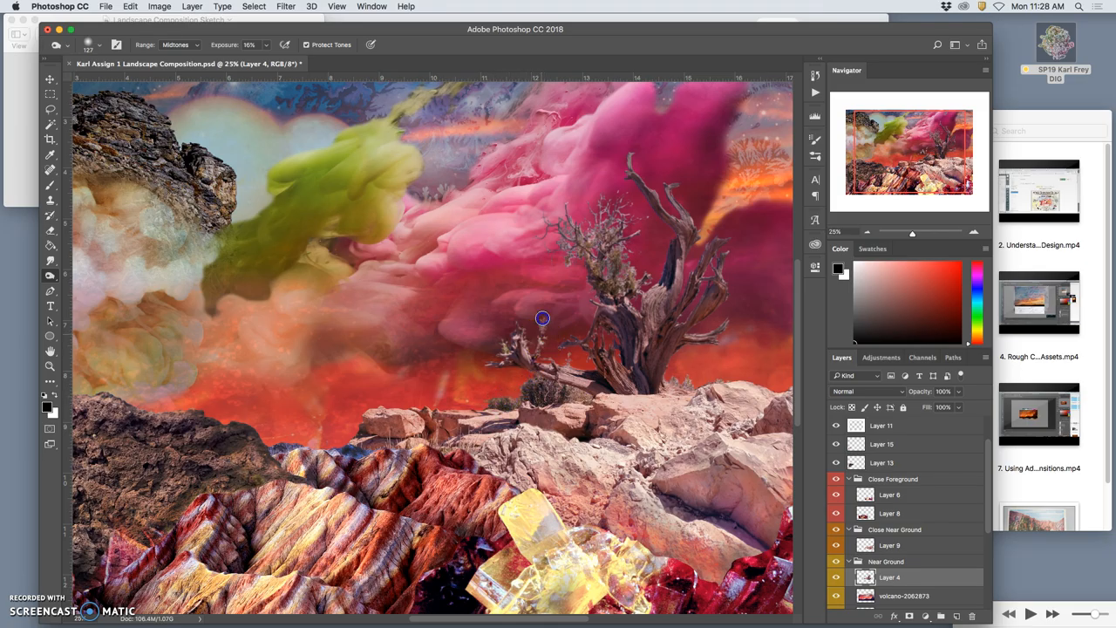
{"action": "mouse_move", "coordinate": [502, 352]}
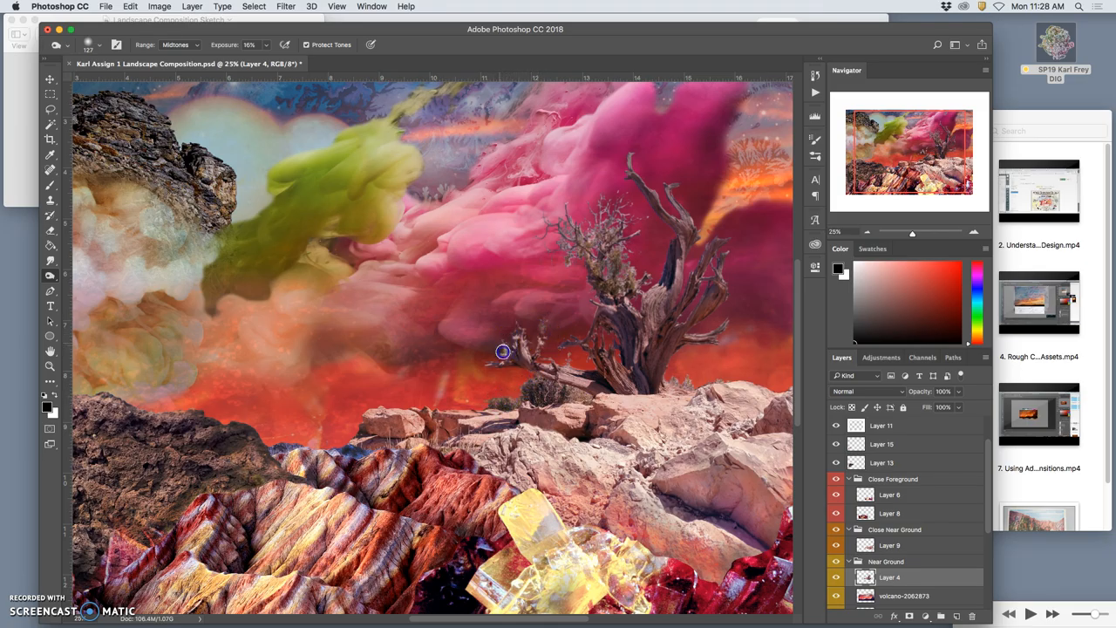
{"action": "mouse_move", "coordinate": [561, 230]}
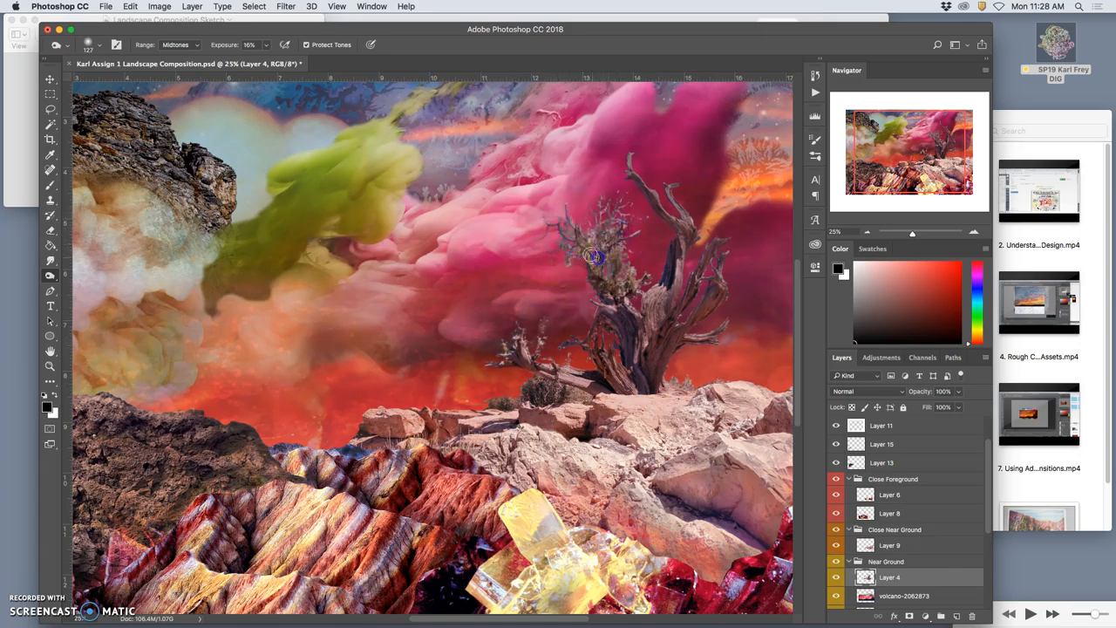
{"action": "mouse_move", "coordinate": [646, 223]}
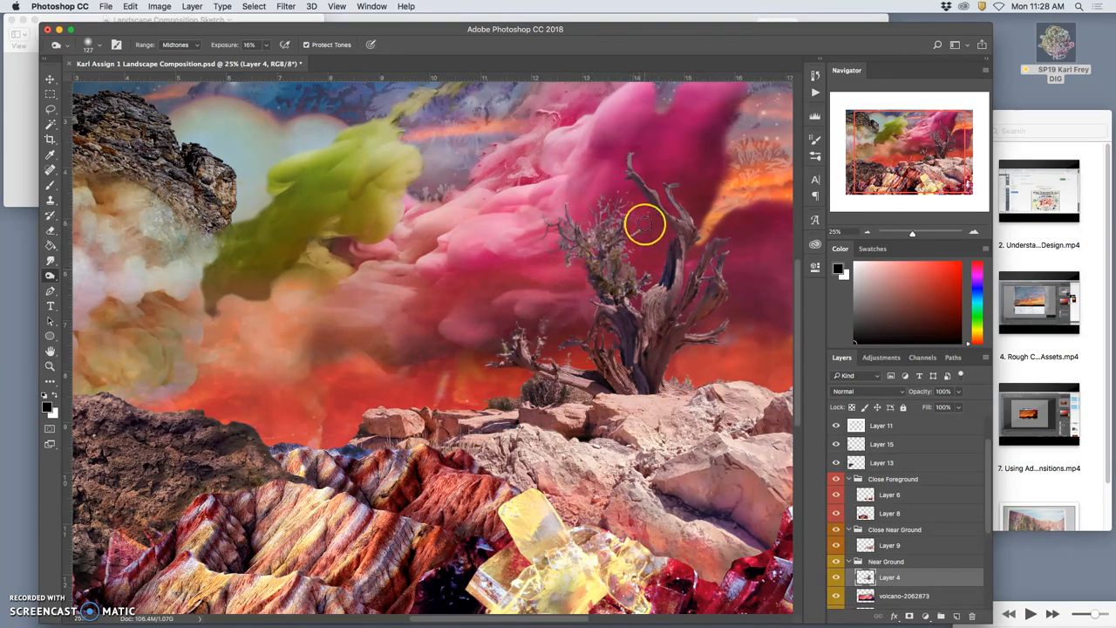
{"action": "mouse_move", "coordinate": [642, 286]}
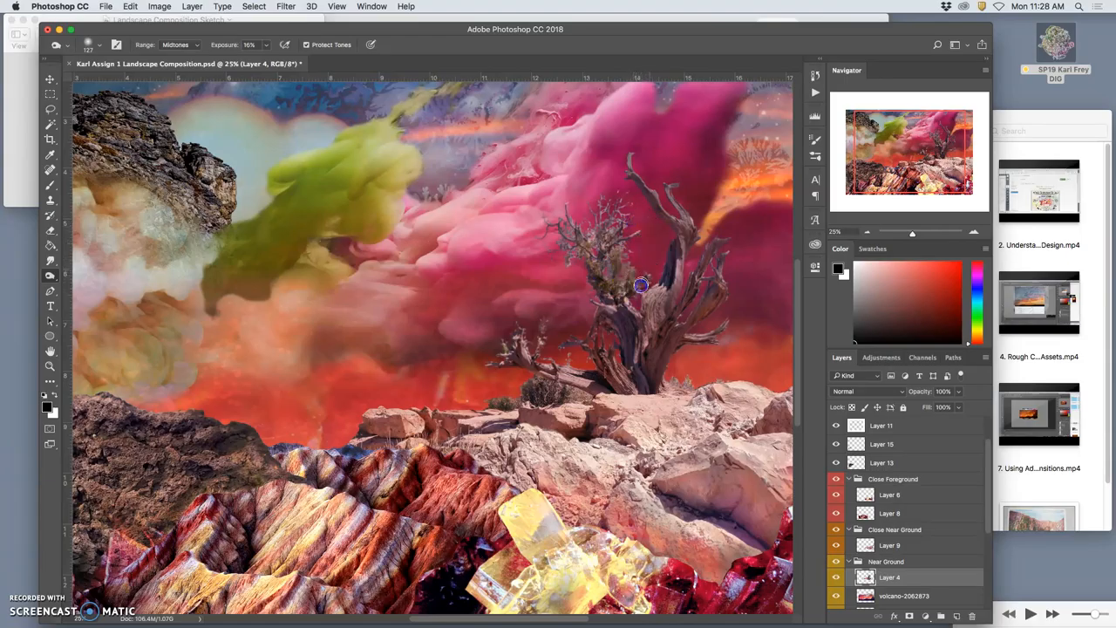
{"action": "mouse_move", "coordinate": [597, 328]}
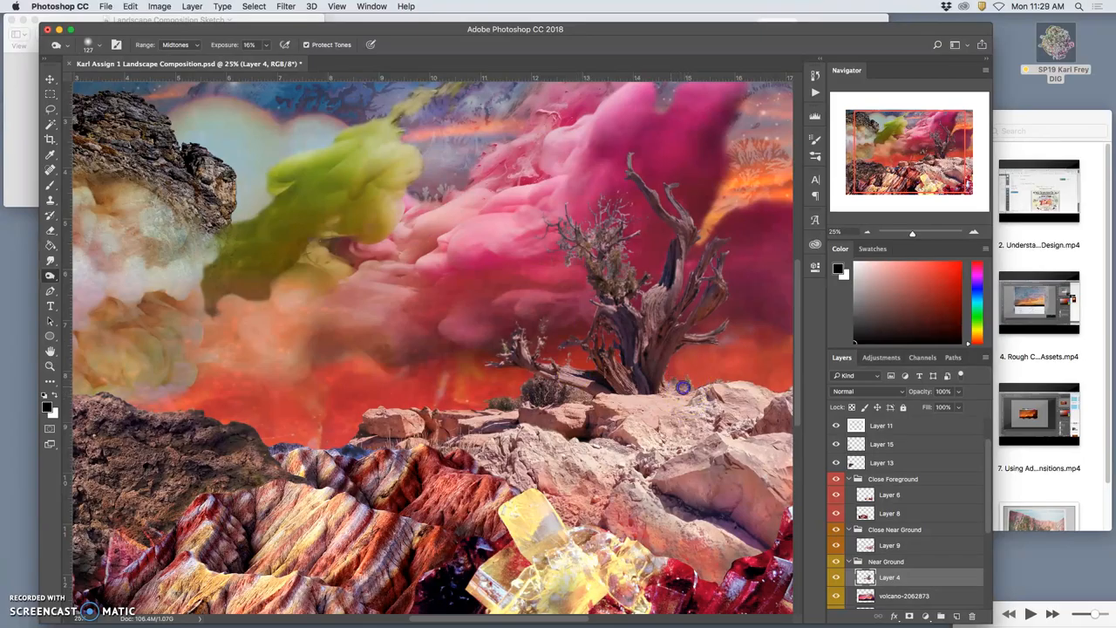
{"action": "mouse_move", "coordinate": [724, 380]}
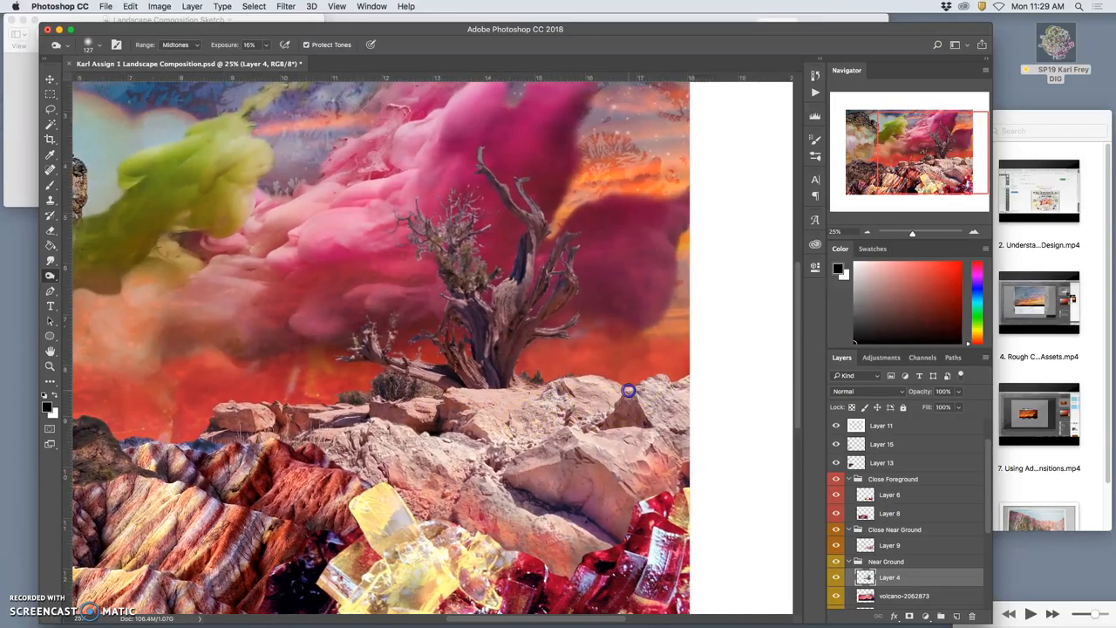
{"action": "mouse_move", "coordinate": [583, 340]}
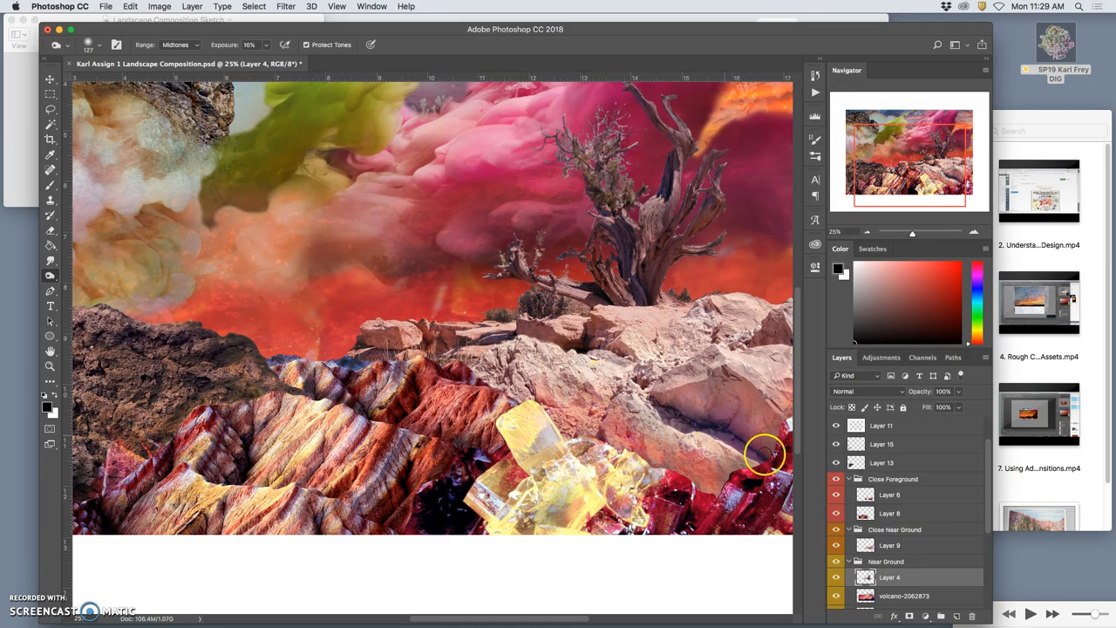
{"action": "left_click", "coordinate": [889, 544]}
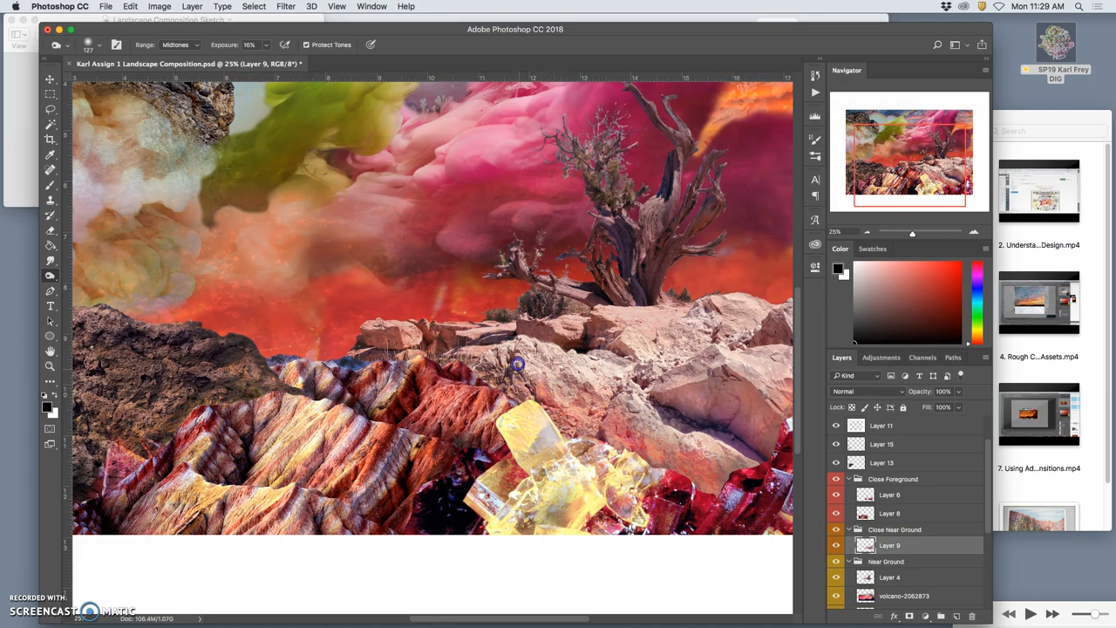
{"action": "mouse_move", "coordinate": [588, 365]}
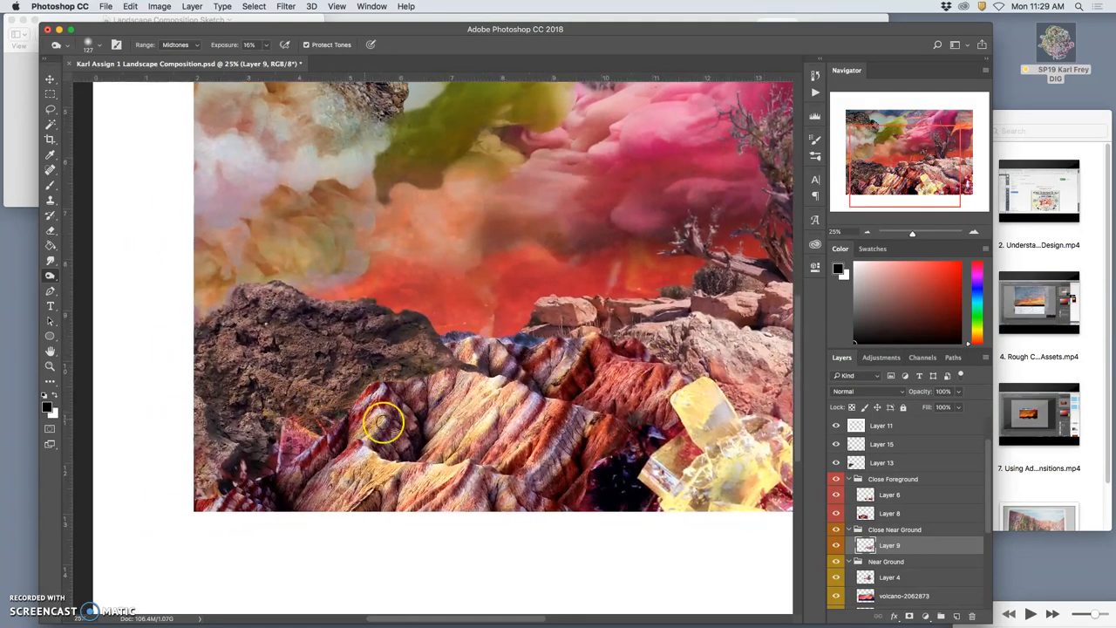
{"action": "left_click", "coordinate": [882, 463]}
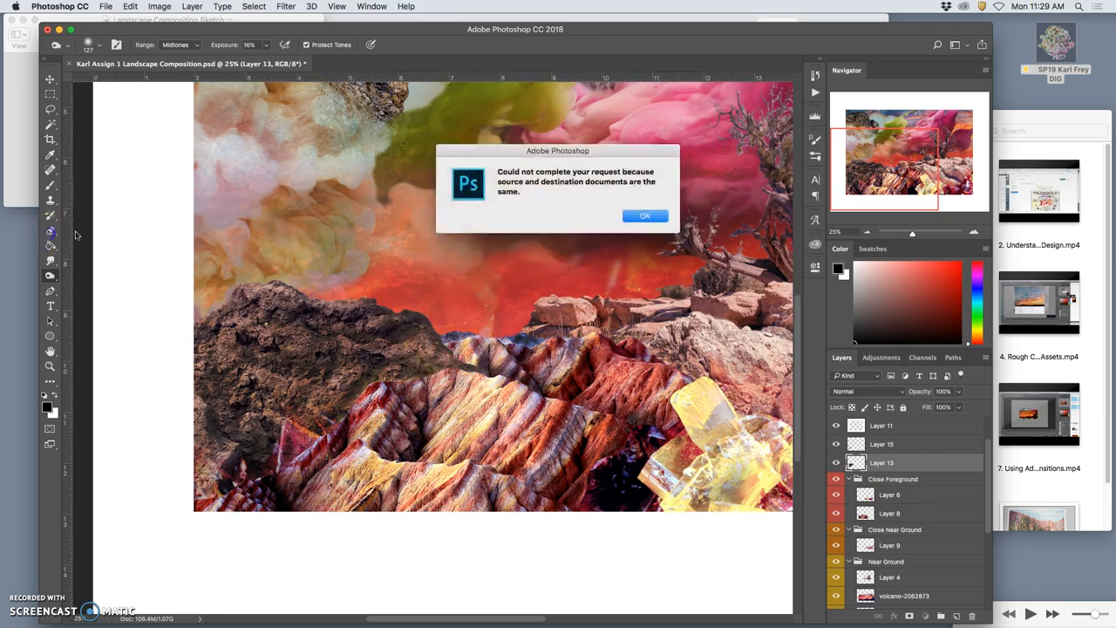
Step: Dismiss the same-source error and softly erase the dark rock's top edge
{"action": "left_click", "coordinate": [646, 217]}
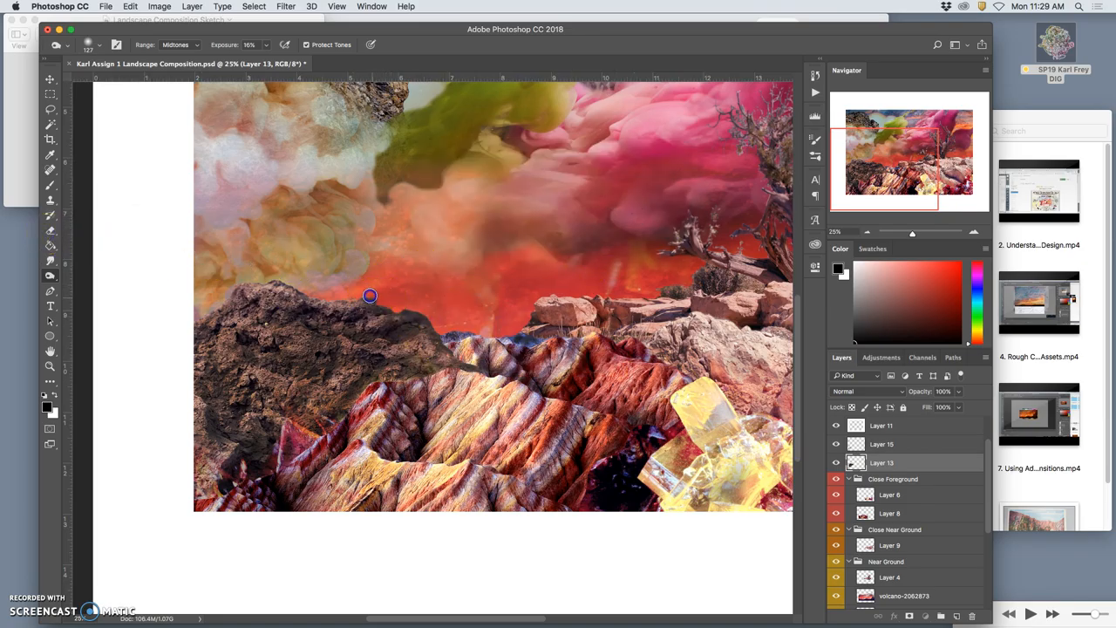
{"action": "mouse_move", "coordinate": [407, 311]}
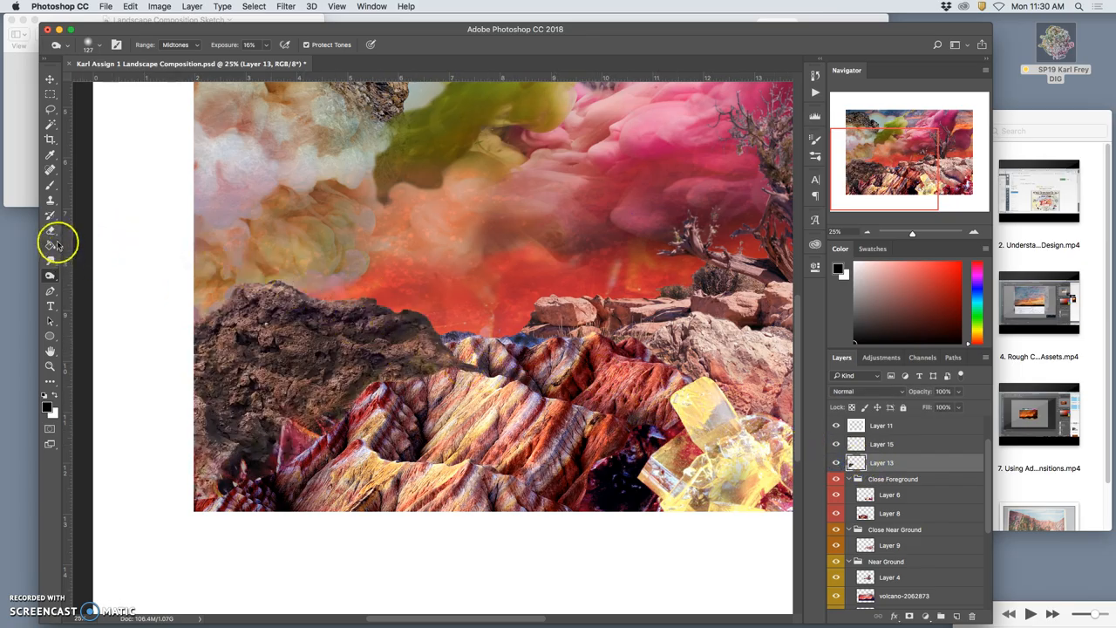
{"action": "left_click", "coordinate": [48, 231]}
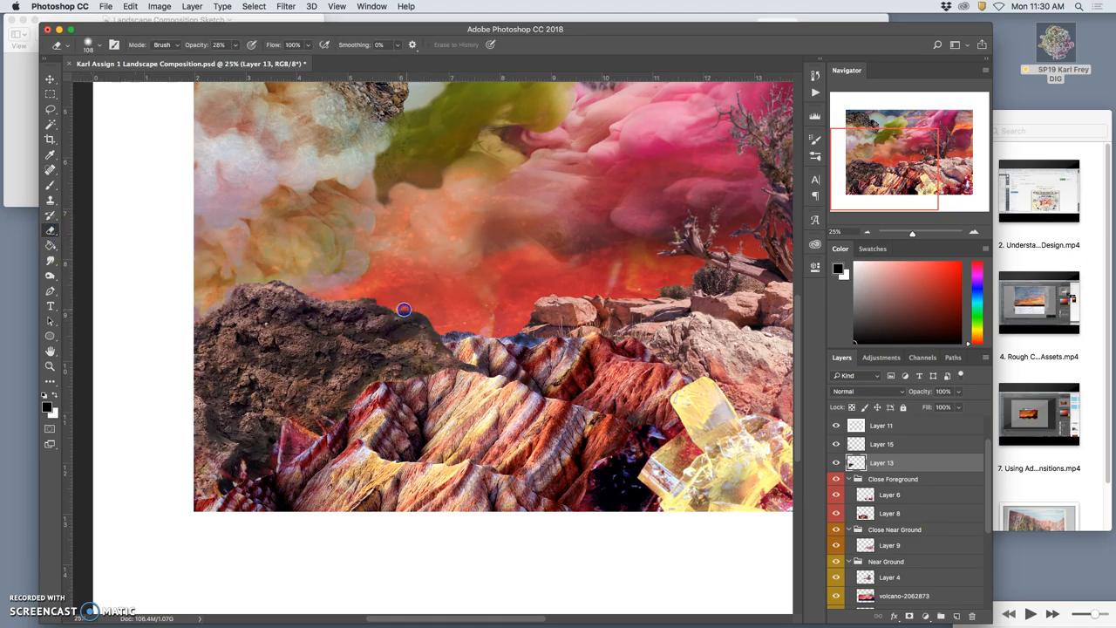
{"action": "mouse_move", "coordinate": [419, 311]}
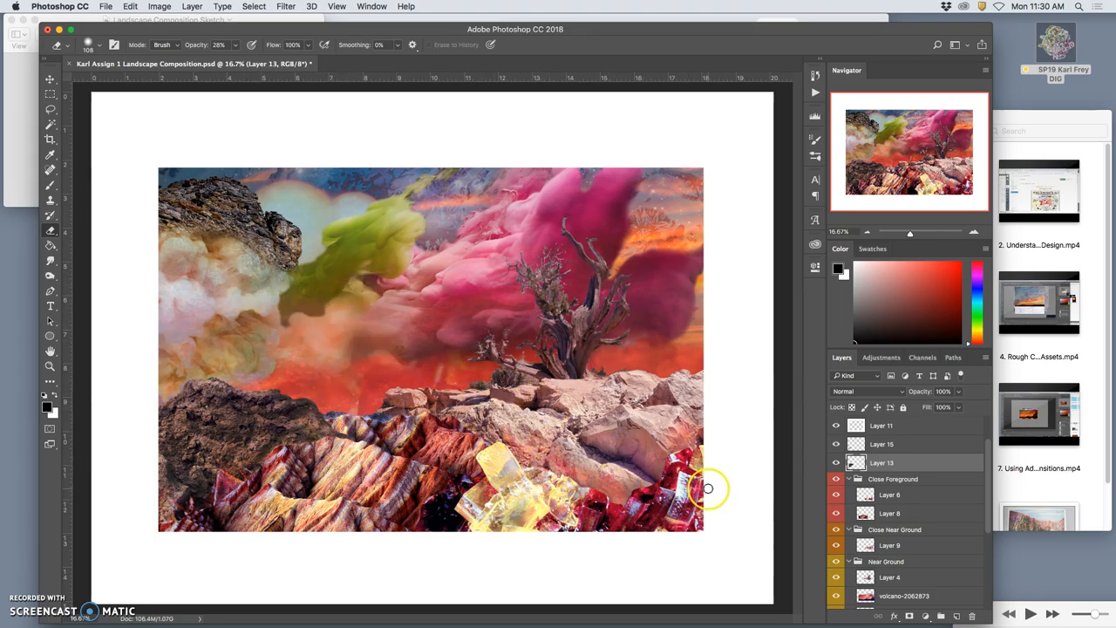
{"action": "mouse_move", "coordinate": [757, 488]}
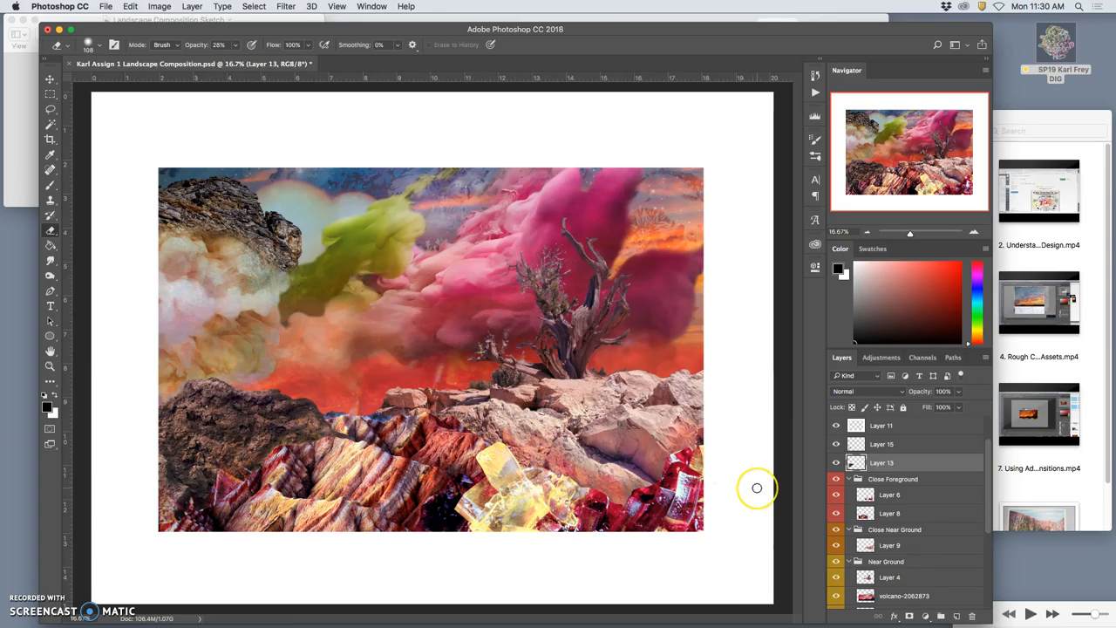
{"action": "mouse_move", "coordinate": [942, 477]}
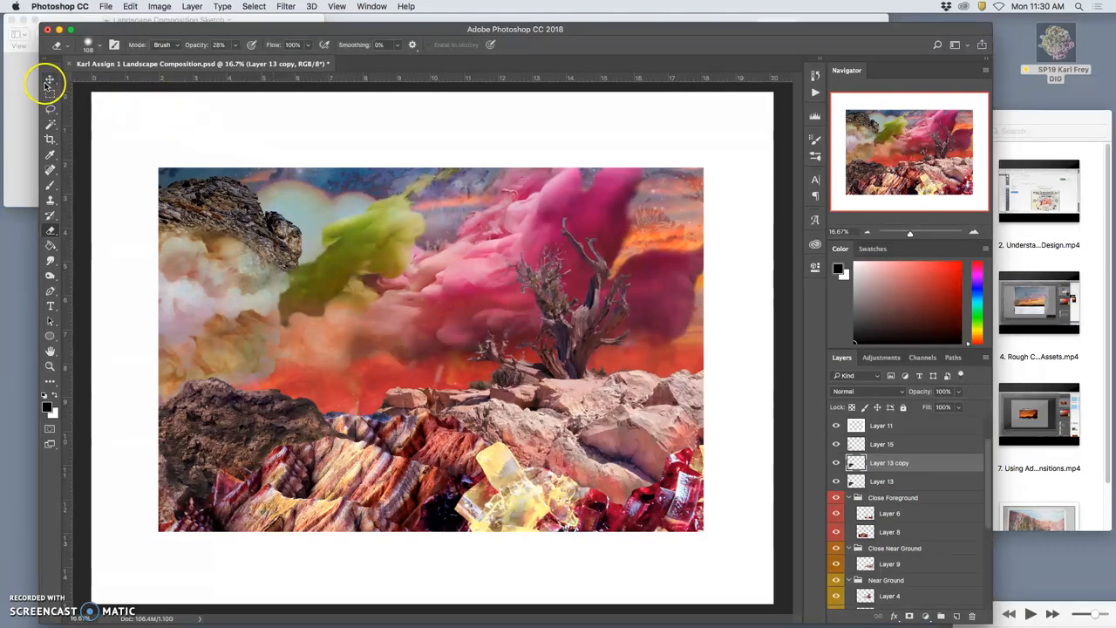
Step: Move the Layer 13 copy rock onto the left sky and lower its opacity to partly transparent
{"action": "left_click", "coordinate": [49, 80]}
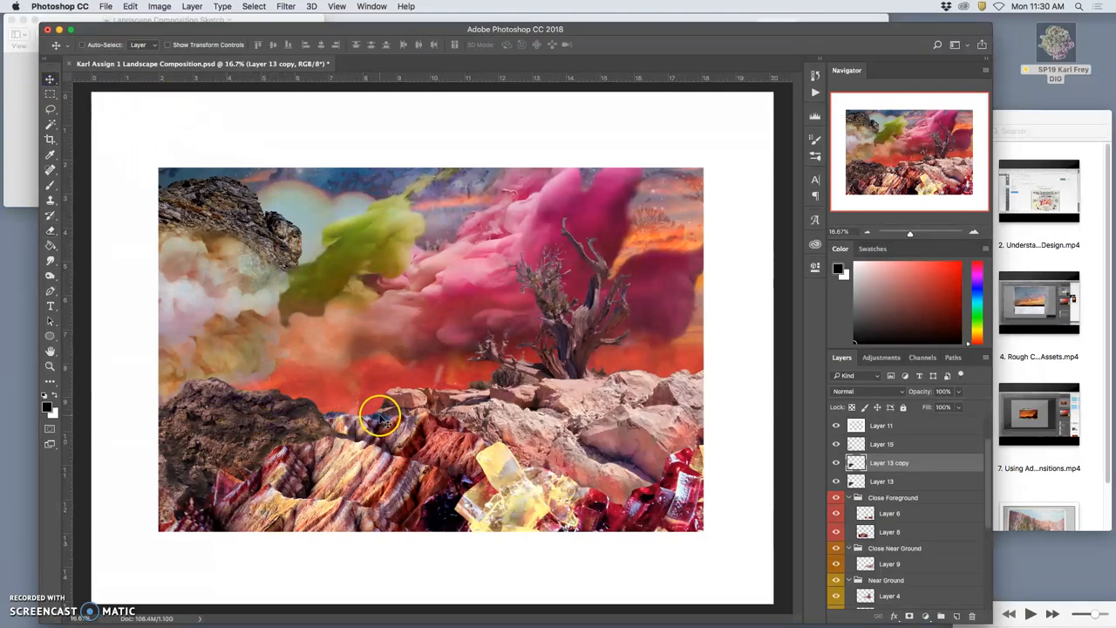
{"action": "mouse_move", "coordinate": [191, 297]}
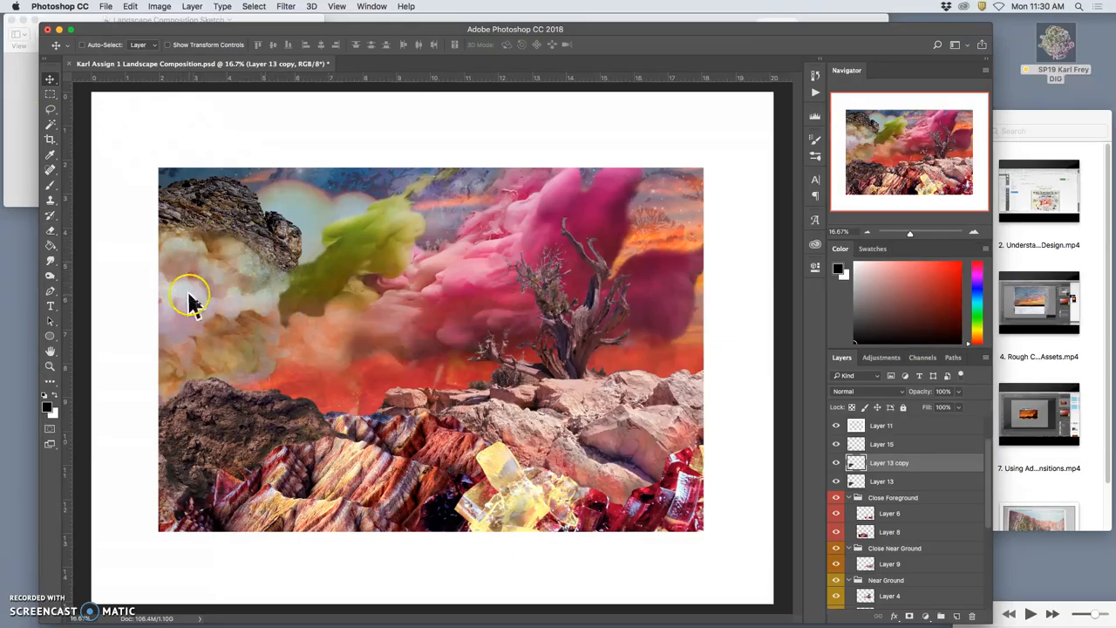
{"action": "left_click", "coordinate": [836, 462]}
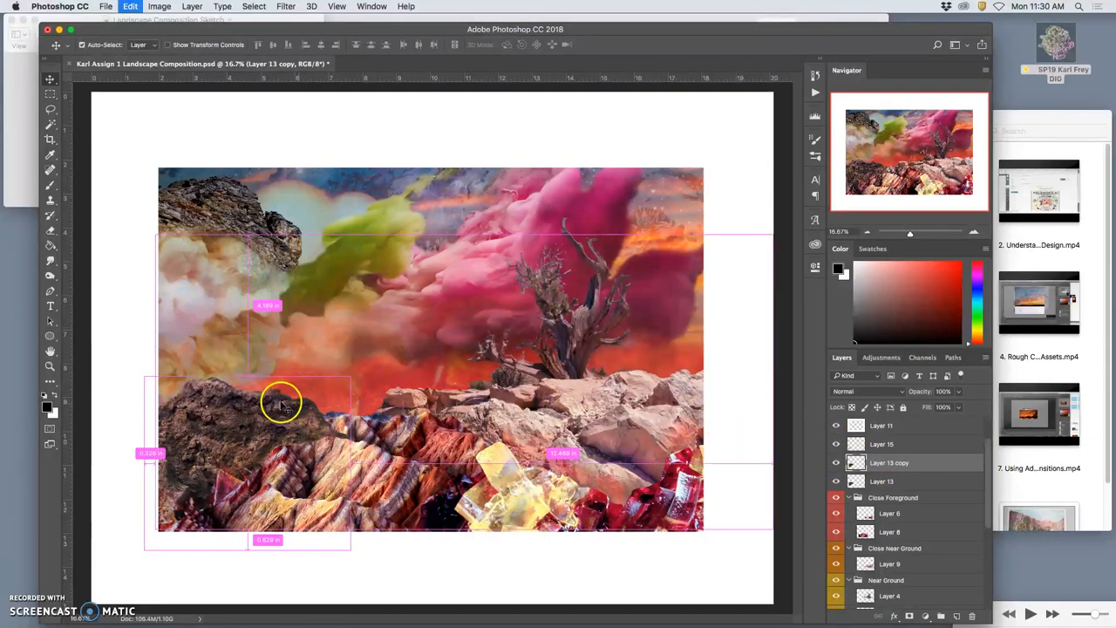
{"action": "right_click", "coordinate": [281, 401]}
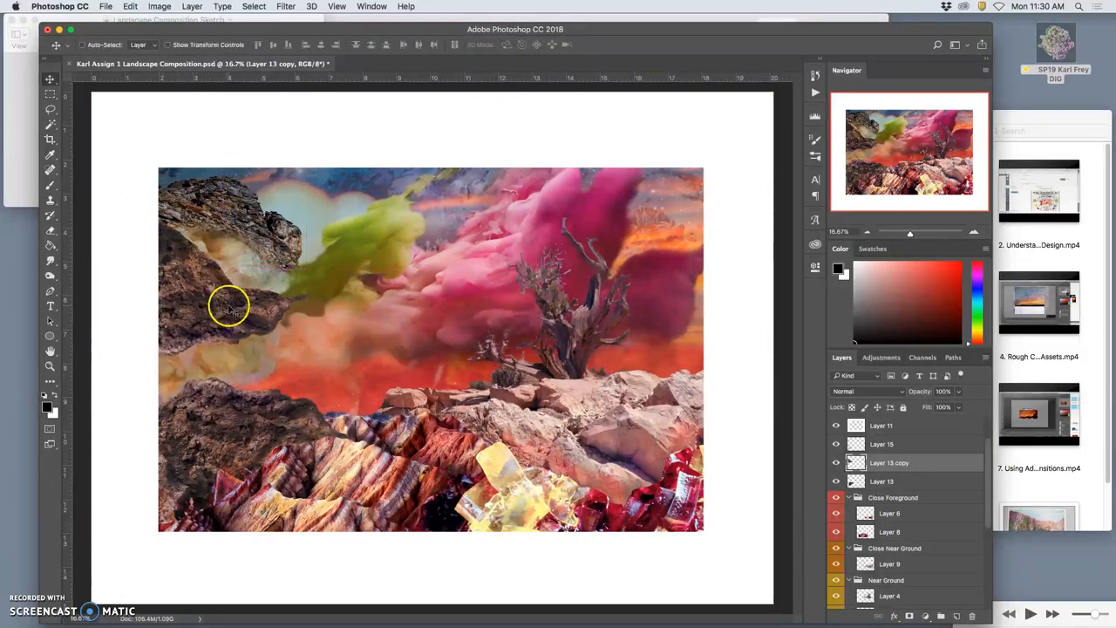
{"action": "mouse_move", "coordinate": [602, 171]}
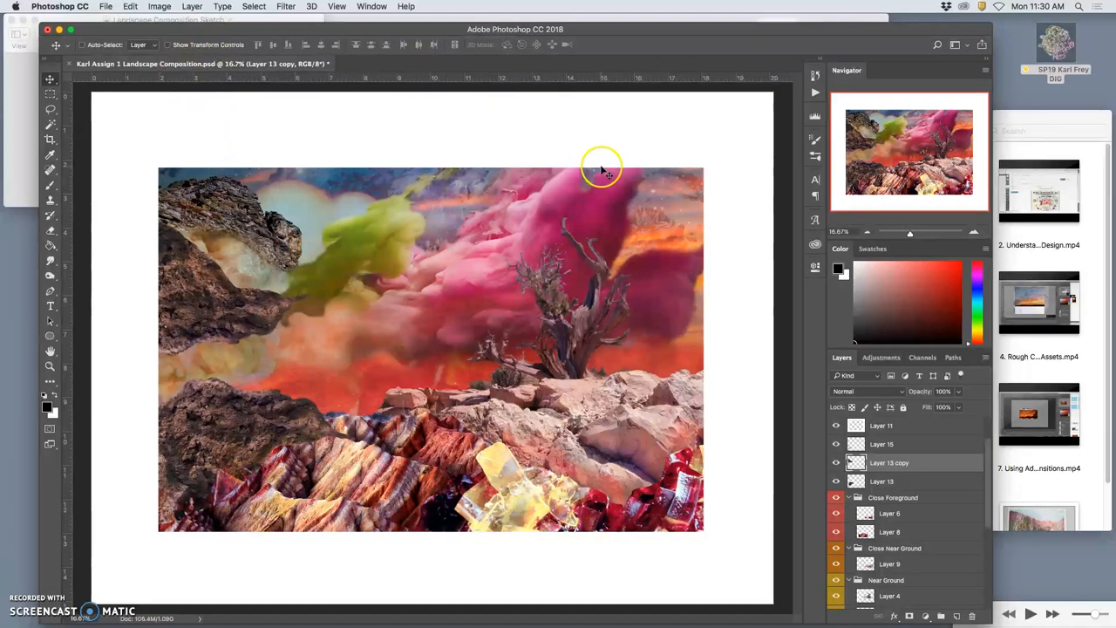
{"action": "left_click", "coordinate": [946, 408]}
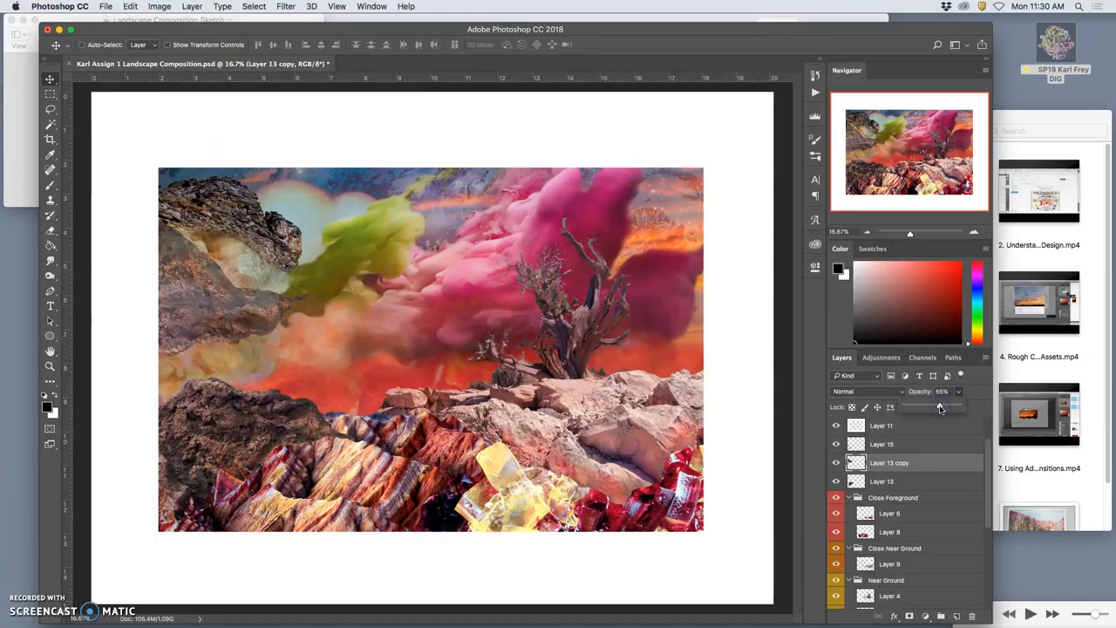
{"action": "left_click_drag", "start_coordinate": [889, 462], "coordinate": [890, 564]}
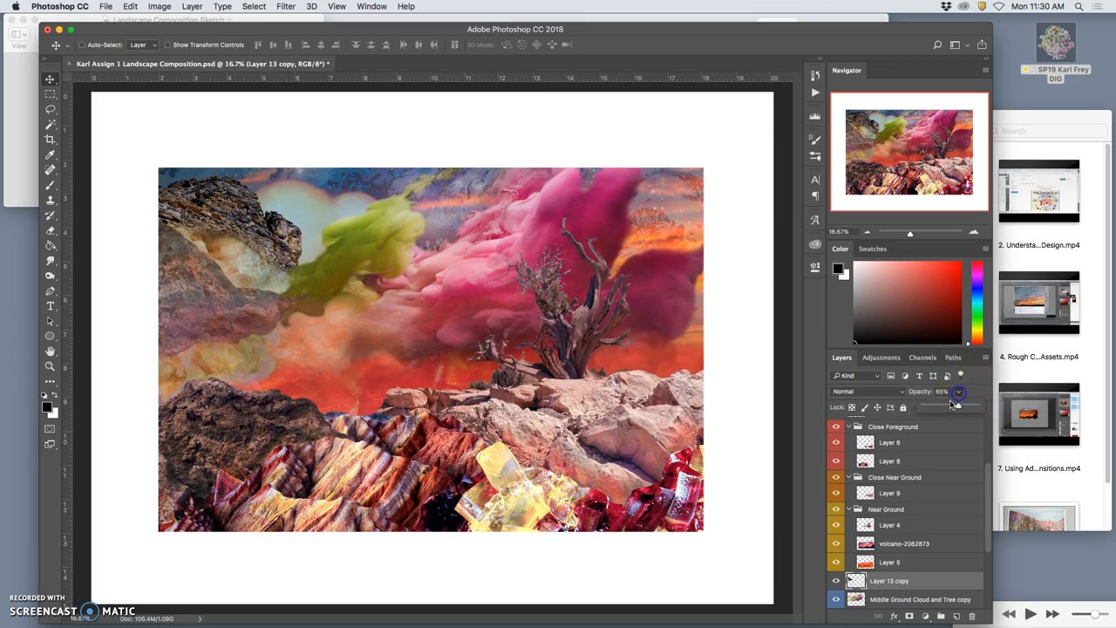
Step: Drag Layer 13 copy below the ground layers and switch to the Eraser
{"action": "left_click_drag", "start_coordinate": [956, 404], "coordinate": [946, 405]}
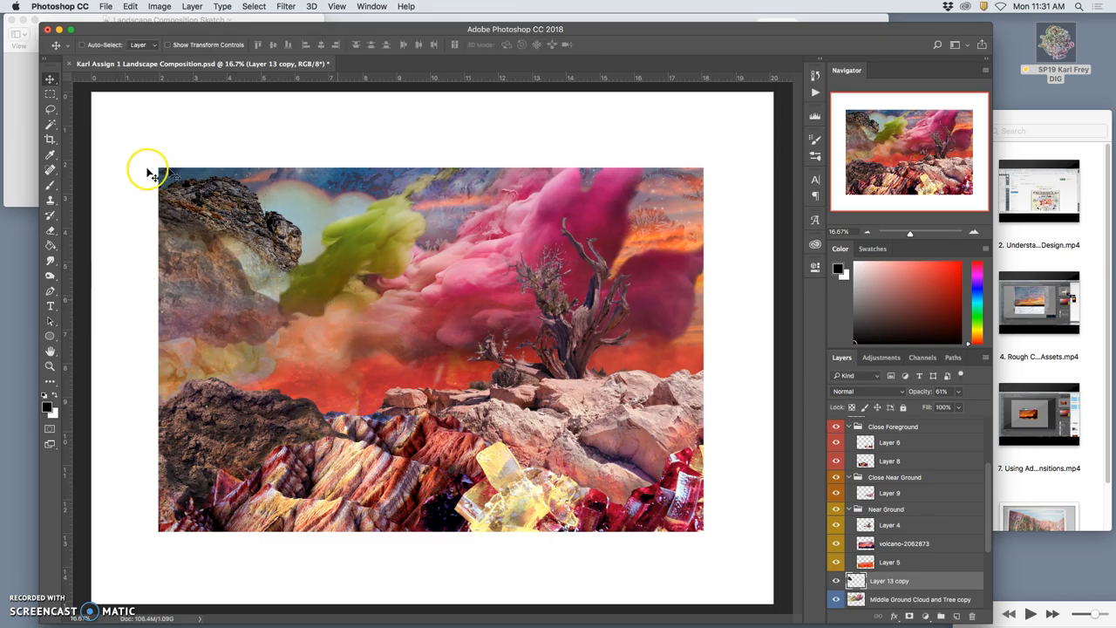
{"action": "left_click", "coordinate": [49, 246]}
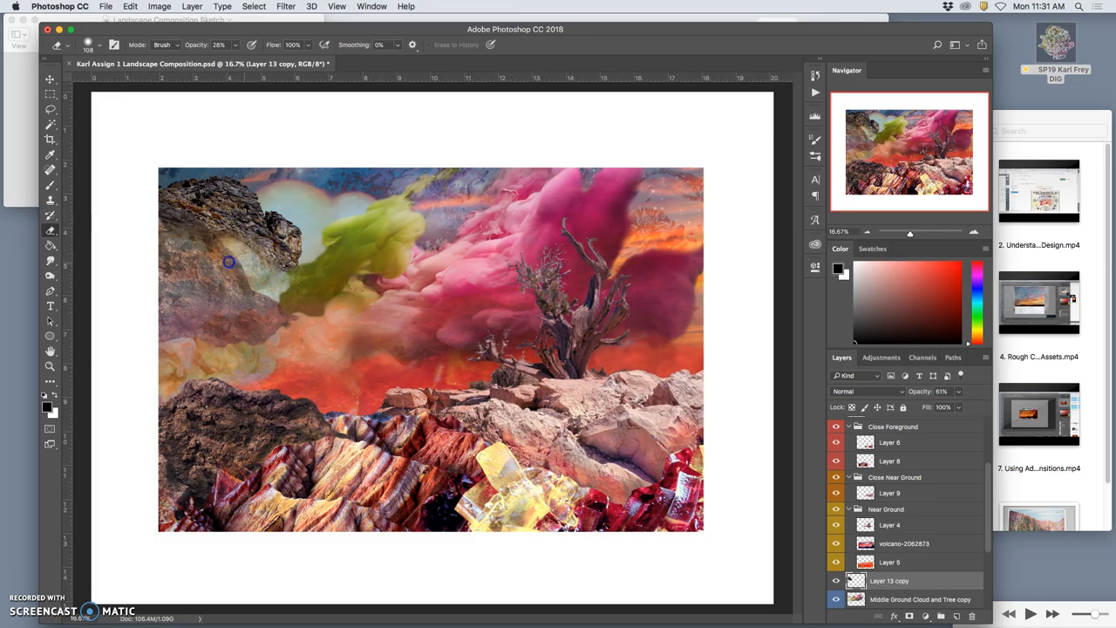
{"action": "mouse_move", "coordinate": [223, 255]}
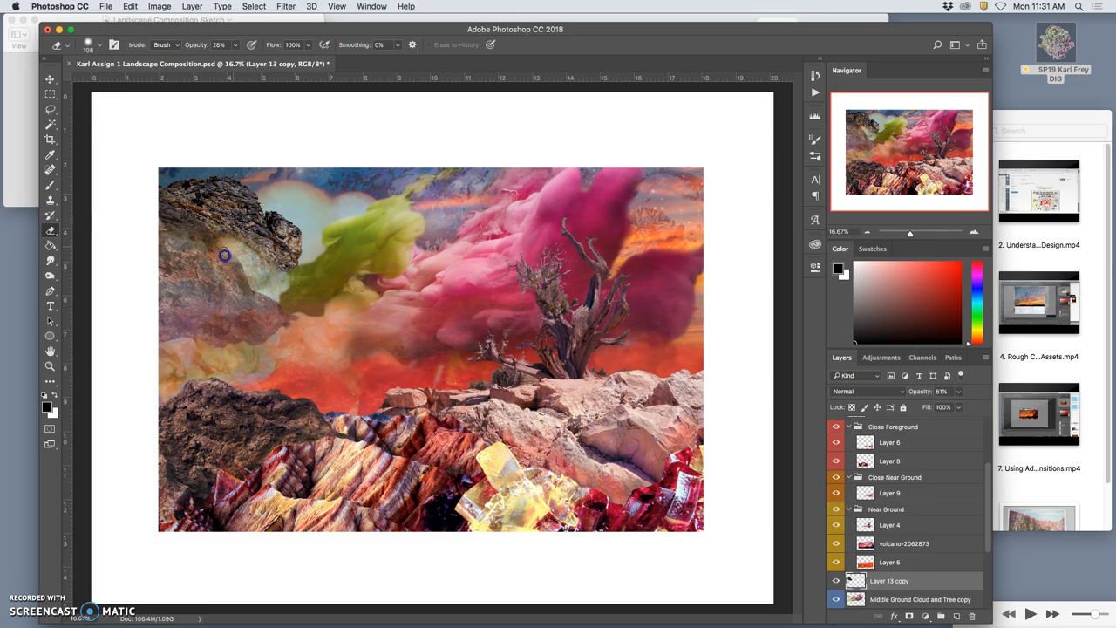
{"action": "mouse_move", "coordinate": [251, 264]}
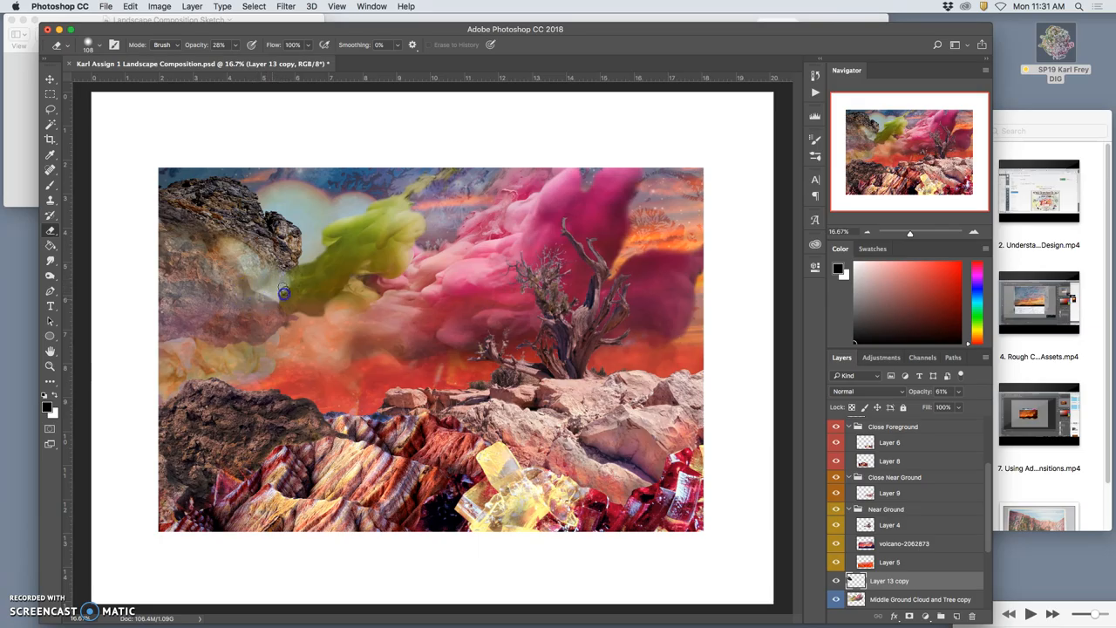
{"action": "mouse_move", "coordinate": [223, 272]}
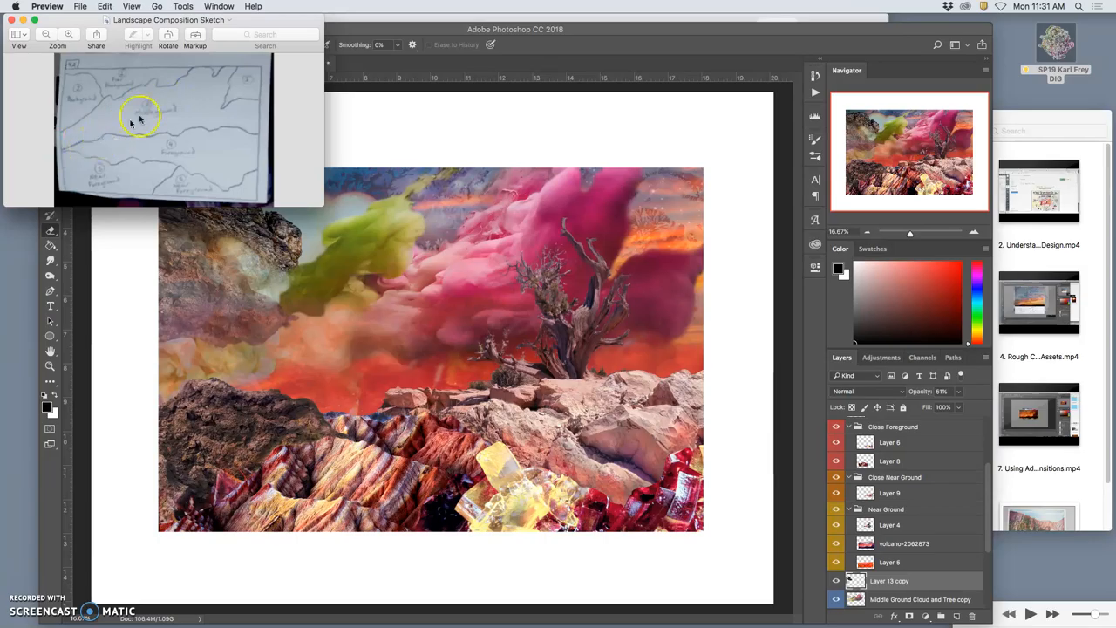
{"action": "mouse_move", "coordinate": [520, 275]}
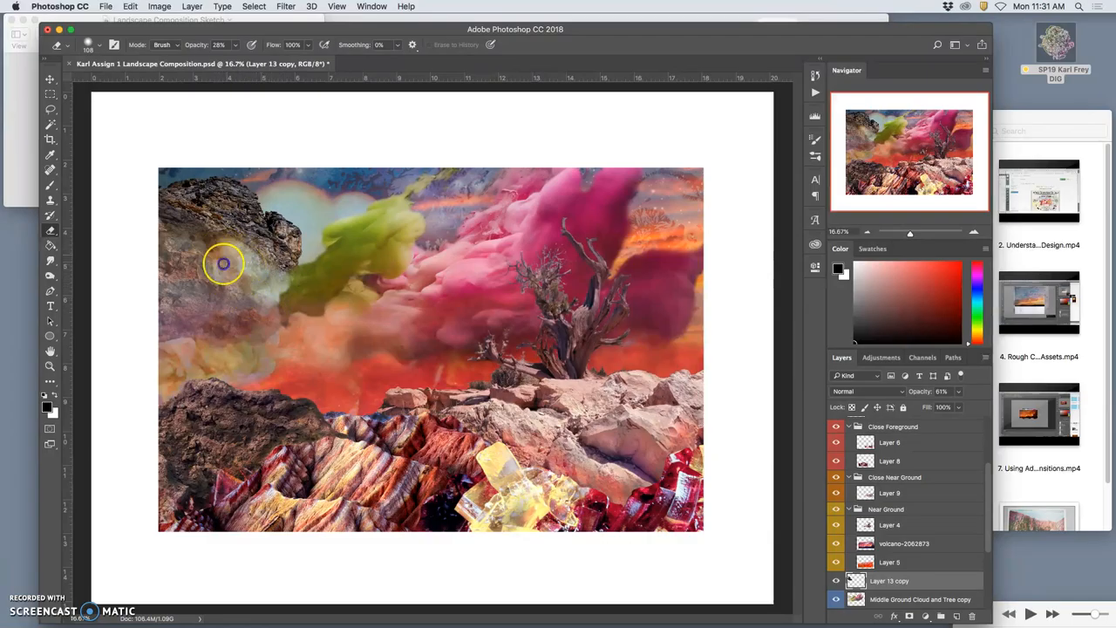
Step: Erase the left rock copy's edges with a Soft Round Pressure Size brush so it fades into the mist
{"action": "left_click", "coordinate": [87, 45]}
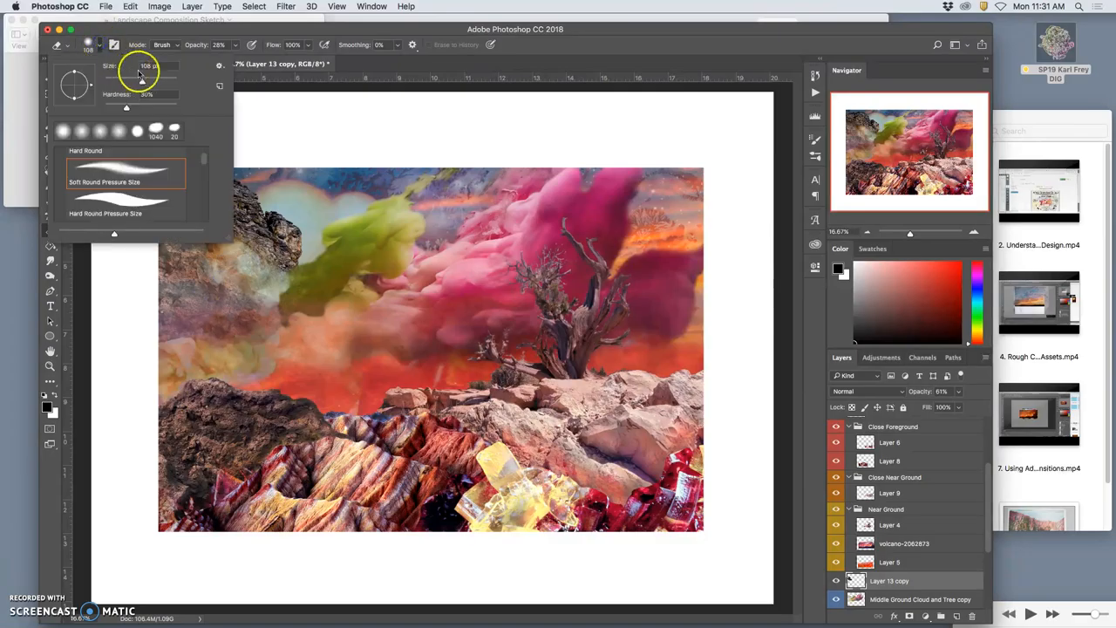
{"action": "left_click", "coordinate": [212, 276]}
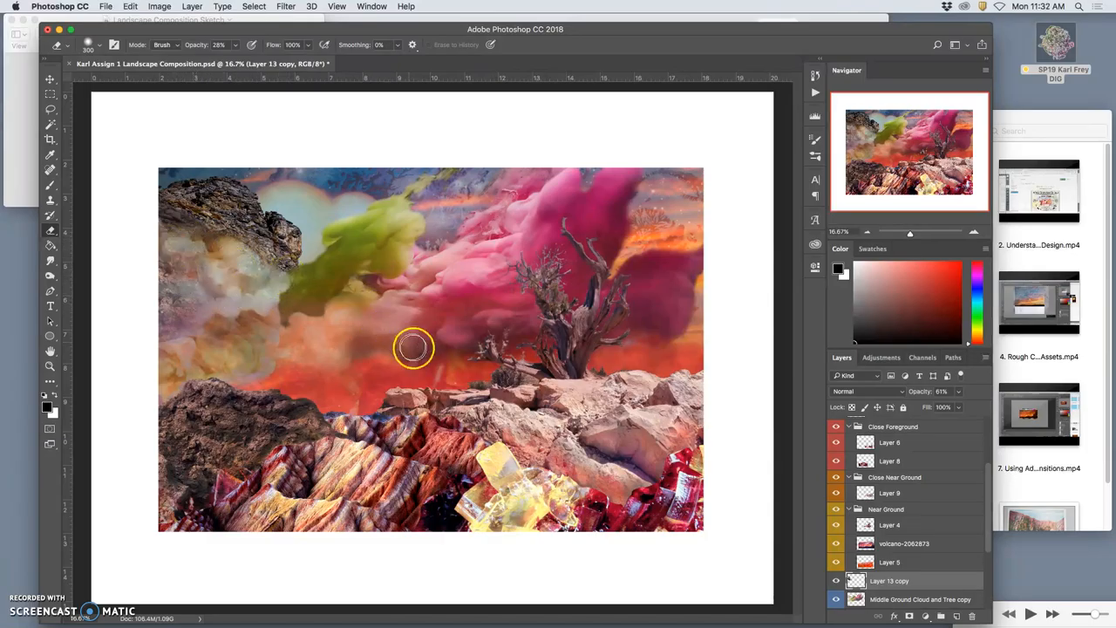
{"action": "mouse_move", "coordinate": [244, 264]}
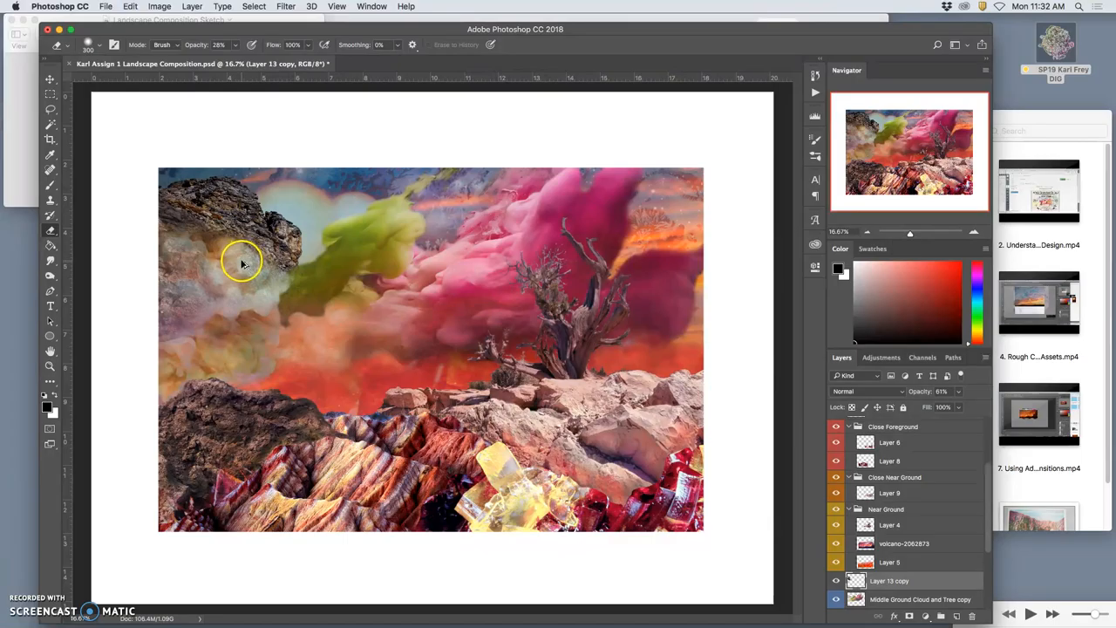
{"action": "mouse_move", "coordinate": [242, 269]}
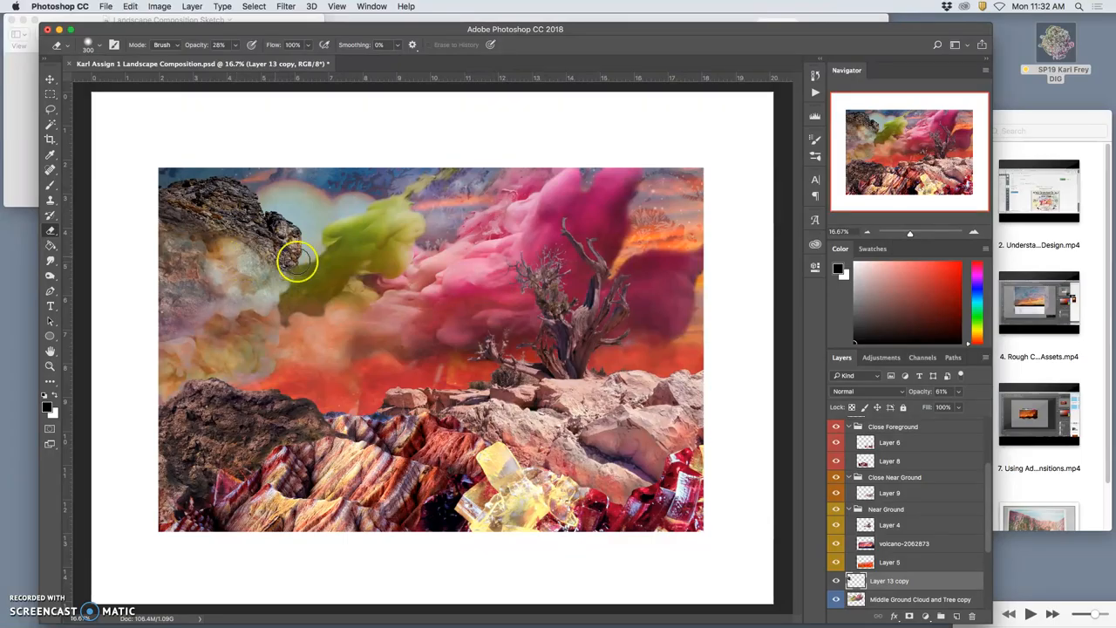
{"action": "mouse_move", "coordinate": [305, 231]}
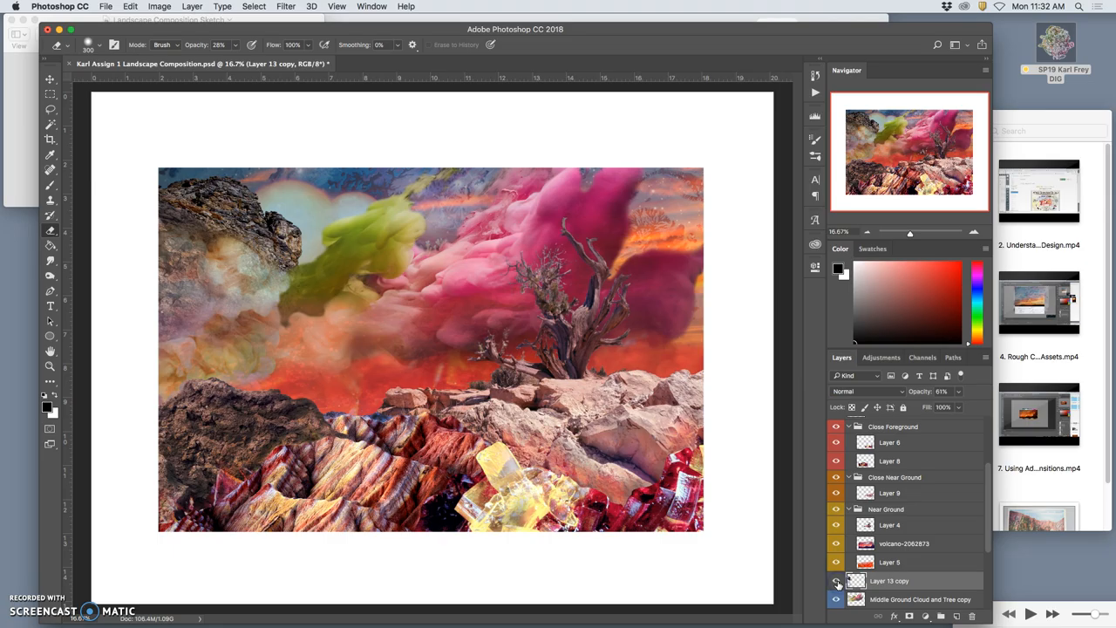
{"action": "left_click", "coordinate": [838, 580]}
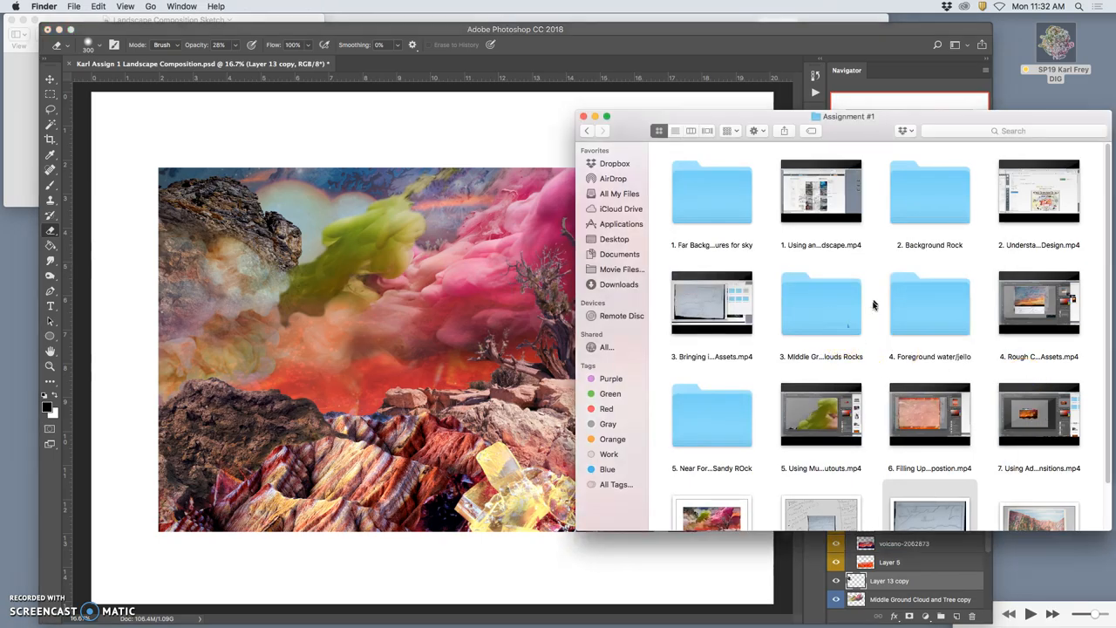
Step: Drag abstract-3379647.jpg from the Dust Storm Clouds folder onto the canvas as a new layer
{"action": "double_click", "coordinate": [820, 304]}
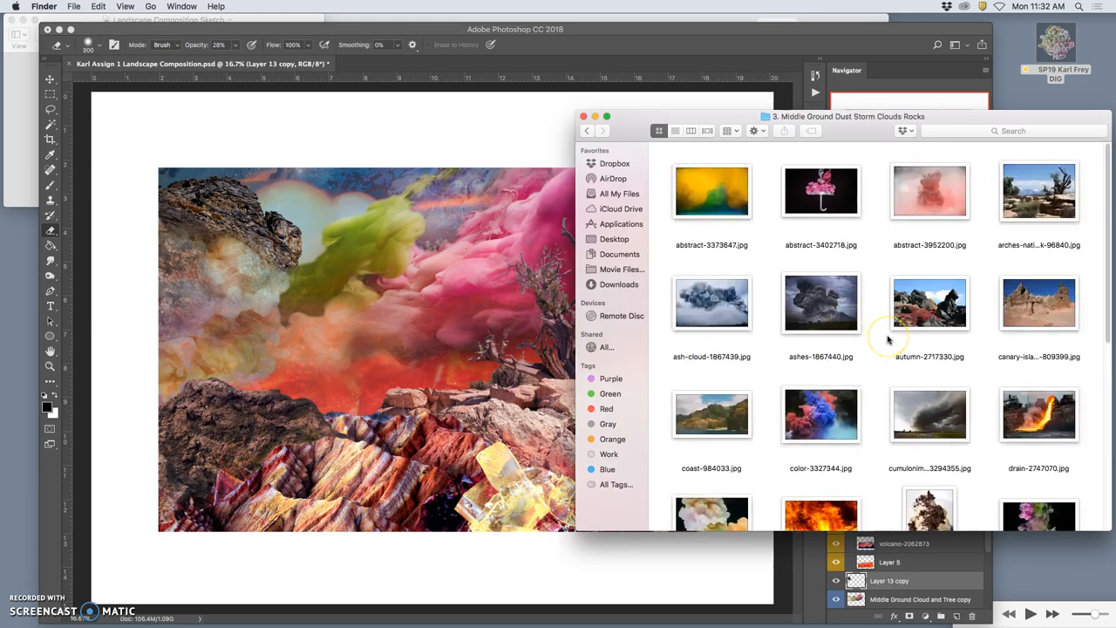
{"action": "scroll", "scroll_direction": "down", "scroll_amount": 3}
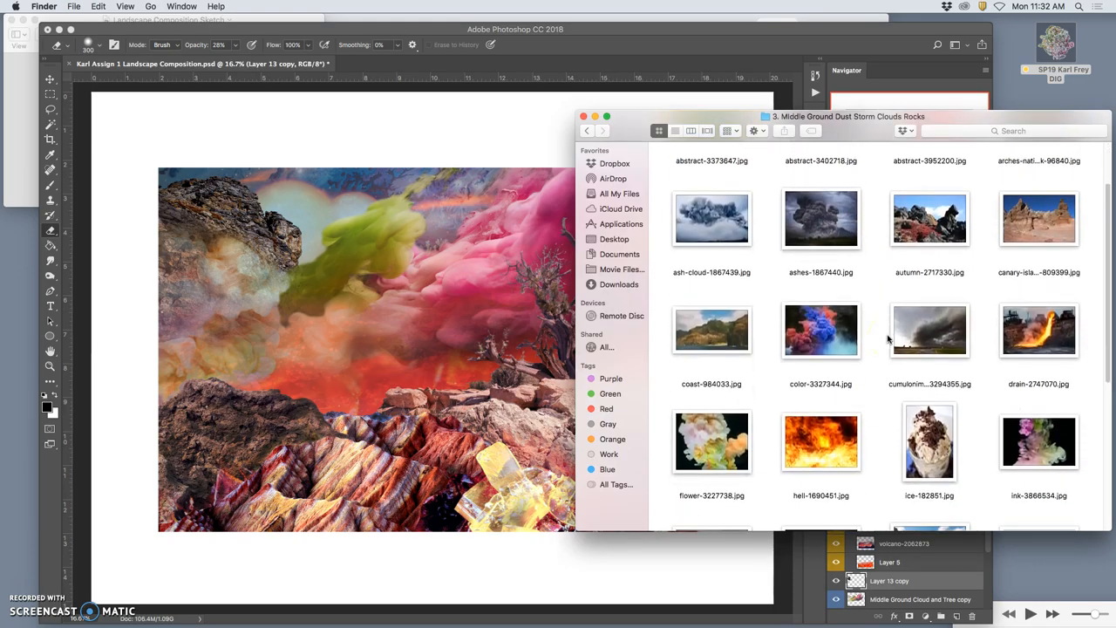
{"action": "scroll", "scroll_direction": "down", "scroll_amount": 3}
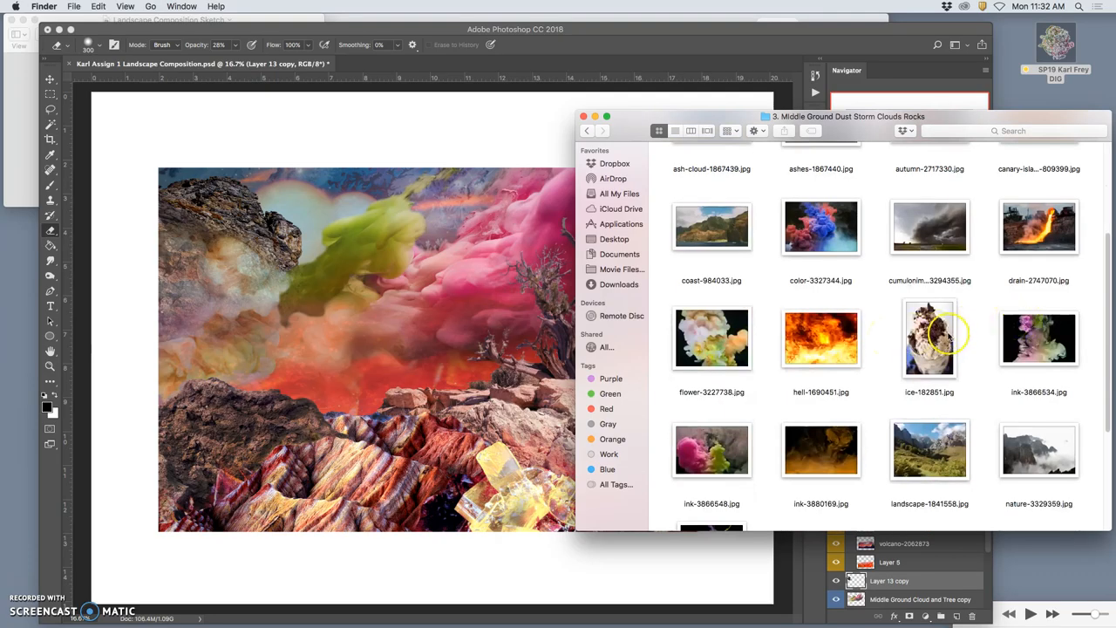
{"action": "scroll", "scroll_direction": "up", "scroll_amount": 3}
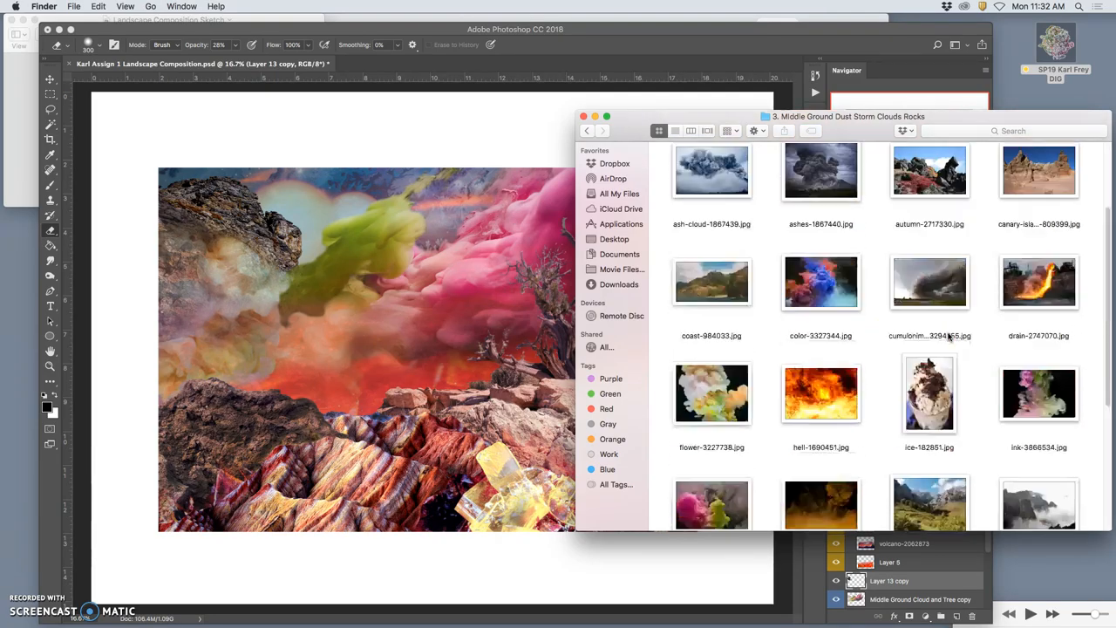
{"action": "scroll", "scroll_direction": "up", "scroll_amount": 3}
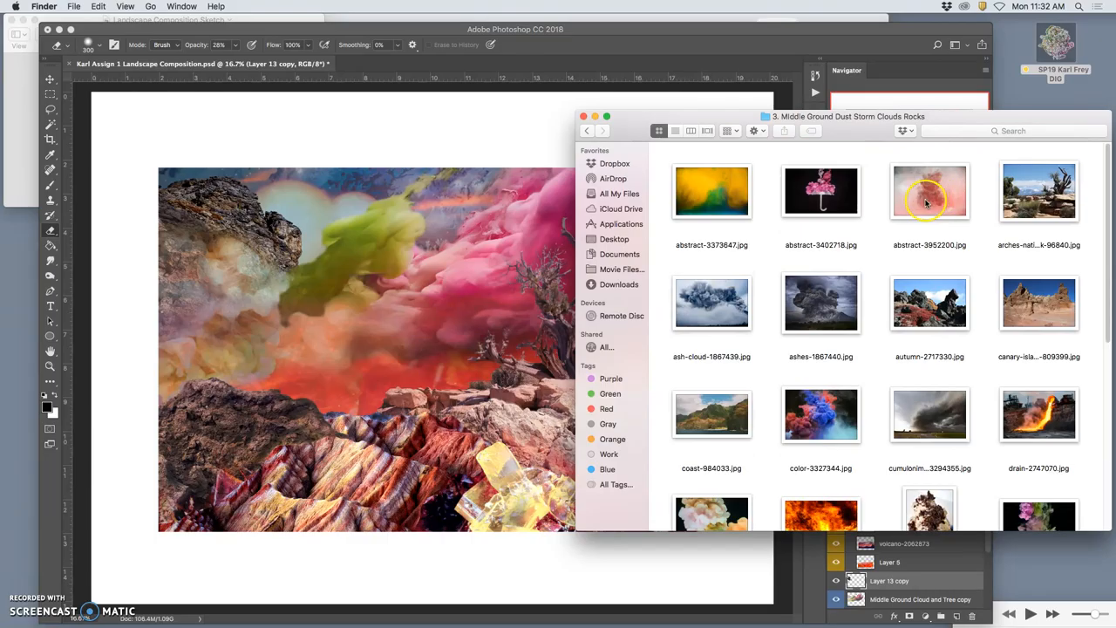
{"action": "left_click_drag", "start_coordinate": [712, 190], "coordinate": [471, 233]}
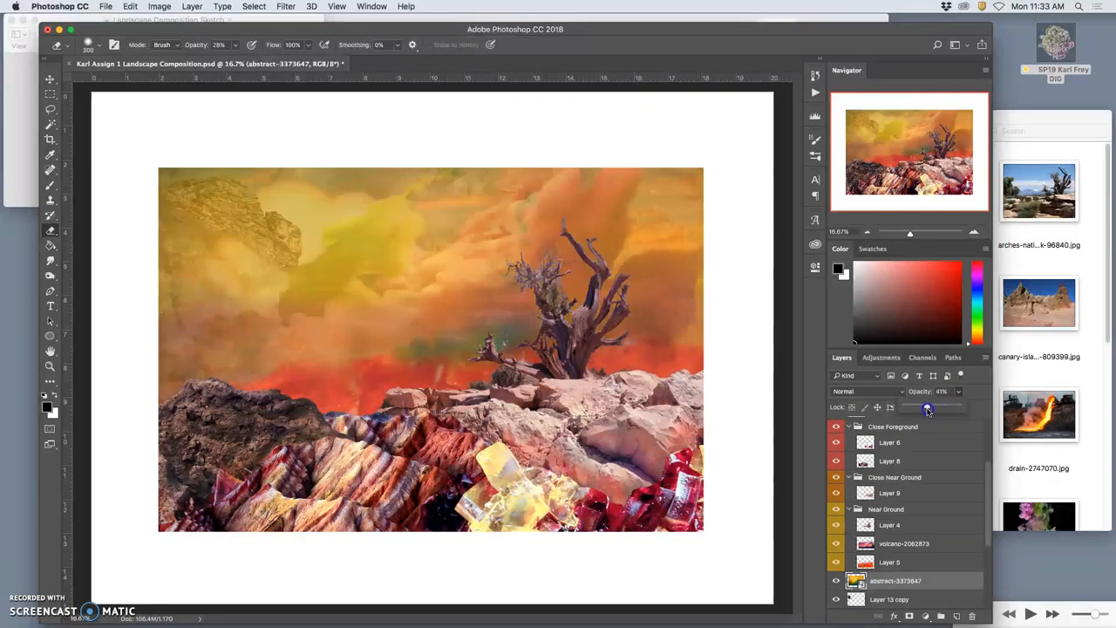
Step: Toggle the cloud texture layer and Layer 15 off and on to compare the golden glaze
{"action": "left_click", "coordinate": [837, 581]}
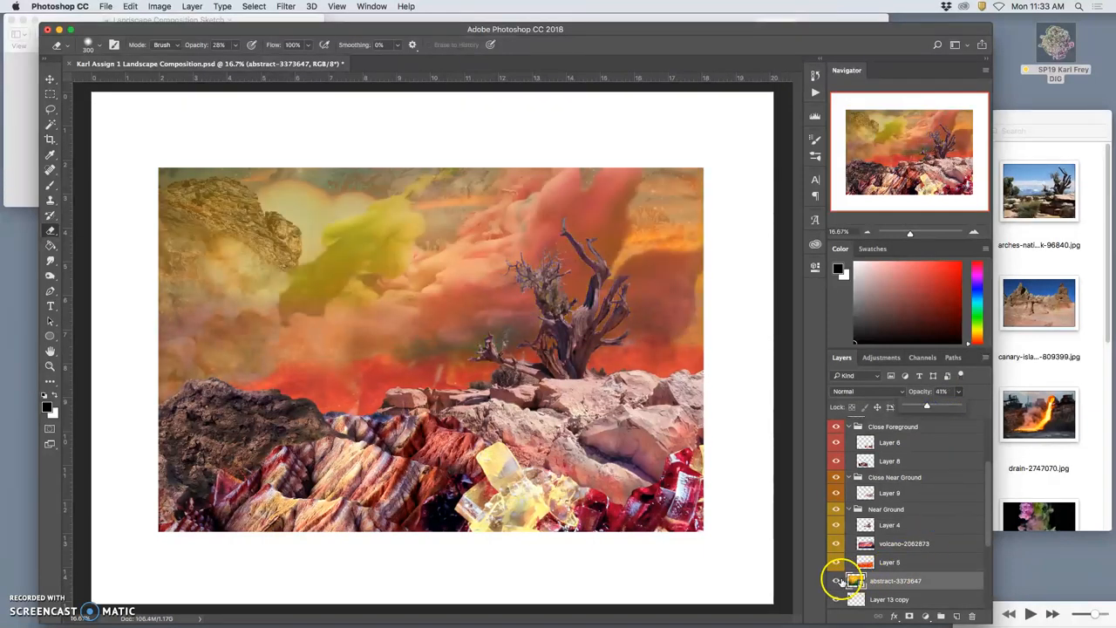
{"action": "left_click", "coordinate": [838, 580]}
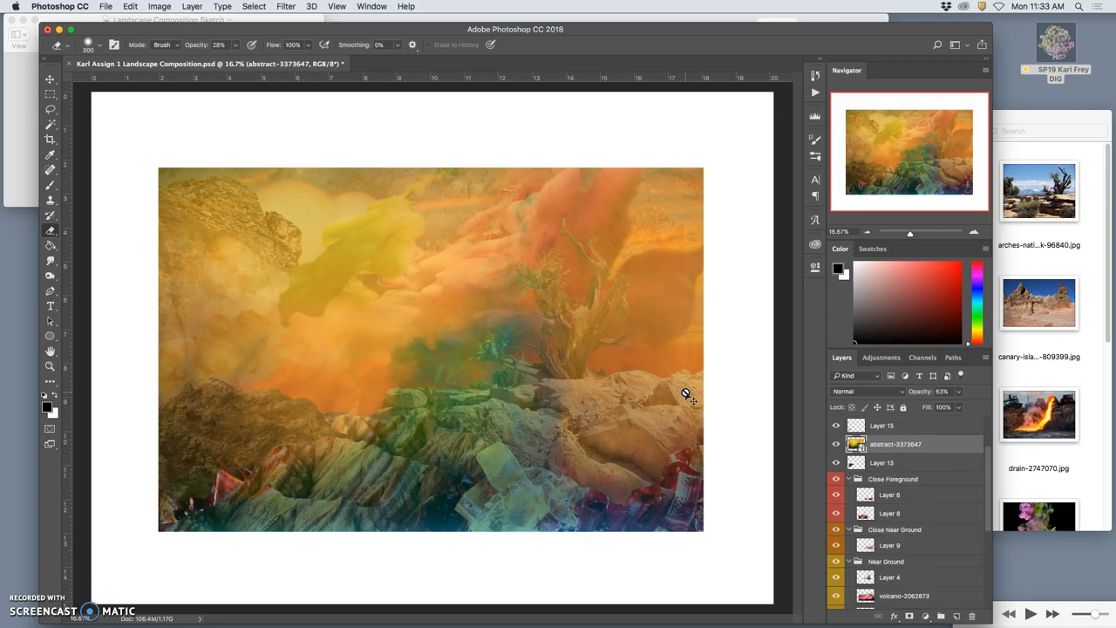
{"action": "left_click", "coordinate": [838, 426]}
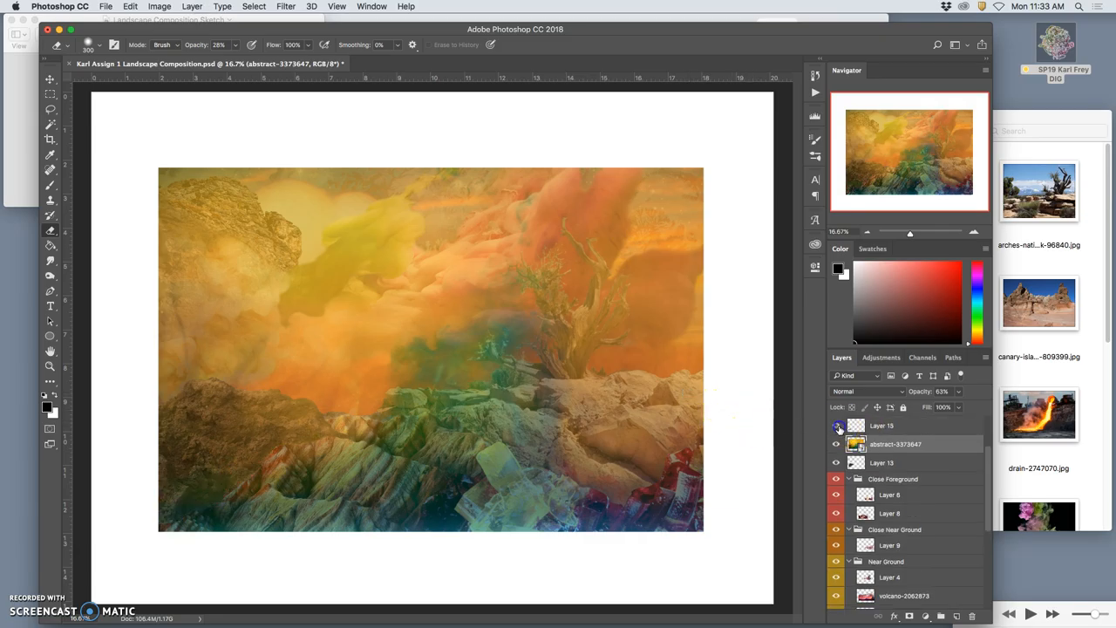
{"action": "left_click", "coordinate": [837, 425]}
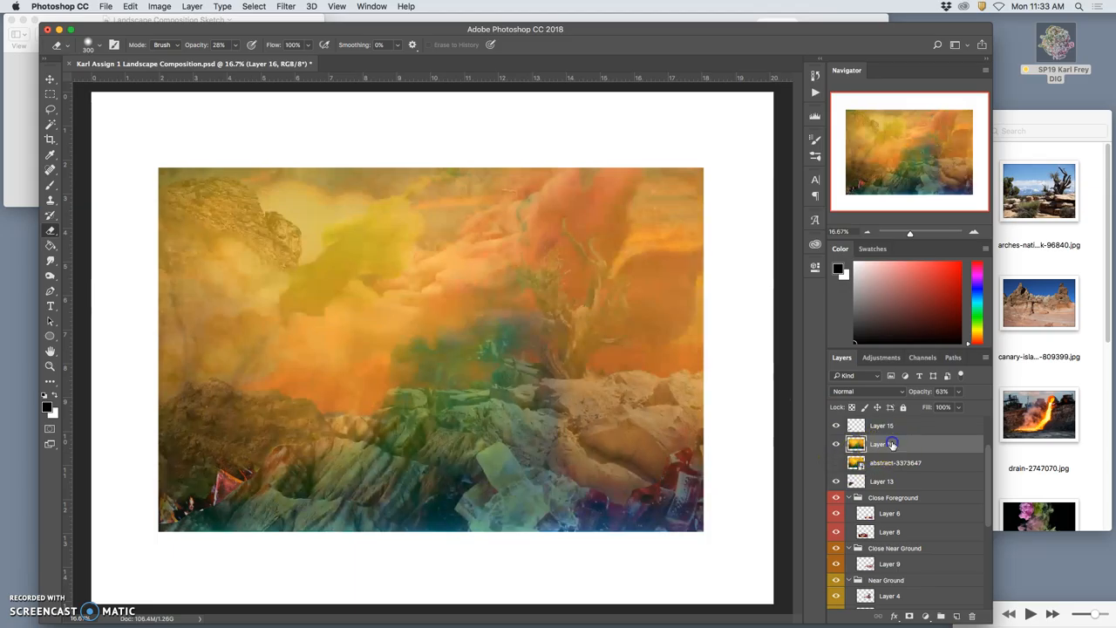
{"action": "mouse_move", "coordinate": [893, 445]}
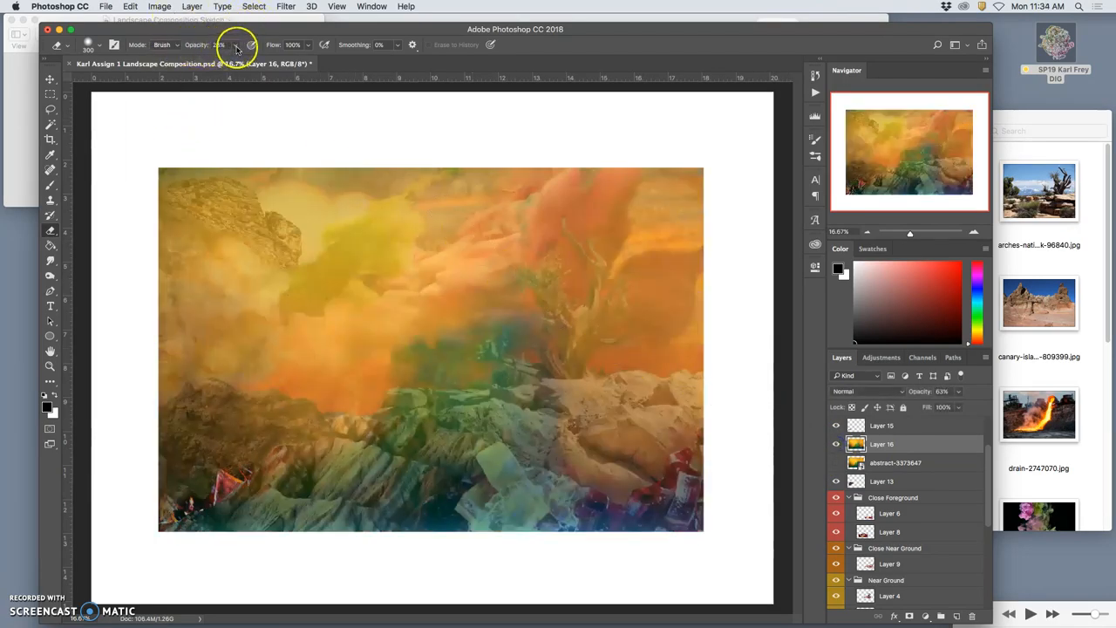
Step: Lower the eraser opacity and brush the glaze off the lower foreground rocks
{"action": "left_click", "coordinate": [251, 45]}
{"action": "type", "text": "9"}
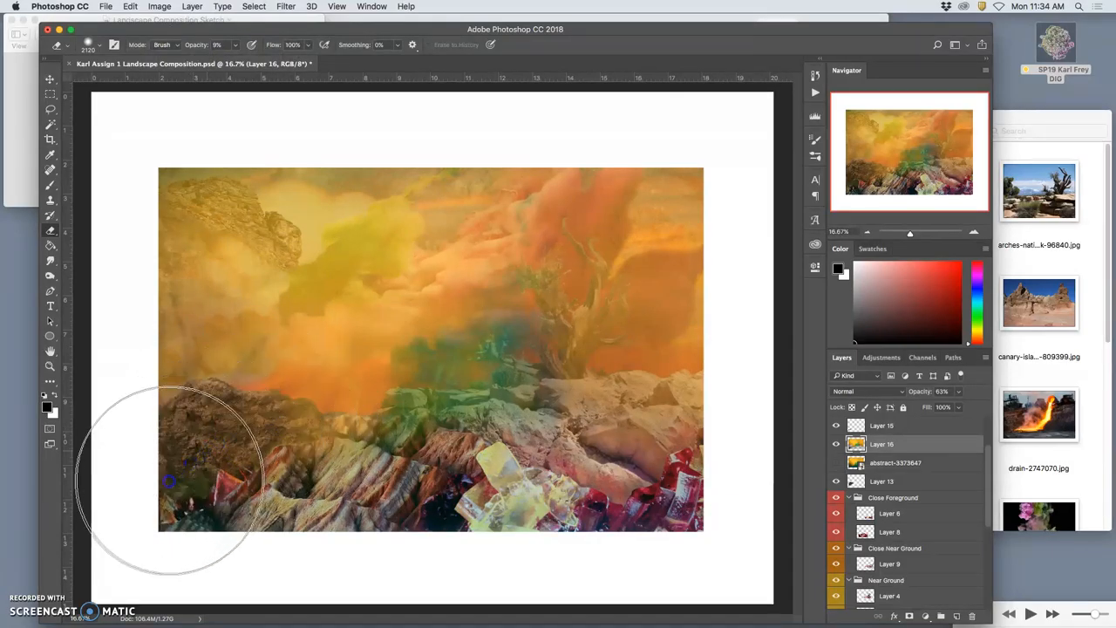
{"action": "mouse_move", "coordinate": [496, 380]}
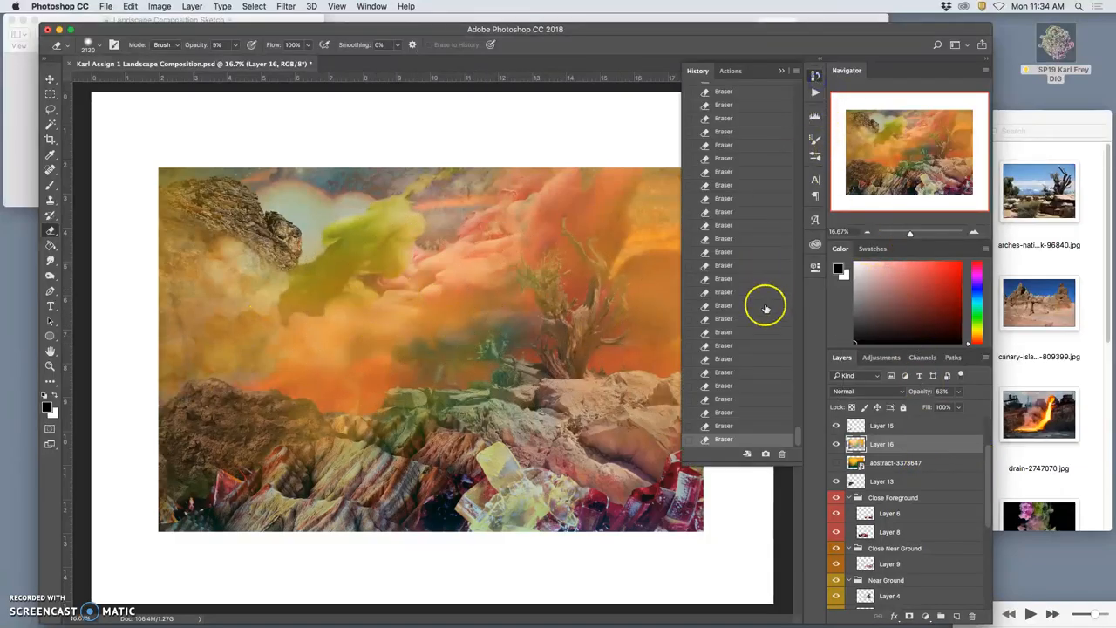
Step: Return to an earlier Eraser state in the History panel
{"action": "left_click", "coordinate": [724, 265]}
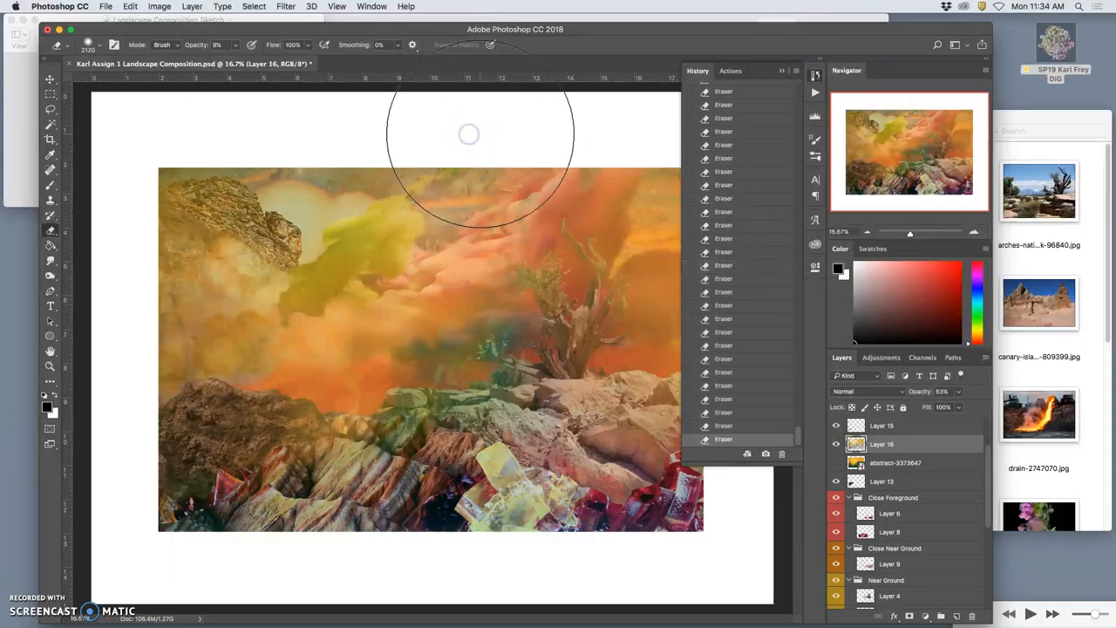
{"action": "mouse_move", "coordinate": [571, 303]}
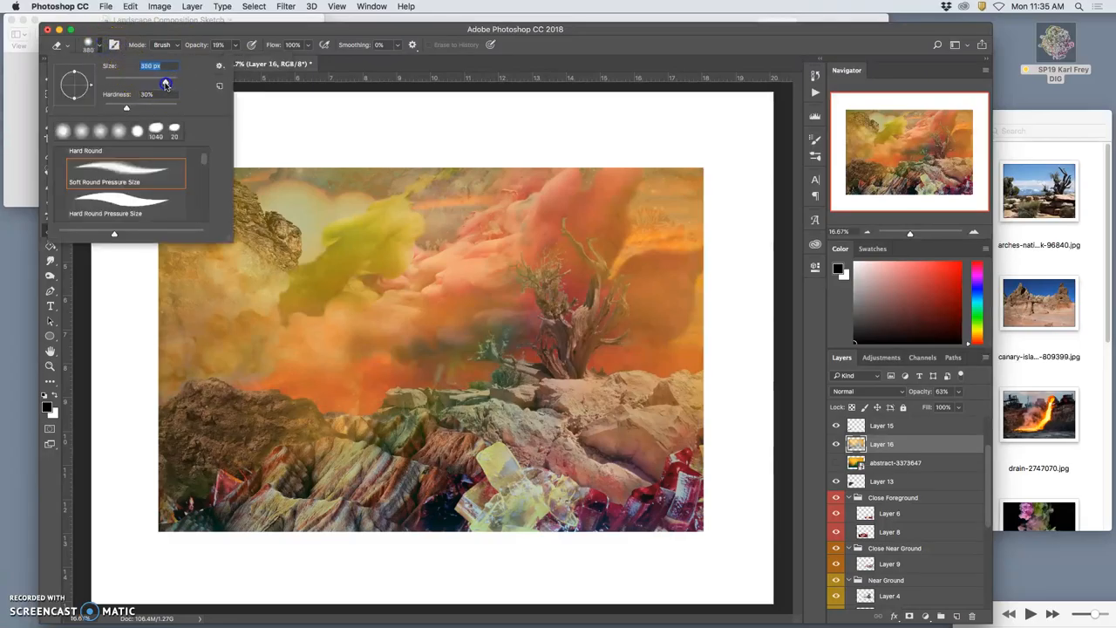
Step: Choose the Soft Round Pressure Size tip for erasing over the clouds and tree
{"action": "left_click", "coordinate": [414, 296]}
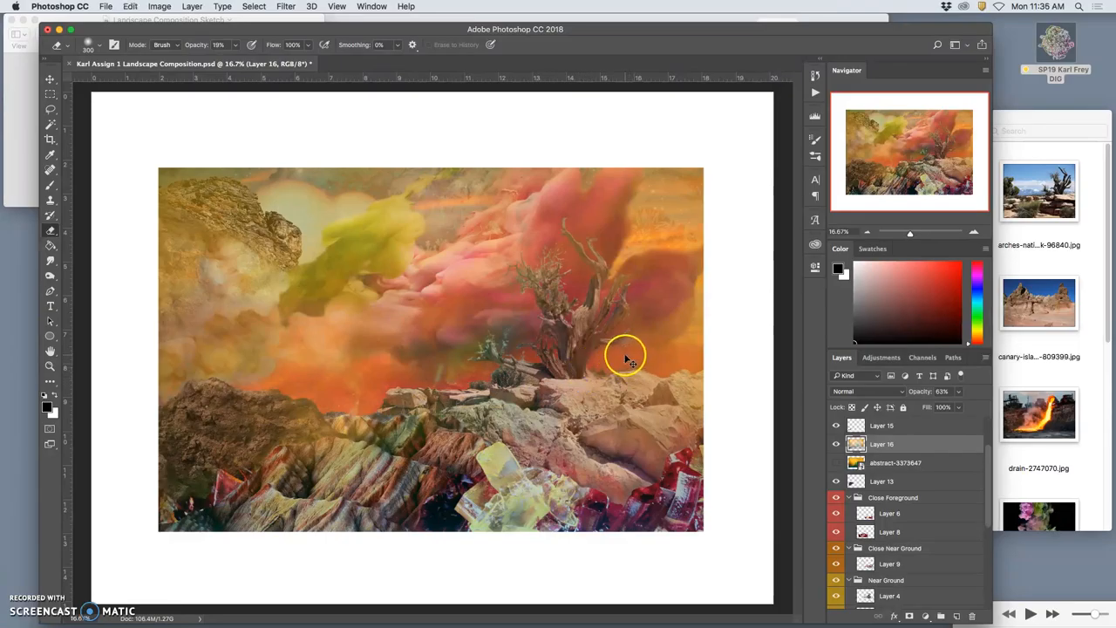
{"action": "mouse_move", "coordinate": [632, 361]}
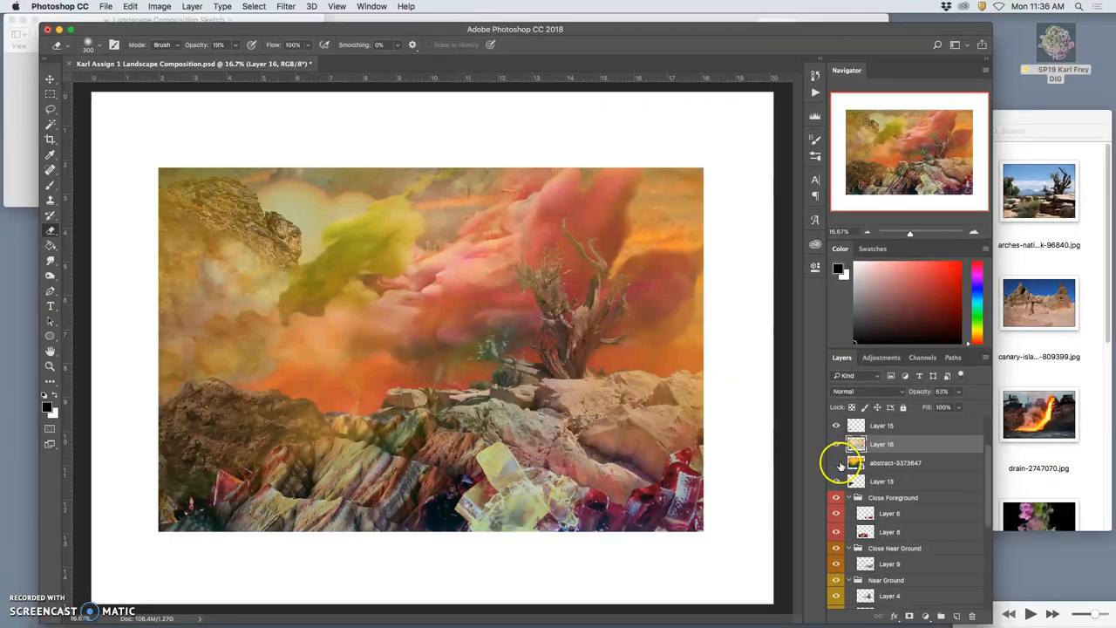
Step: Toggle the golden texture layer's visibility to compare and lower its opacity
{"action": "left_click", "coordinate": [836, 462]}
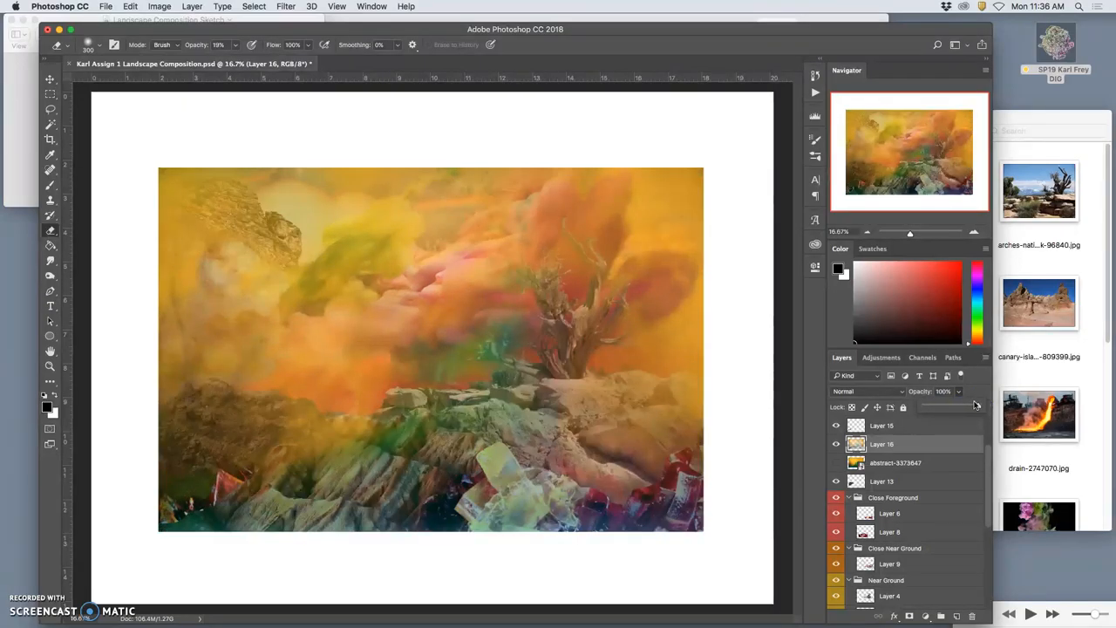
{"action": "left_click_drag", "start_coordinate": [975, 404], "coordinate": [959, 405]}
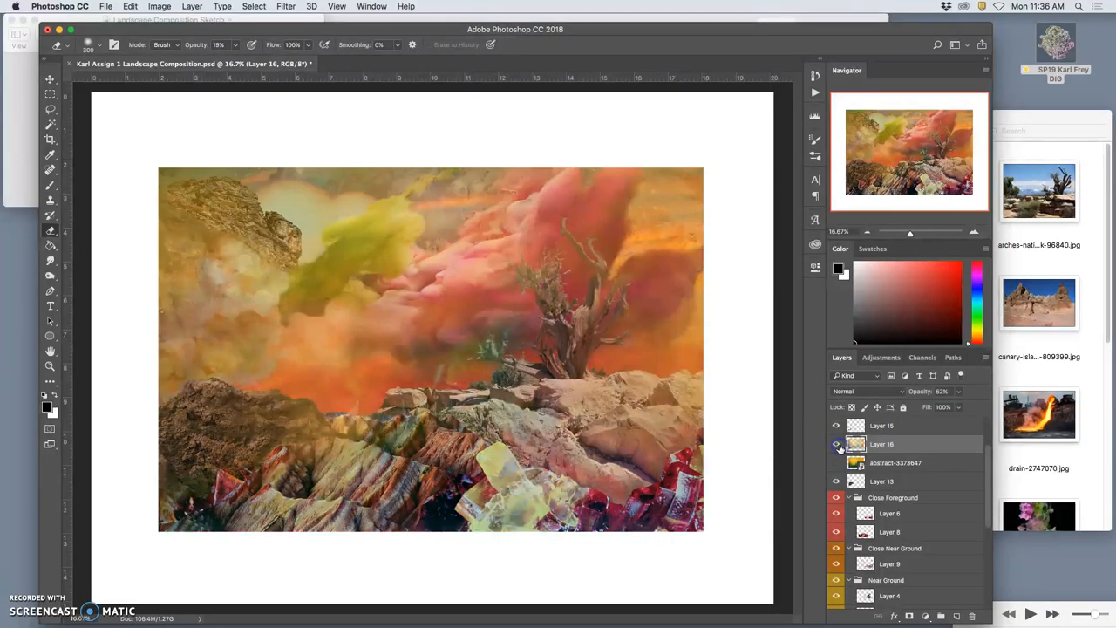
{"action": "left_click", "coordinate": [838, 445]}
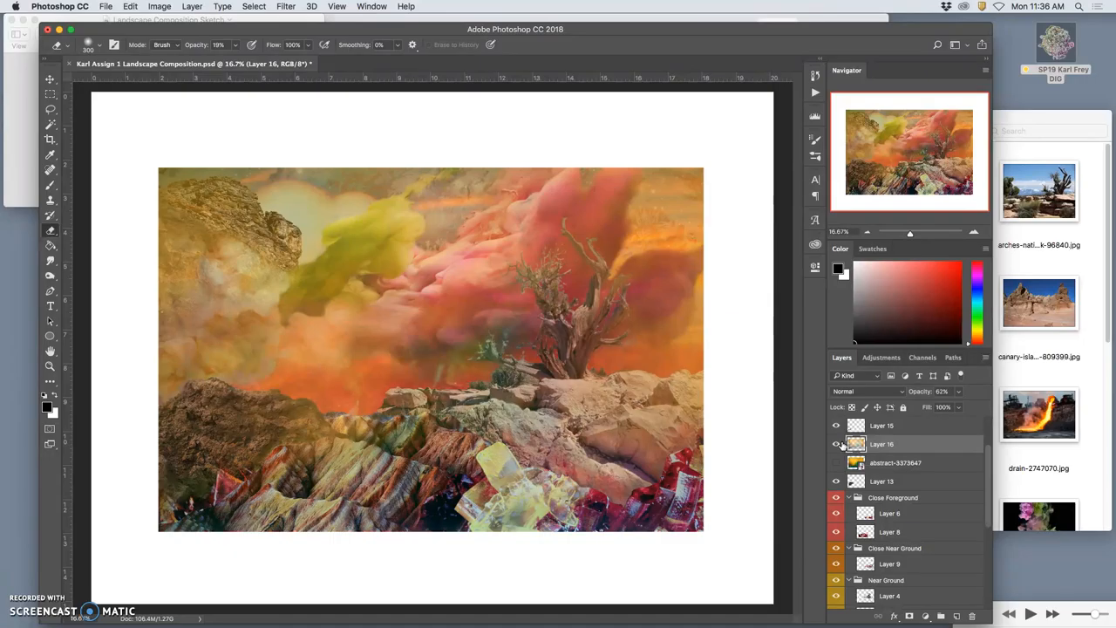
{"action": "left_click", "coordinate": [959, 391]}
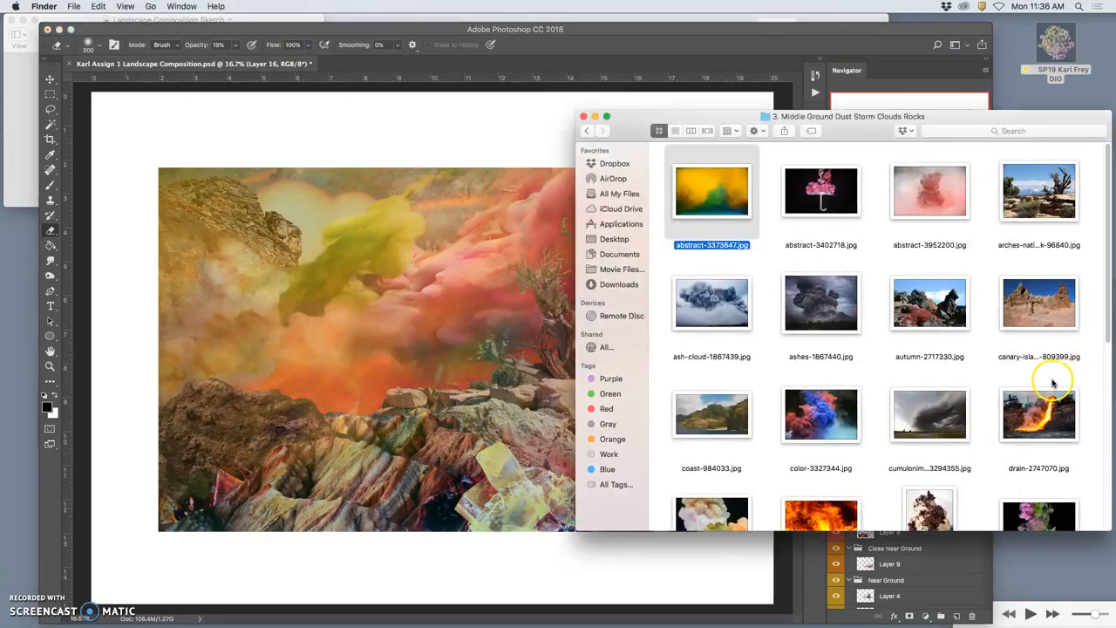
Step: Bring the pink smoke photo abstract-3952200.jpg into the landscape document
{"action": "left_click", "coordinate": [929, 190]}
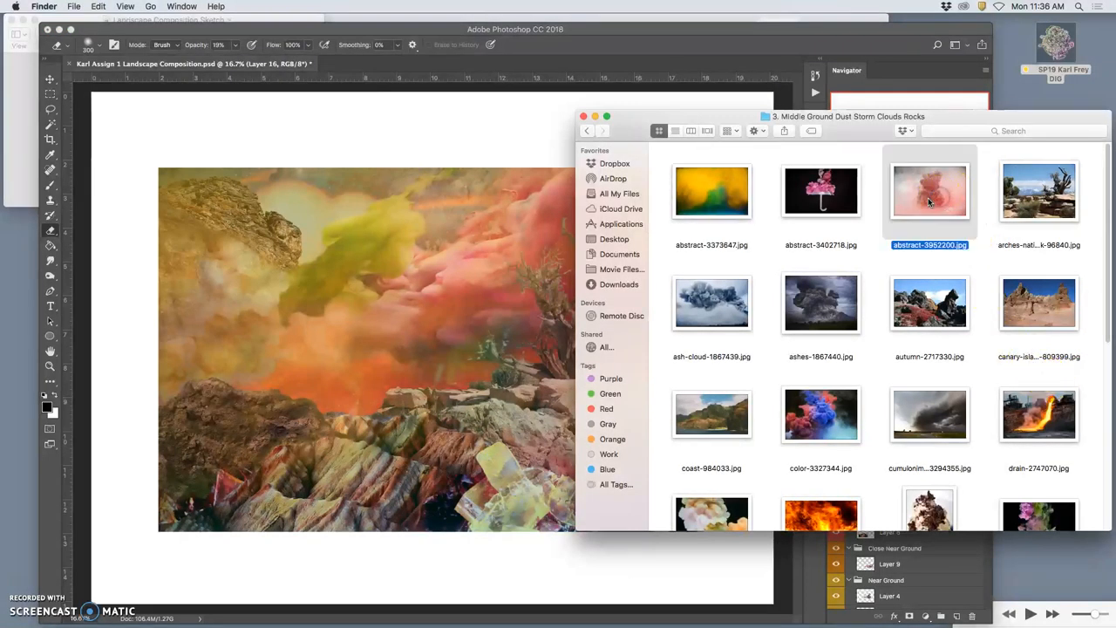
{"action": "mouse_move", "coordinate": [497, 328]}
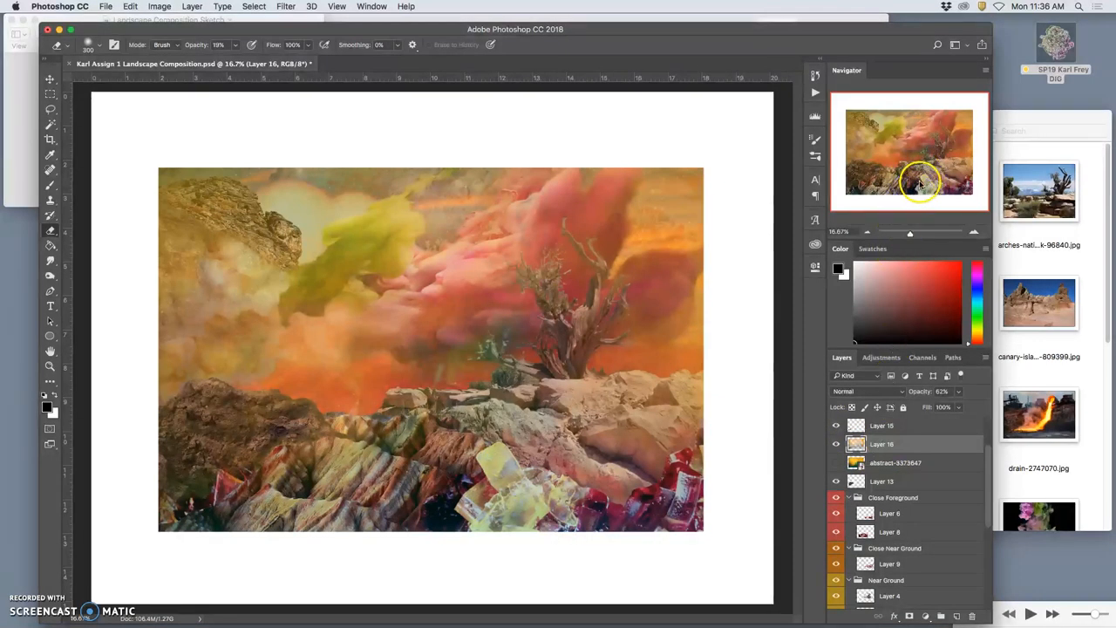
{"action": "left_click", "coordinate": [883, 426]}
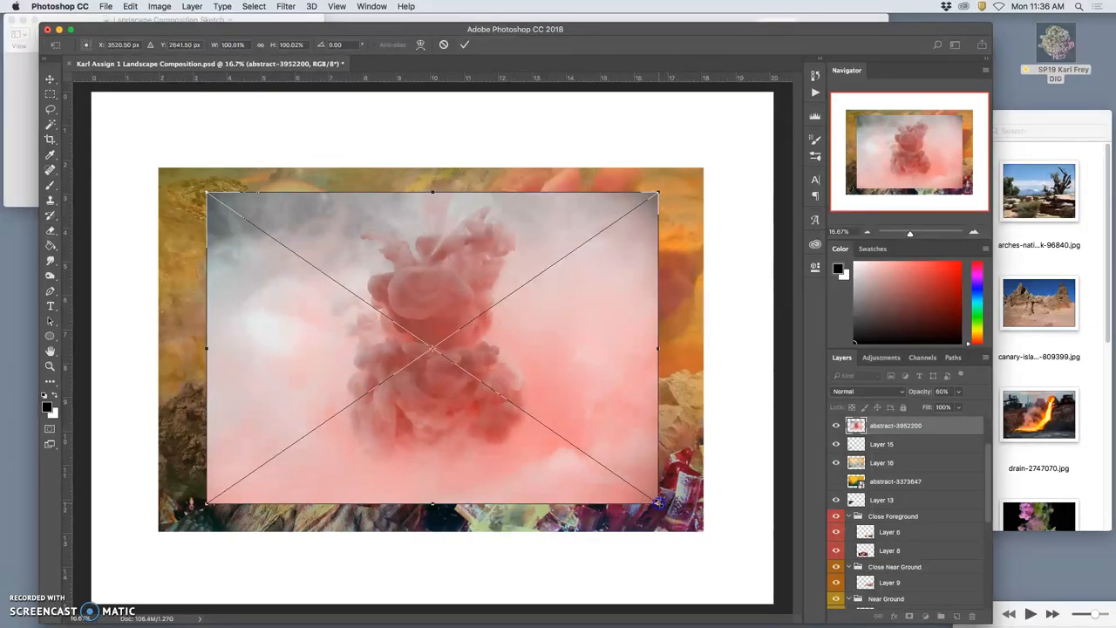
Step: Scale the pink smoke layer past the canvas edges with Free Transform
{"action": "left_click_drag", "start_coordinate": [660, 502], "coordinate": [754, 567]}
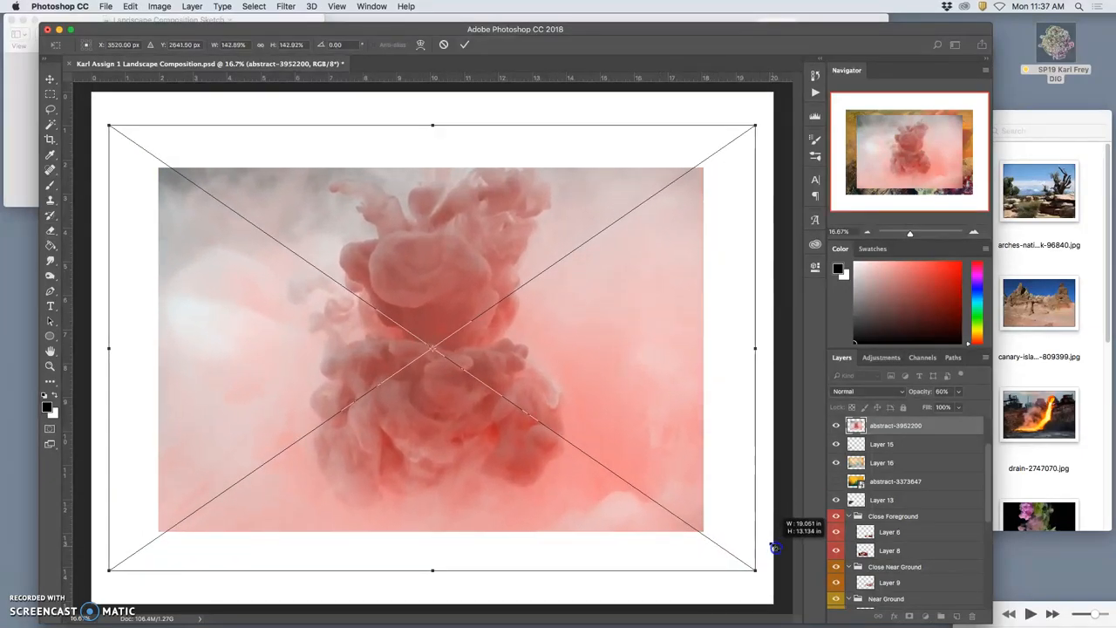
{"action": "left_click_drag", "start_coordinate": [774, 547], "coordinate": [731, 541]}
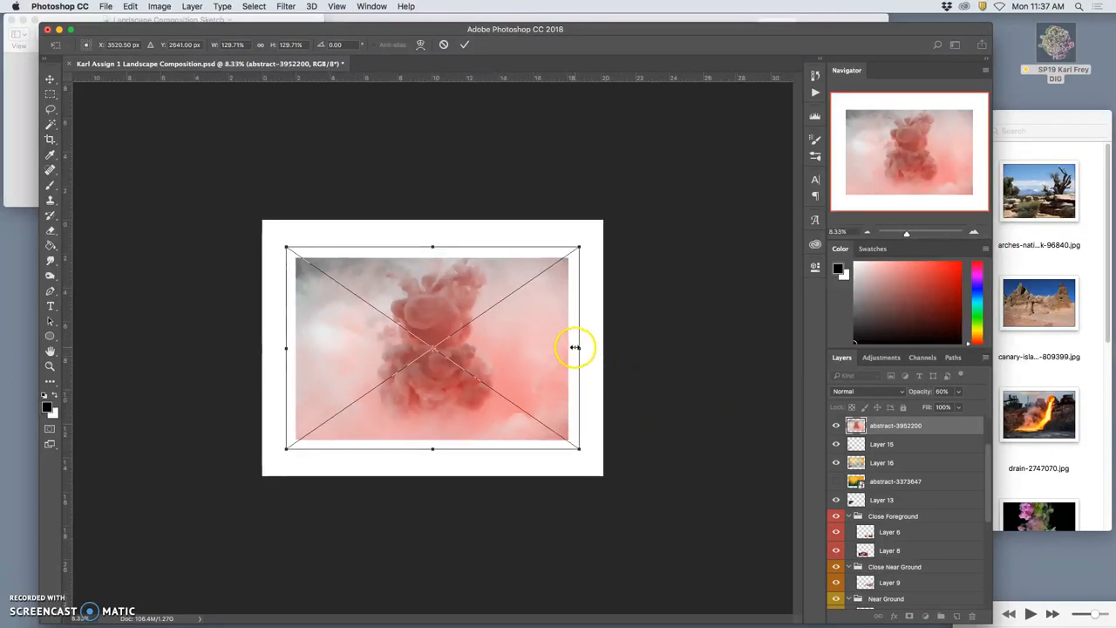
{"action": "left_click_drag", "start_coordinate": [575, 347], "coordinate": [746, 367]}
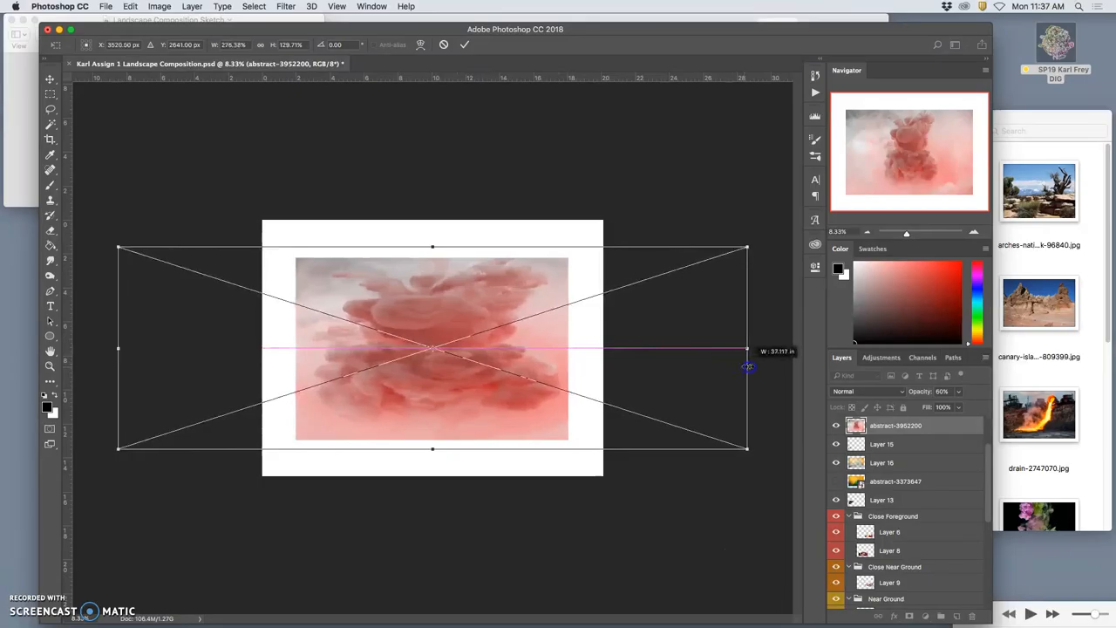
{"action": "left_click_drag", "start_coordinate": [747, 349], "coordinate": [761, 433]}
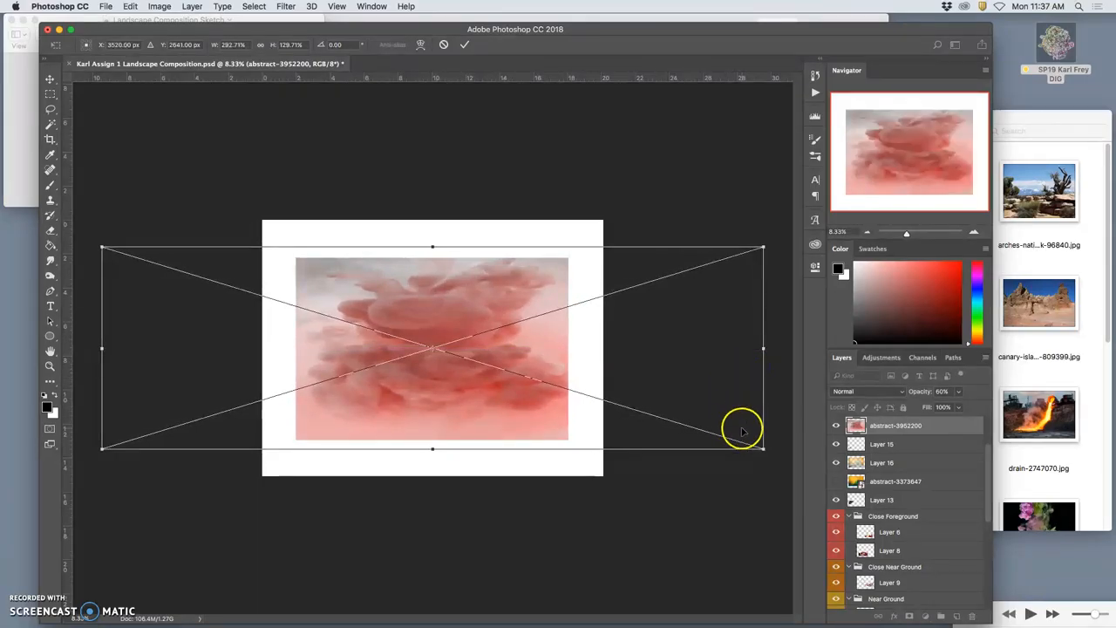
{"action": "left_click_drag", "start_coordinate": [760, 447], "coordinate": [749, 450]}
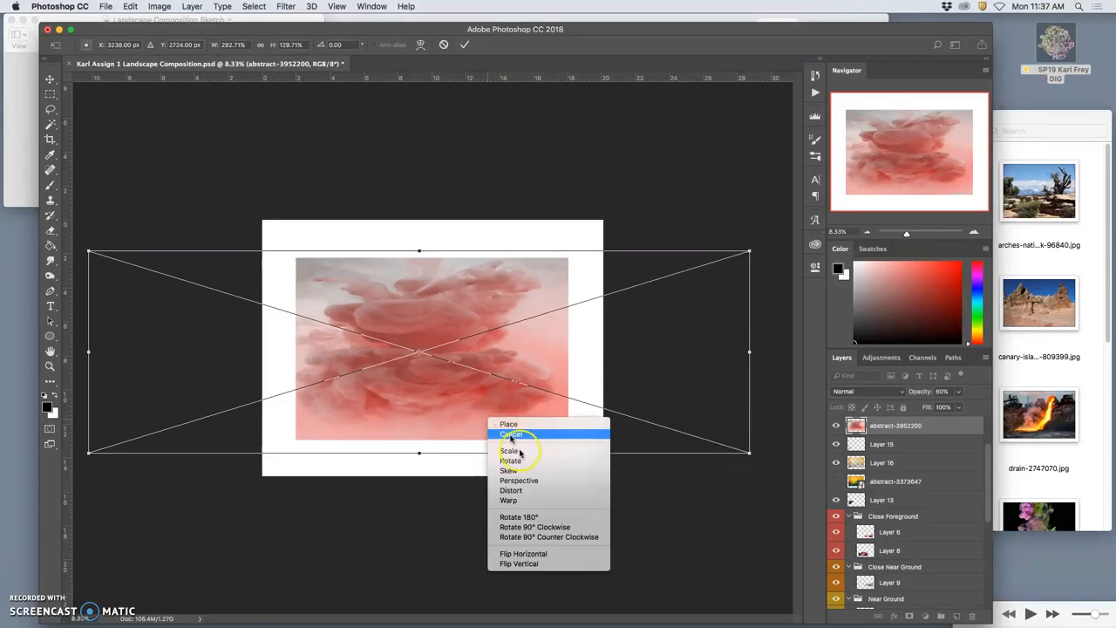
Step: Warp the stretched smoke layer into a curved shape
{"action": "left_click", "coordinate": [510, 499]}
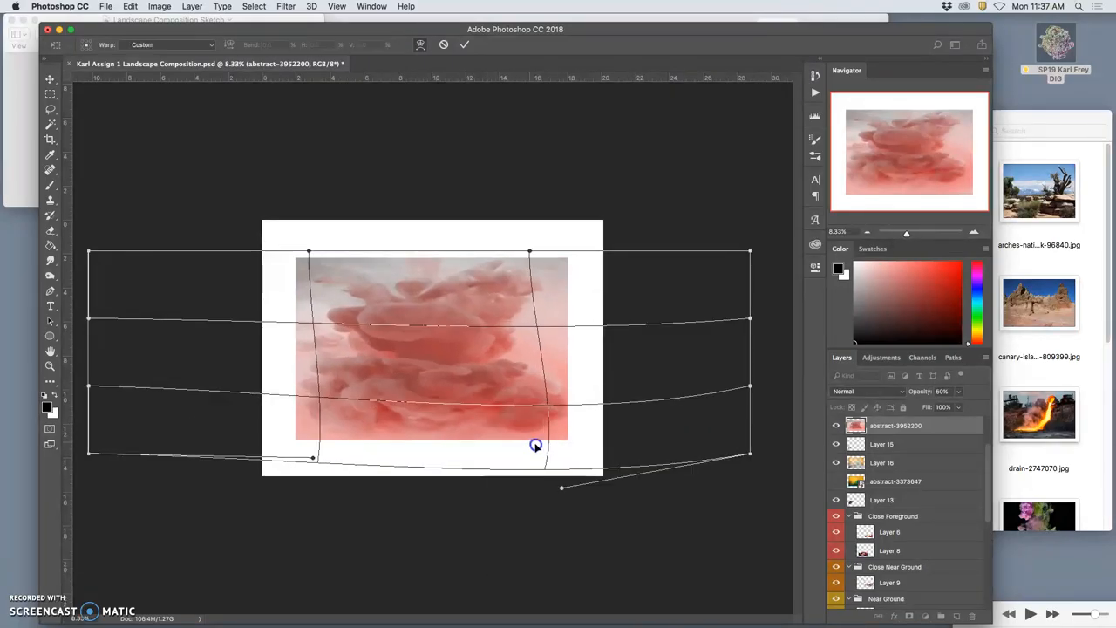
{"action": "left_click_drag", "start_coordinate": [535, 446], "coordinate": [270, 432]}
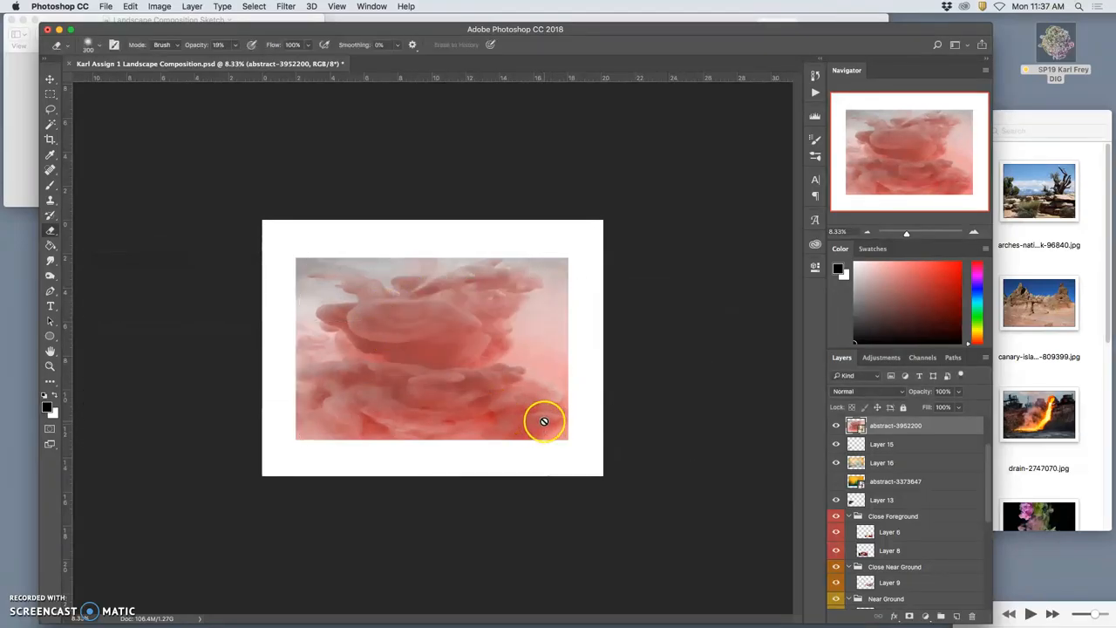
Step: Apply a heavy Gaussian Blur to the pink smoke layer, turning it into soft haze
{"action": "left_click", "coordinate": [286, 7]}
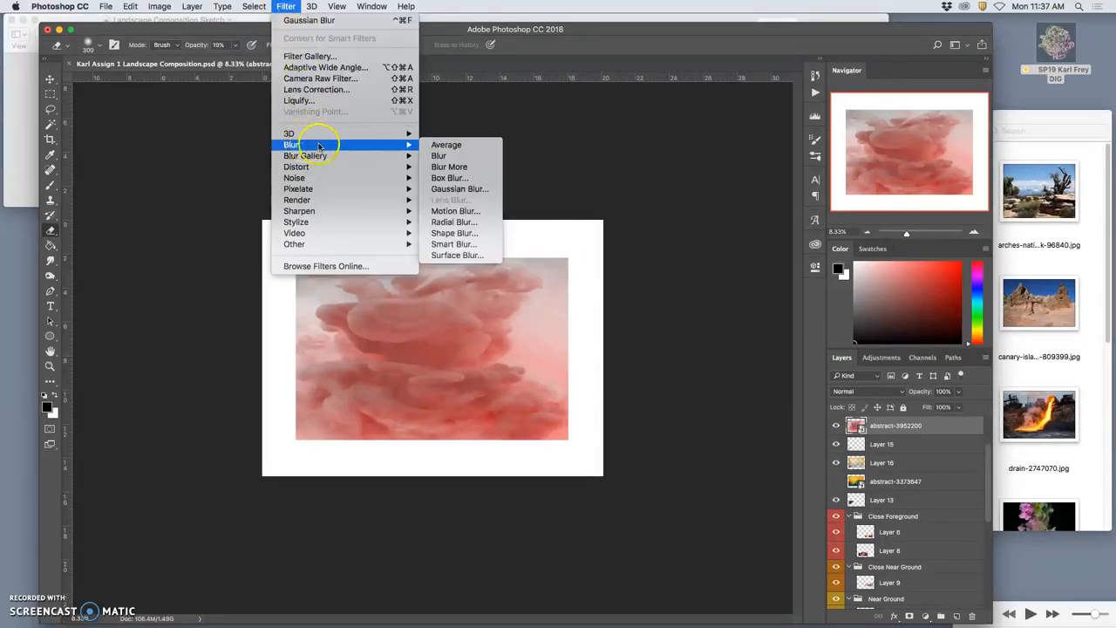
{"action": "left_click", "coordinate": [460, 189]}
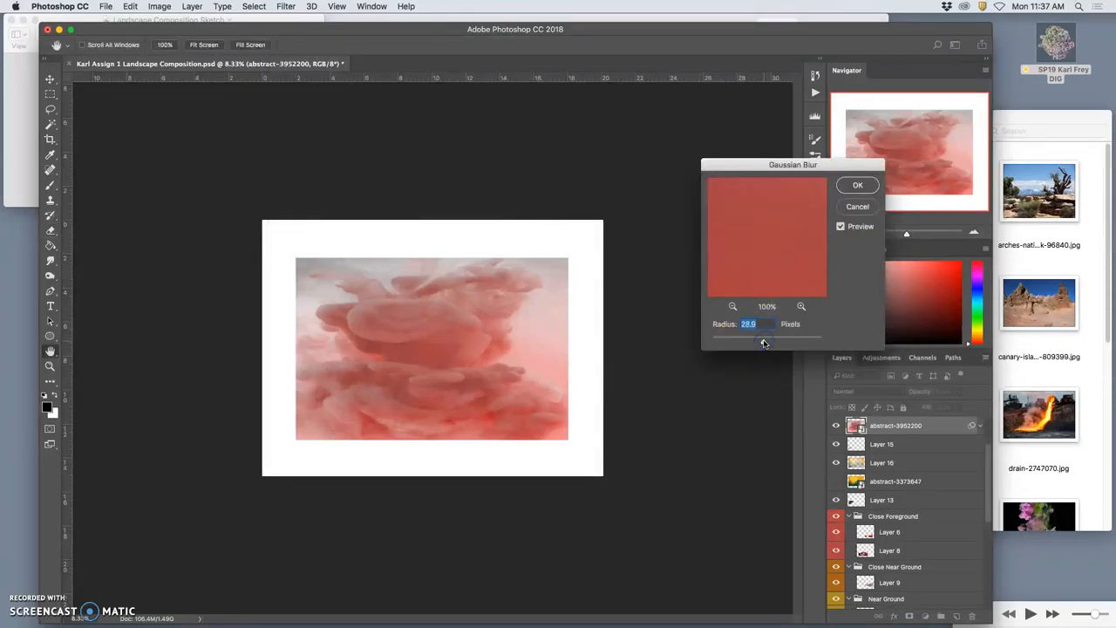
{"action": "left_click_drag", "start_coordinate": [764, 340], "coordinate": [776, 340]}
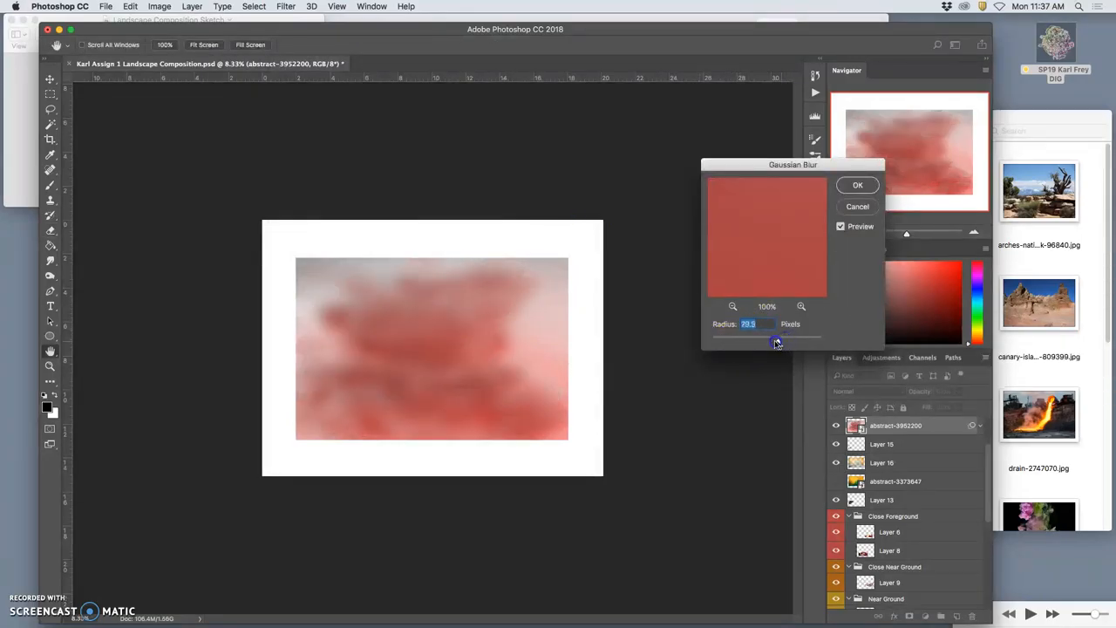
{"action": "left_click_drag", "start_coordinate": [778, 342], "coordinate": [771, 342]}
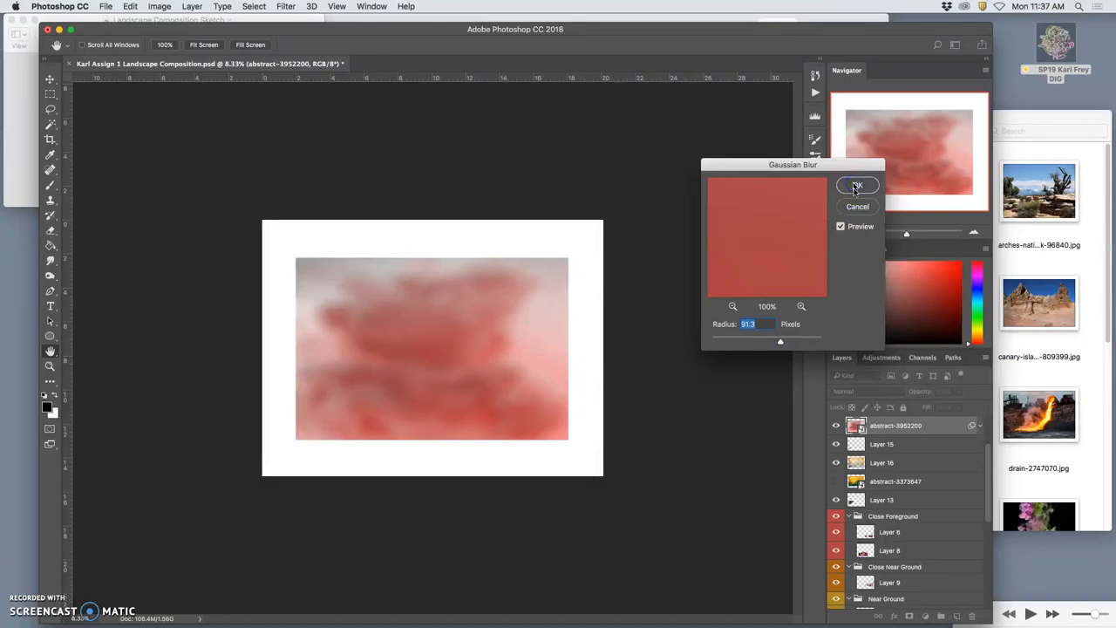
{"action": "left_click", "coordinate": [858, 185]}
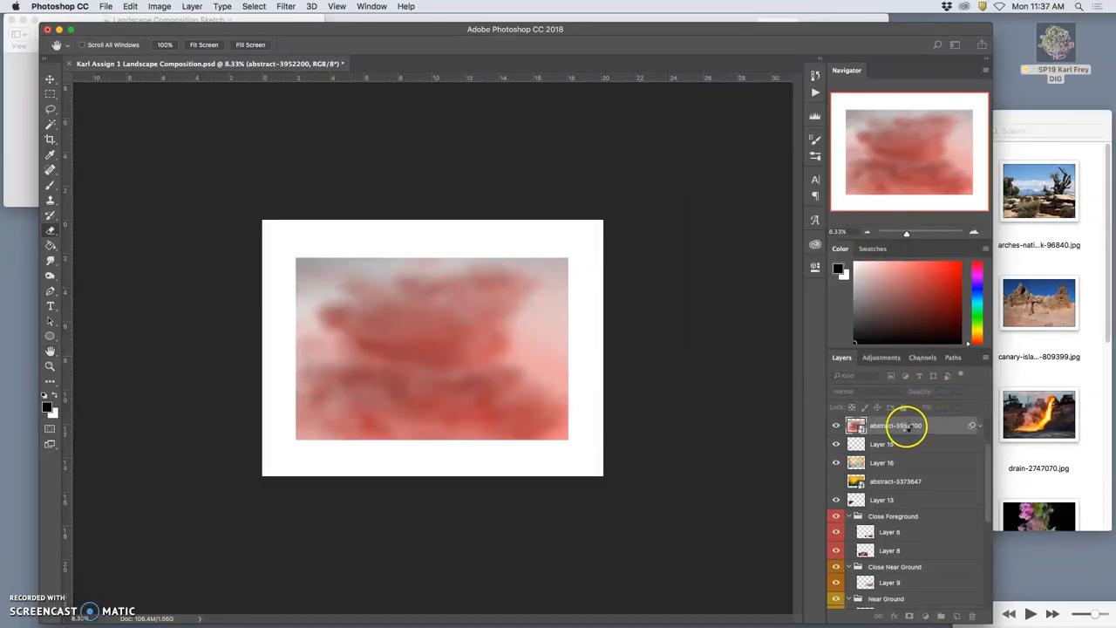
Step: Change the haze layer's blending and try hue shifts toward green-blue and blue-purple
{"action": "right_click", "coordinate": [897, 426]}
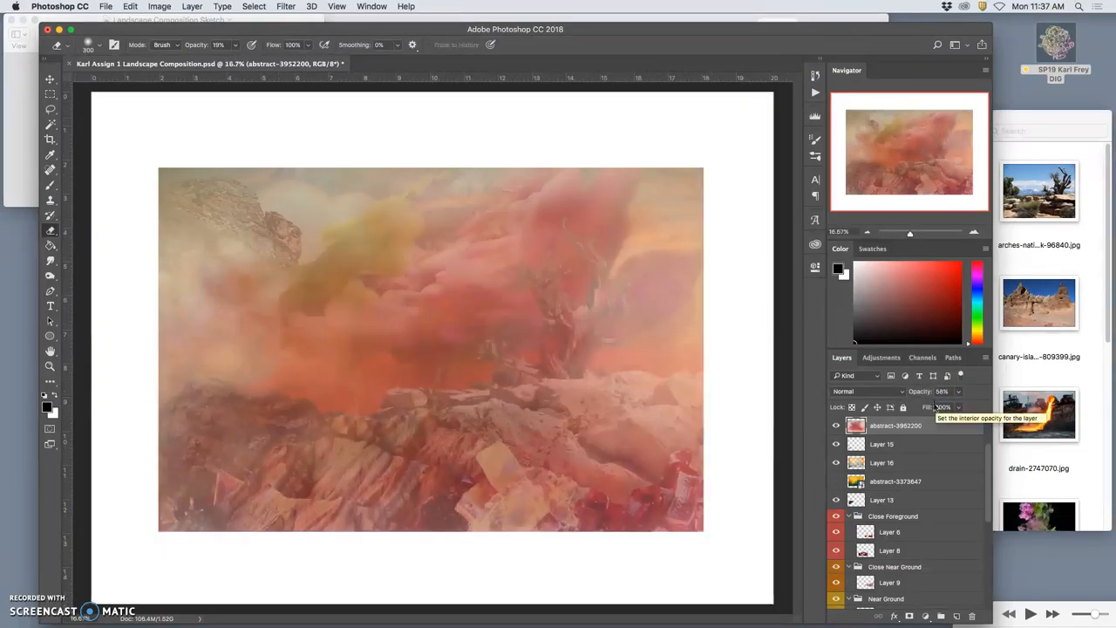
{"action": "mouse_move", "coordinate": [159, 7]}
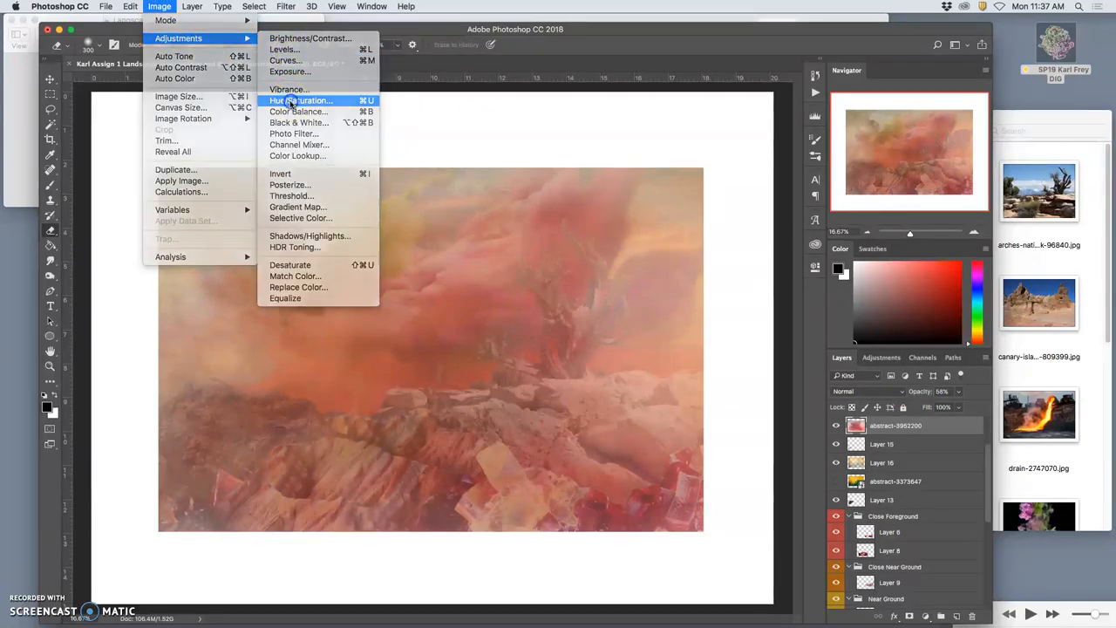
{"action": "left_click", "coordinate": [300, 100]}
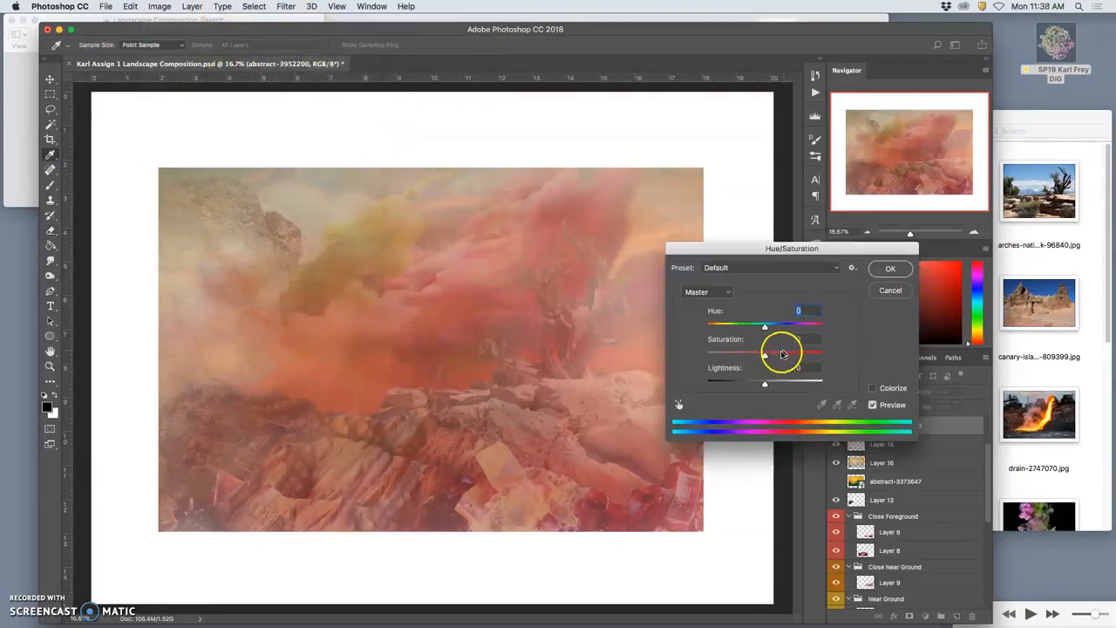
{"action": "left_click_drag", "start_coordinate": [764, 327], "coordinate": [789, 327]}
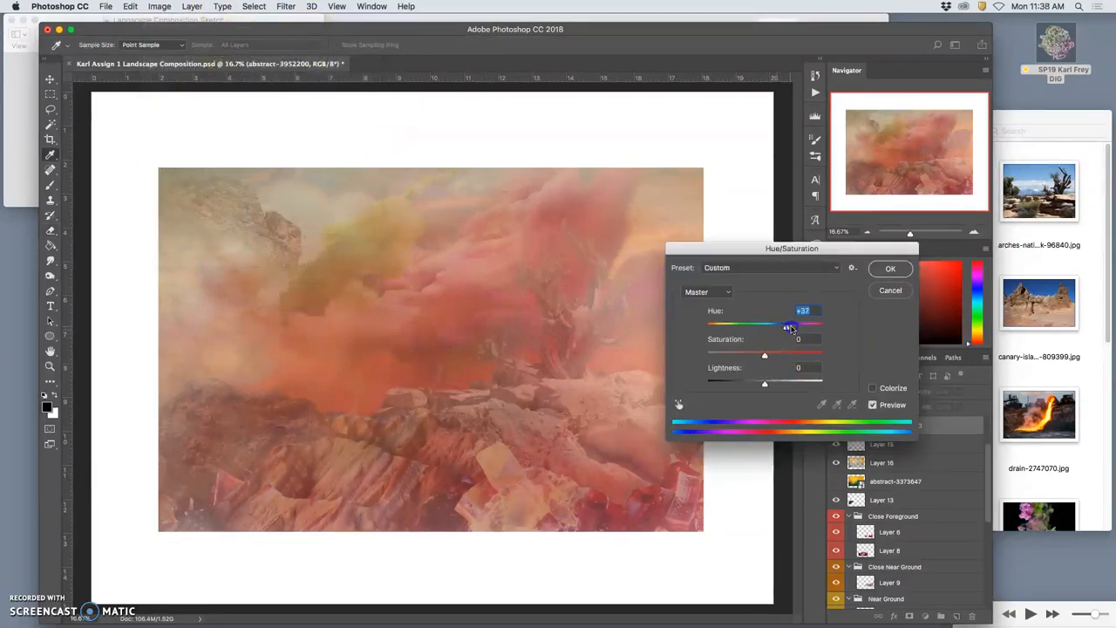
{"action": "left_click_drag", "start_coordinate": [789, 324], "coordinate": [823, 324]}
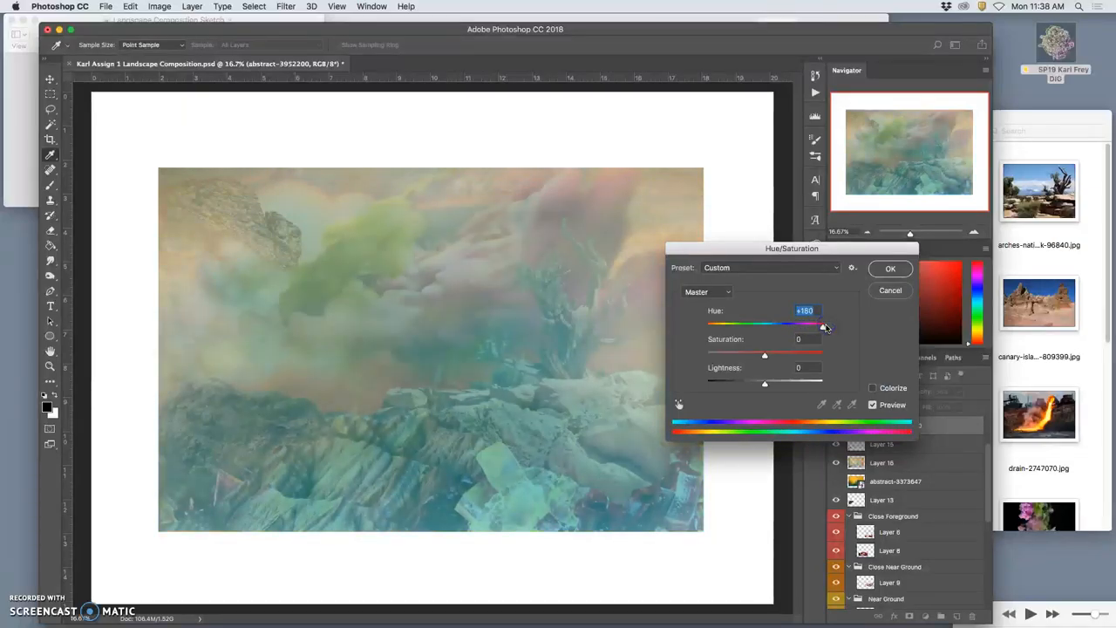
{"action": "left_click_drag", "start_coordinate": [820, 325], "coordinate": [771, 324]}
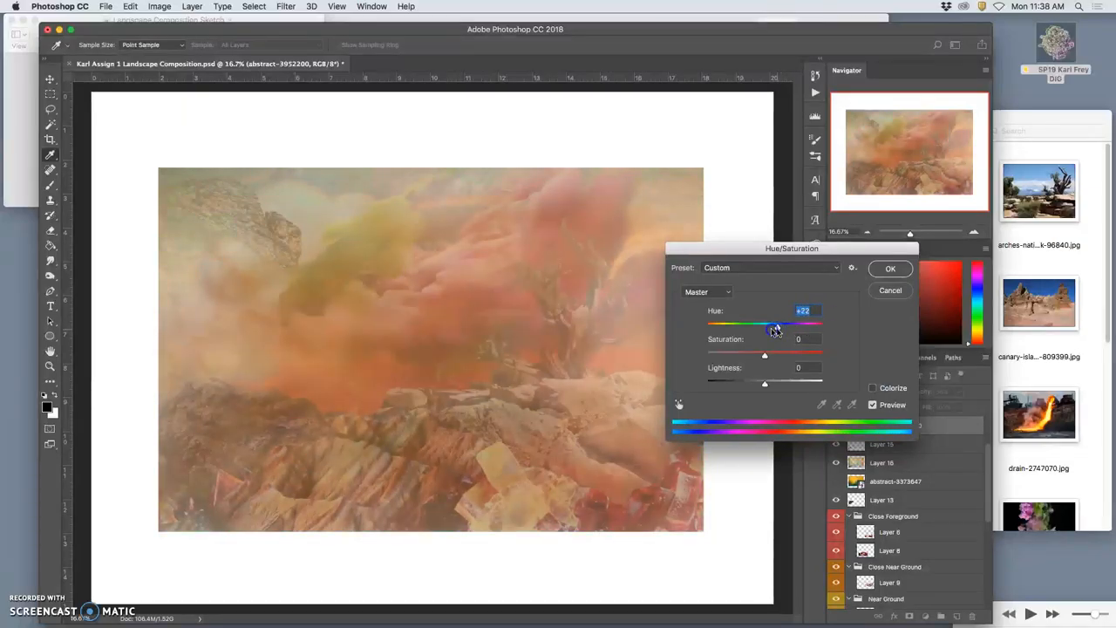
{"action": "left_click_drag", "start_coordinate": [775, 325], "coordinate": [715, 325]}
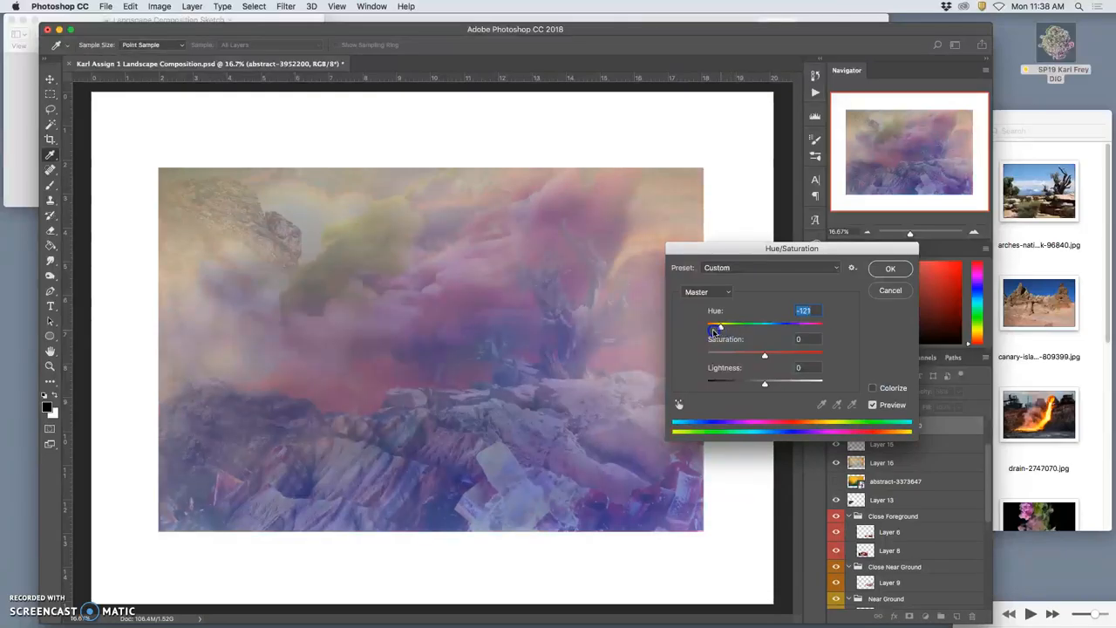
Step: Settle the Hue/Saturation shift on a blue-violet tint around -139 and apply it
{"action": "left_click_drag", "start_coordinate": [719, 324], "coordinate": [736, 324]}
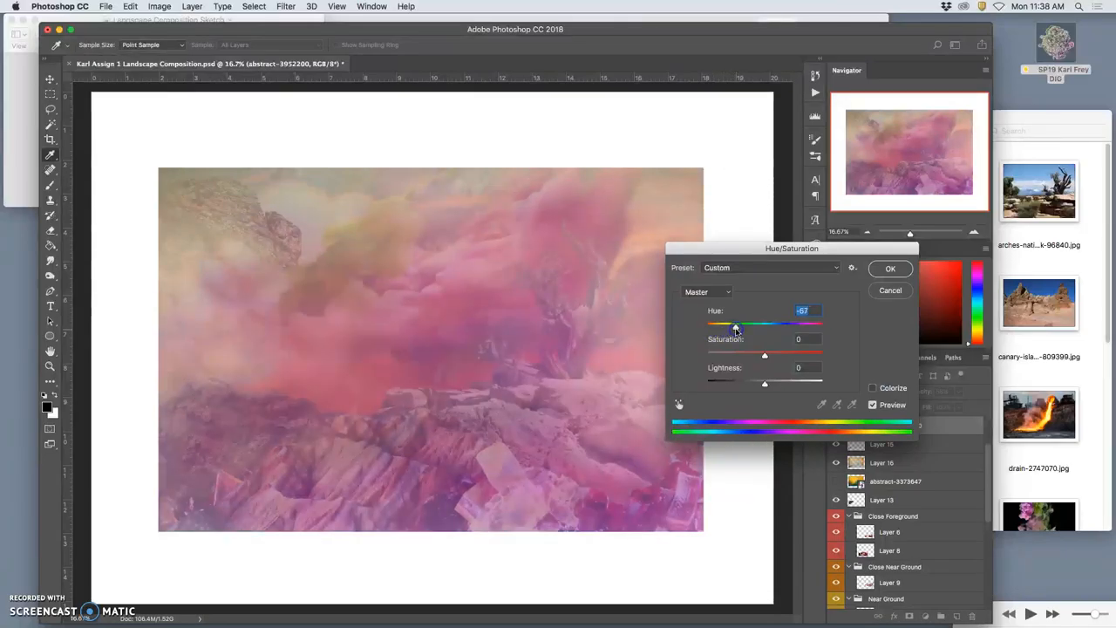
{"action": "left_click_drag", "start_coordinate": [737, 323], "coordinate": [764, 323]}
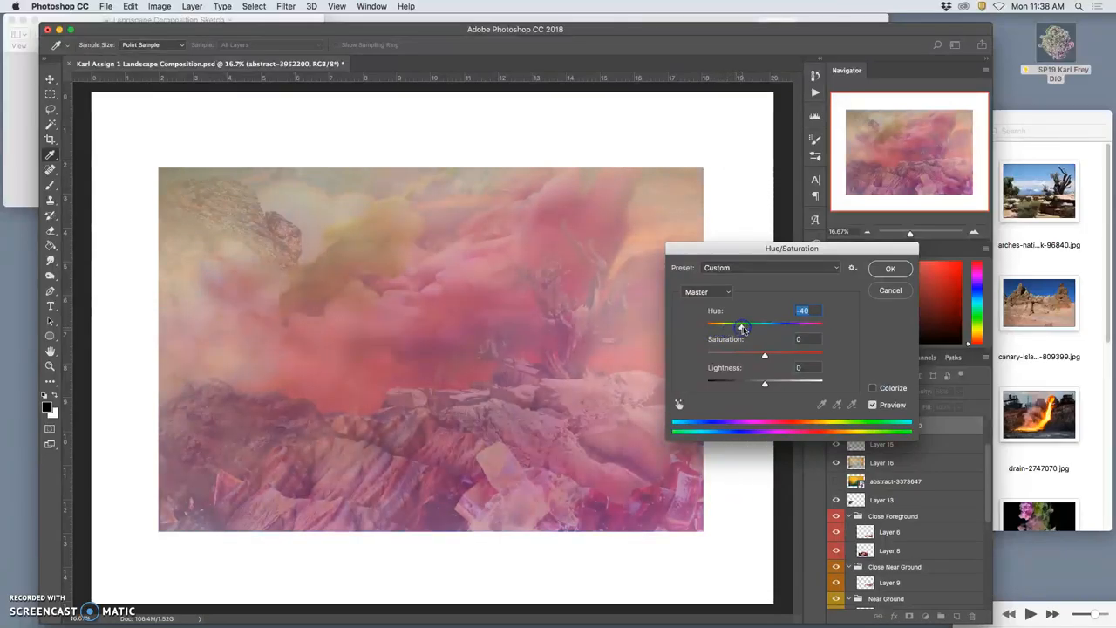
{"action": "left_click_drag", "start_coordinate": [742, 325], "coordinate": [729, 325]}
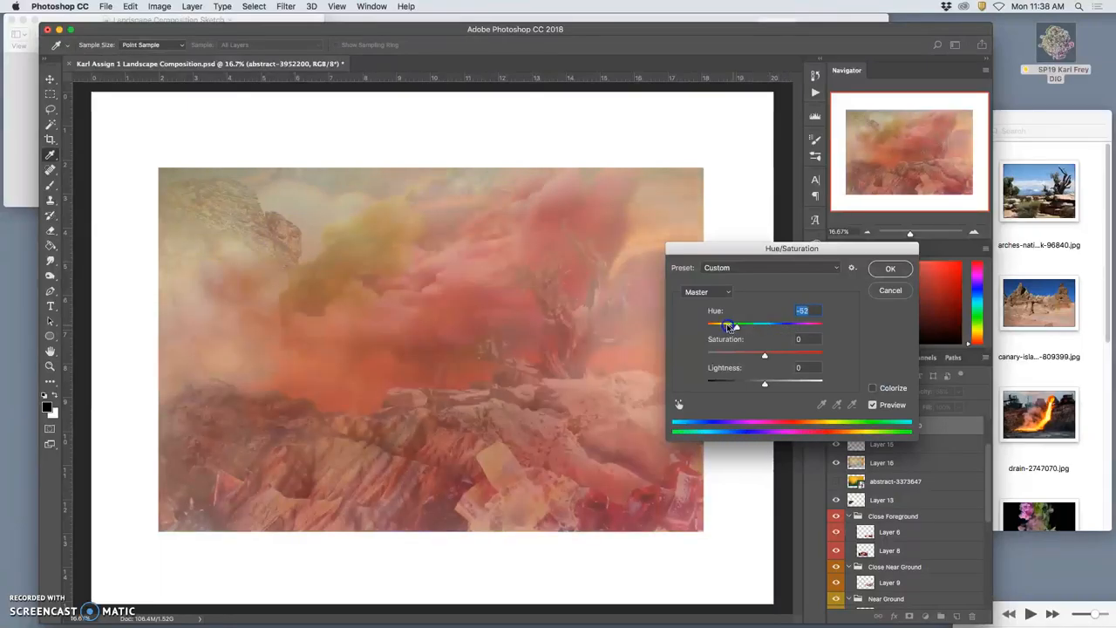
{"action": "left_click_drag", "start_coordinate": [736, 323], "coordinate": [718, 323]}
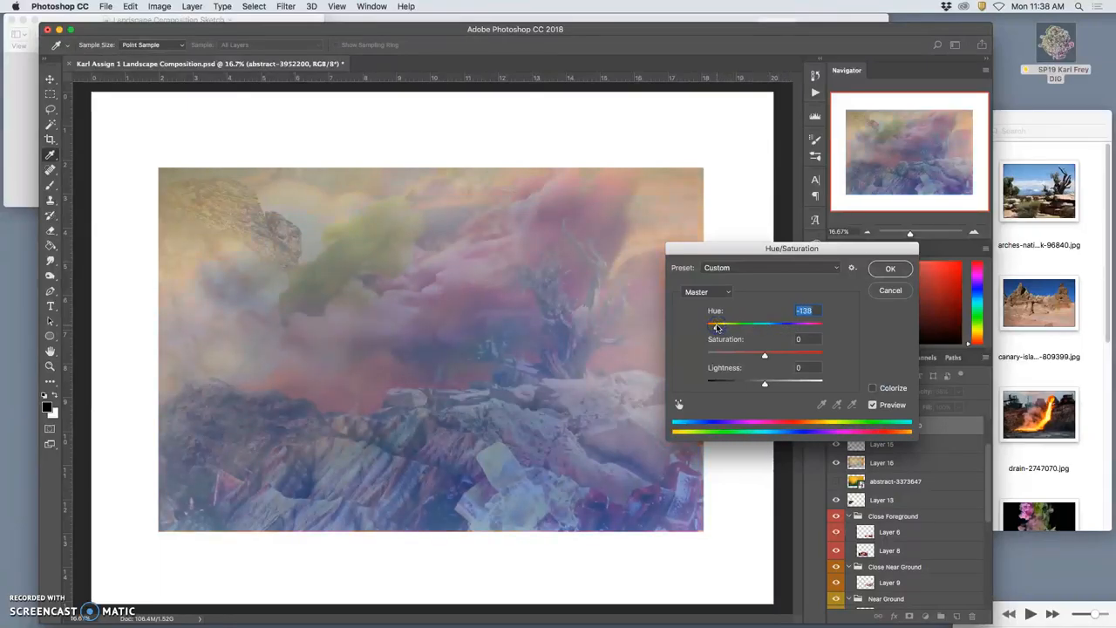
{"action": "left_click_drag", "start_coordinate": [718, 323], "coordinate": [716, 322]}
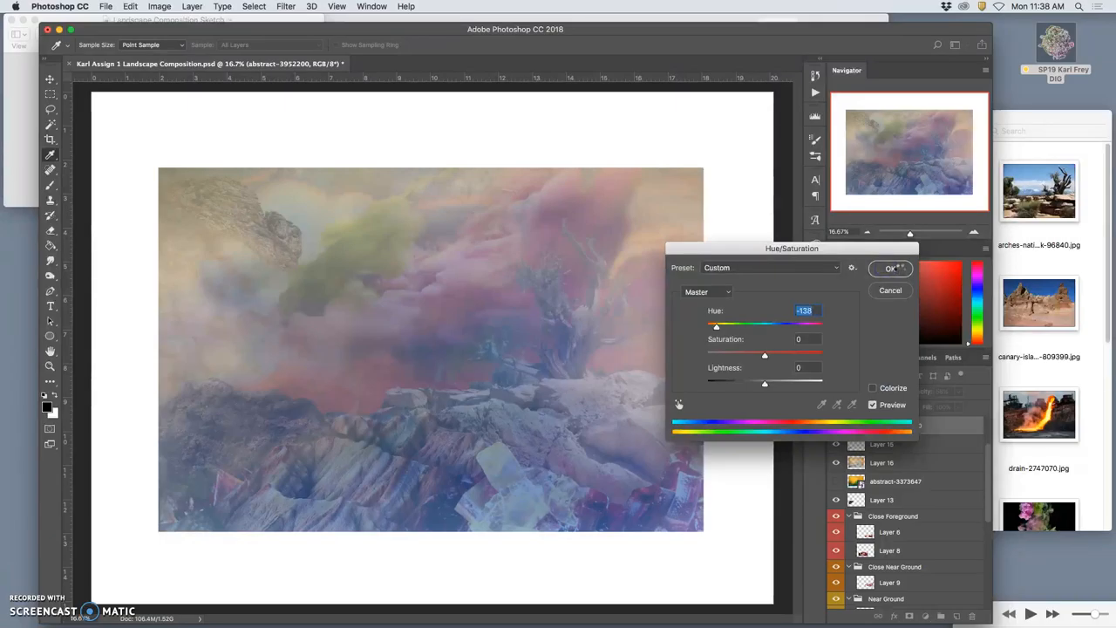
{"action": "left_click", "coordinate": [890, 269]}
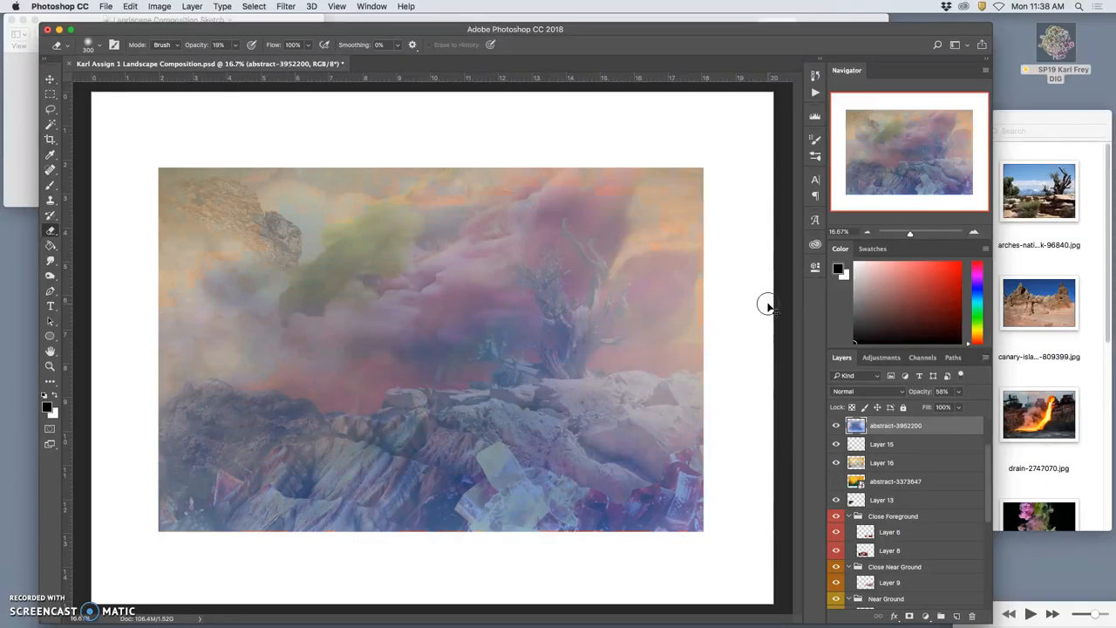
Step: Erase the violet haze around the tree and along the left cliff
{"action": "left_click", "coordinate": [98, 45]}
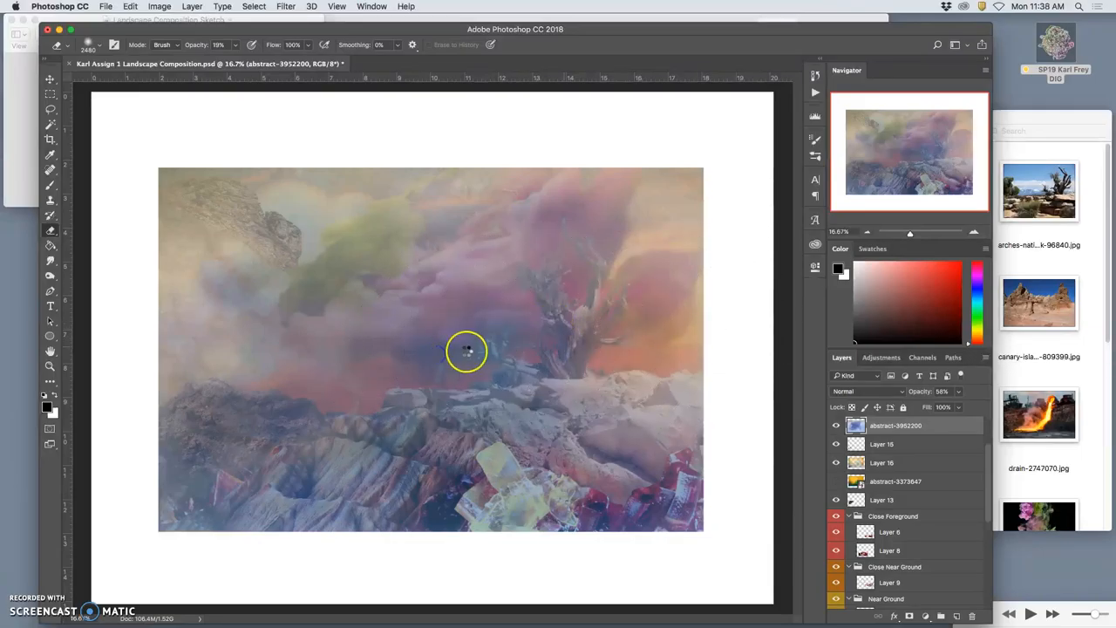
{"action": "mouse_move", "coordinate": [393, 366]}
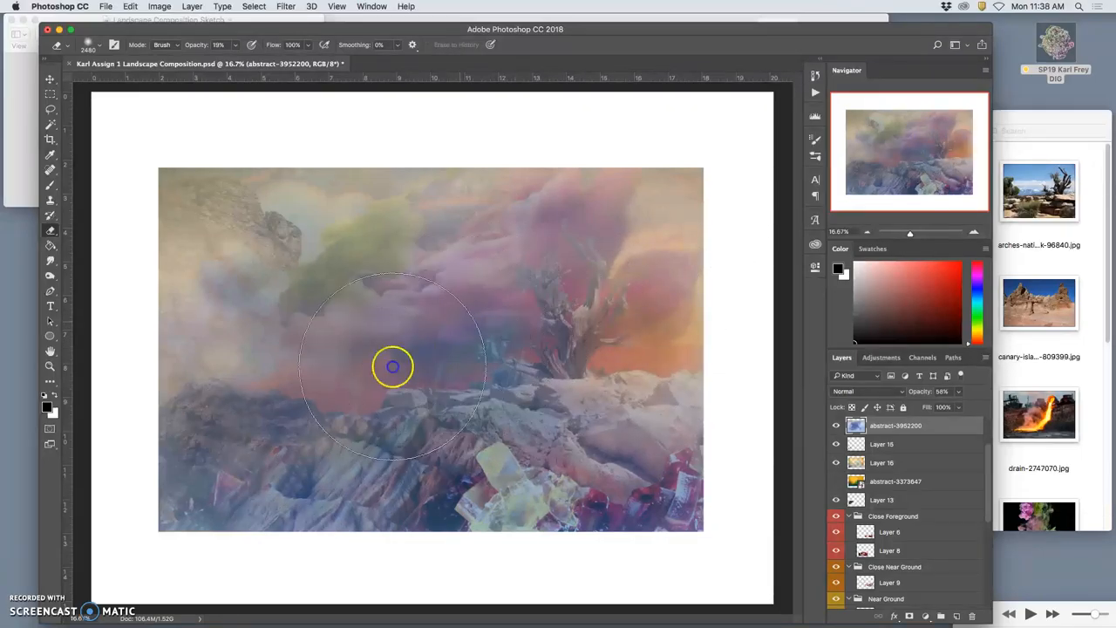
{"action": "left_click_drag", "start_coordinate": [393, 366], "coordinate": [620, 305]}
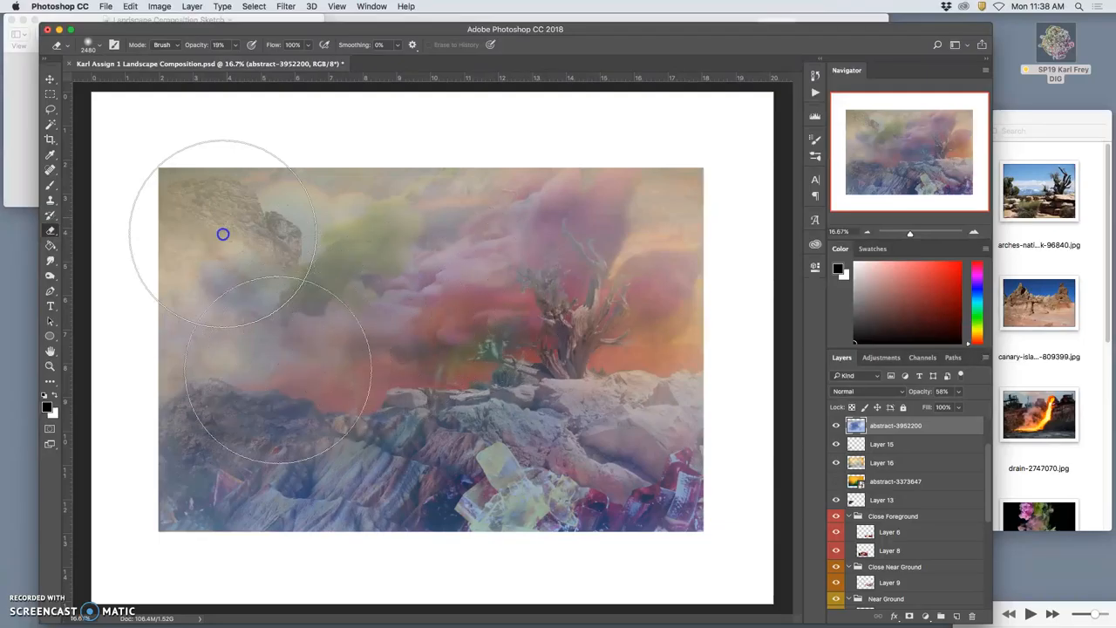
{"action": "mouse_move", "coordinate": [236, 433]}
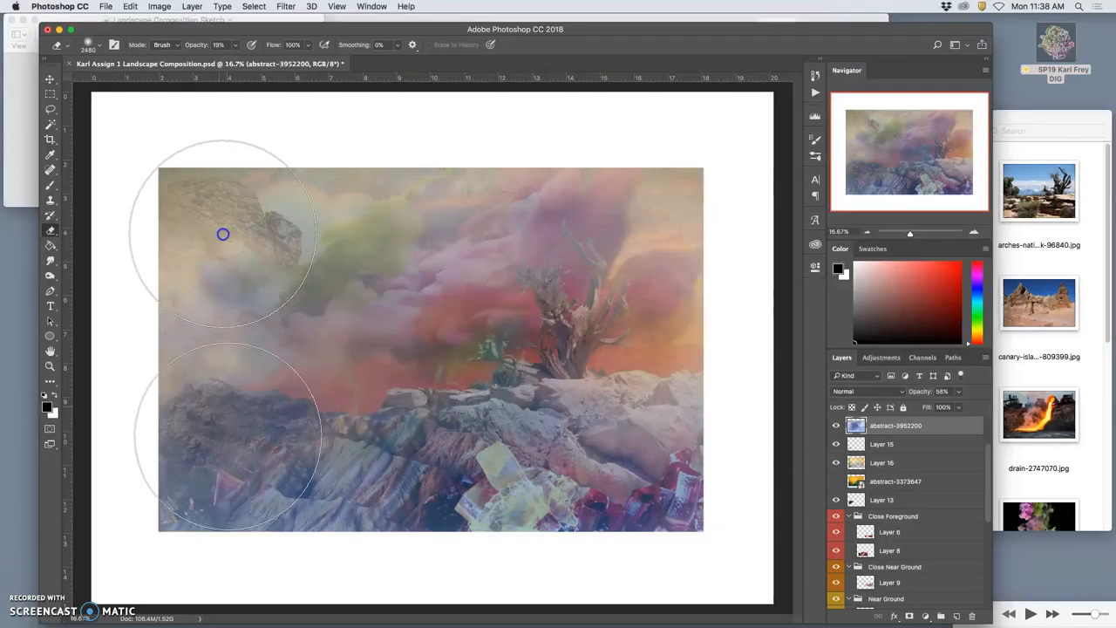
{"action": "left_click_drag", "start_coordinate": [223, 233], "coordinate": [209, 425]}
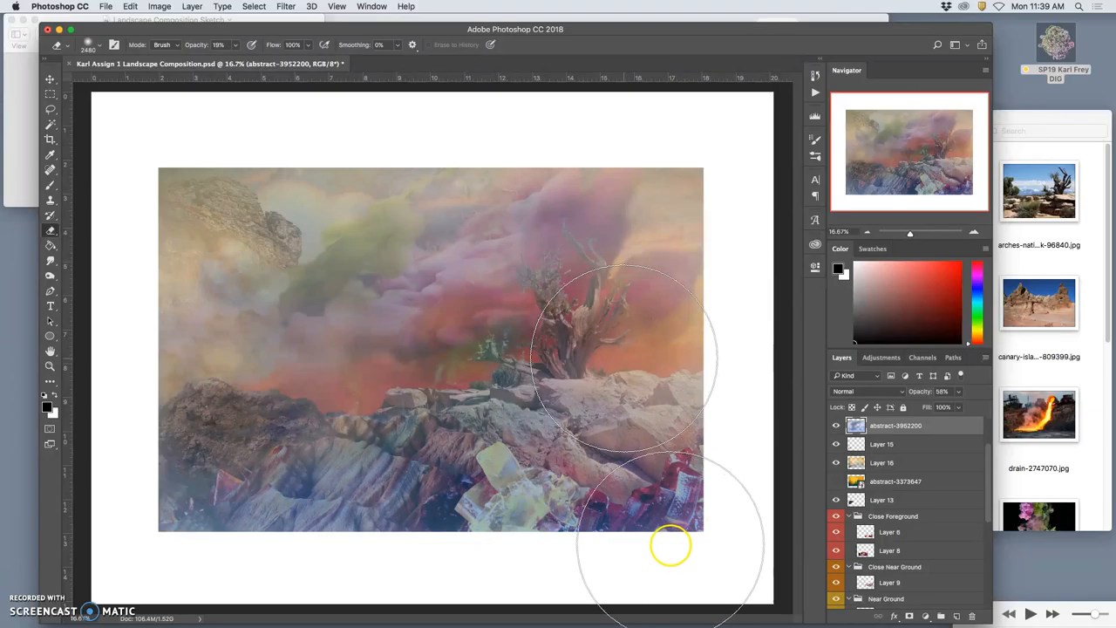
{"action": "mouse_move", "coordinate": [707, 551]}
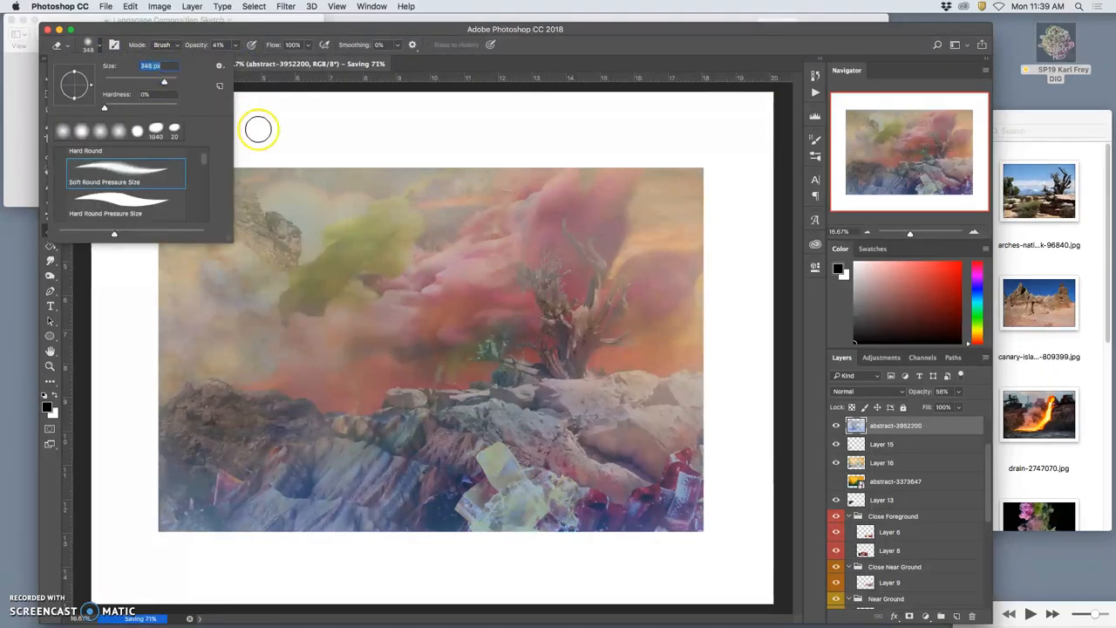
Step: With a soft round tip, erase haze over the lower rocks and adjust eraser strength
{"action": "left_click", "coordinate": [282, 524]}
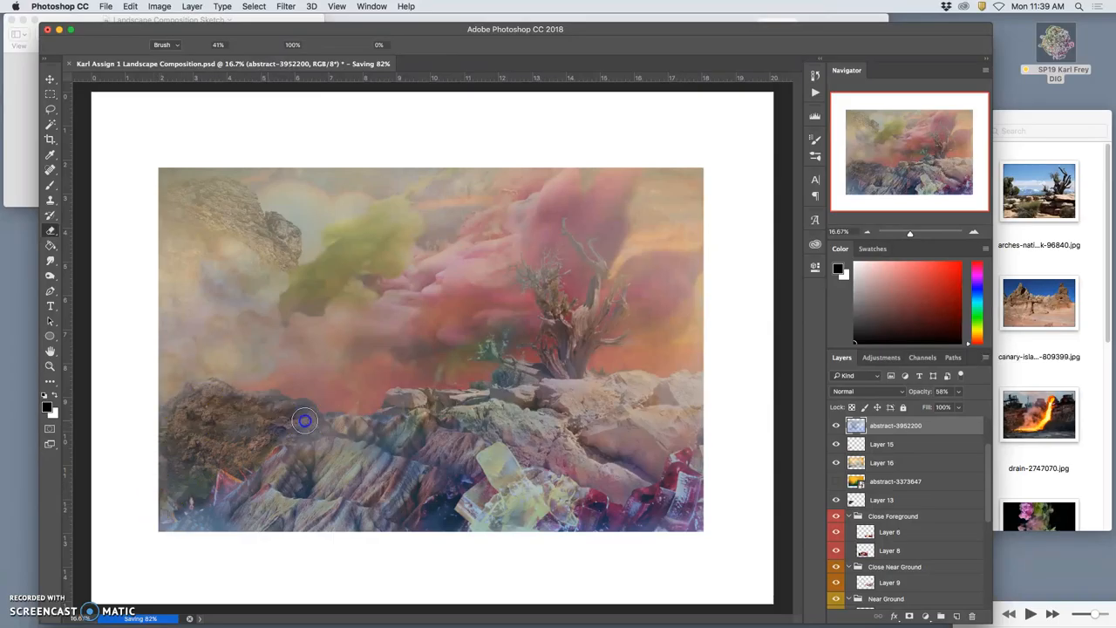
{"action": "left_click_drag", "start_coordinate": [306, 421], "coordinate": [220, 185]}
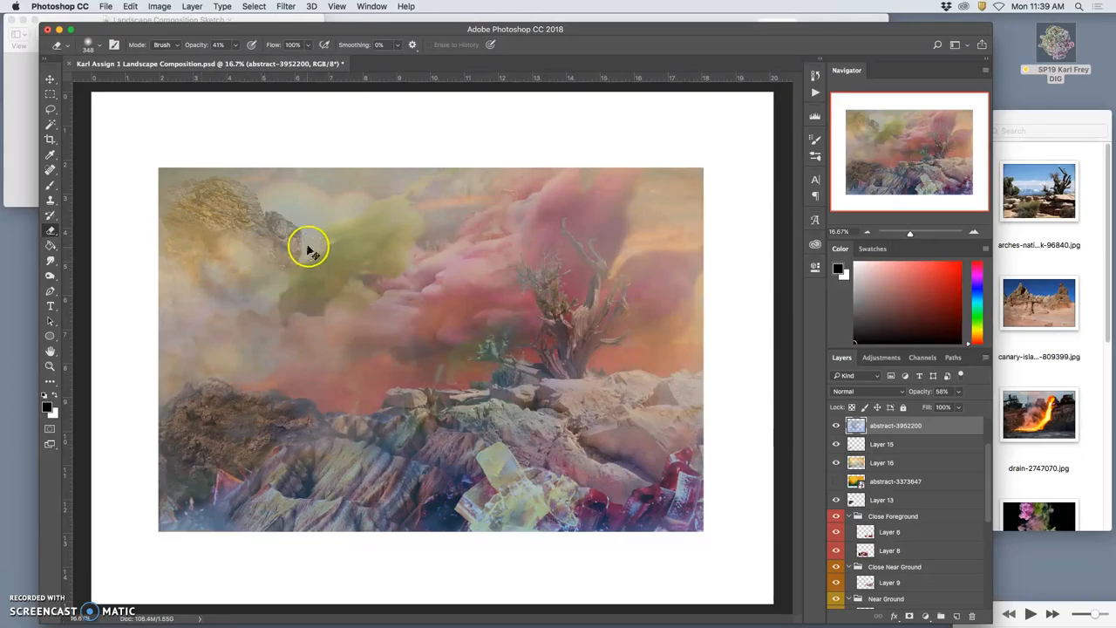
{"action": "left_click", "coordinate": [234, 45]}
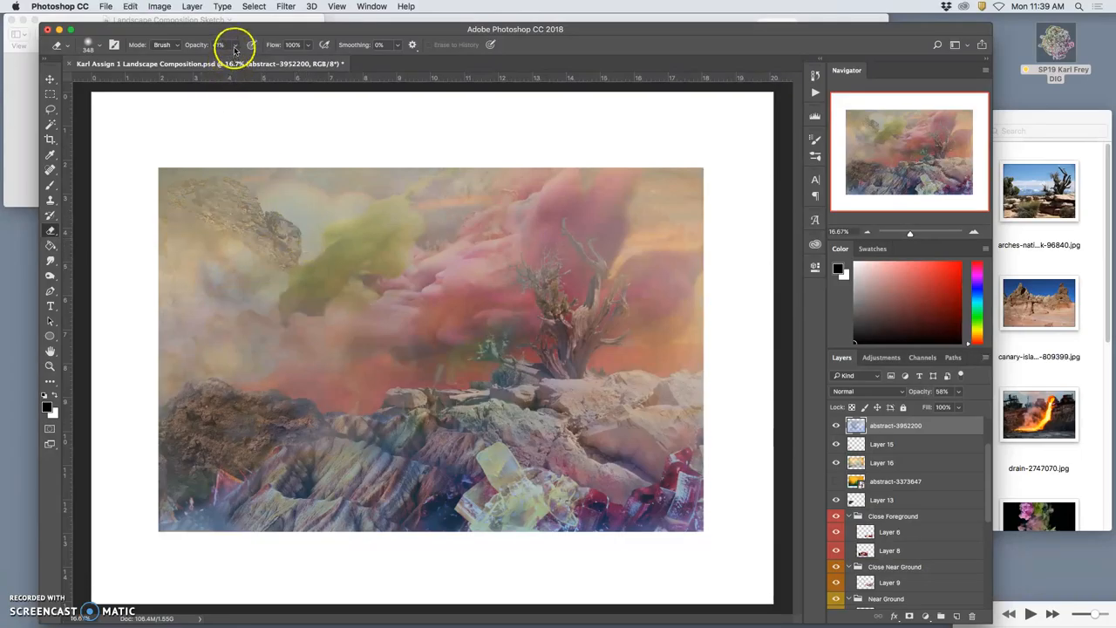
{"action": "mouse_move", "coordinate": [709, 335]}
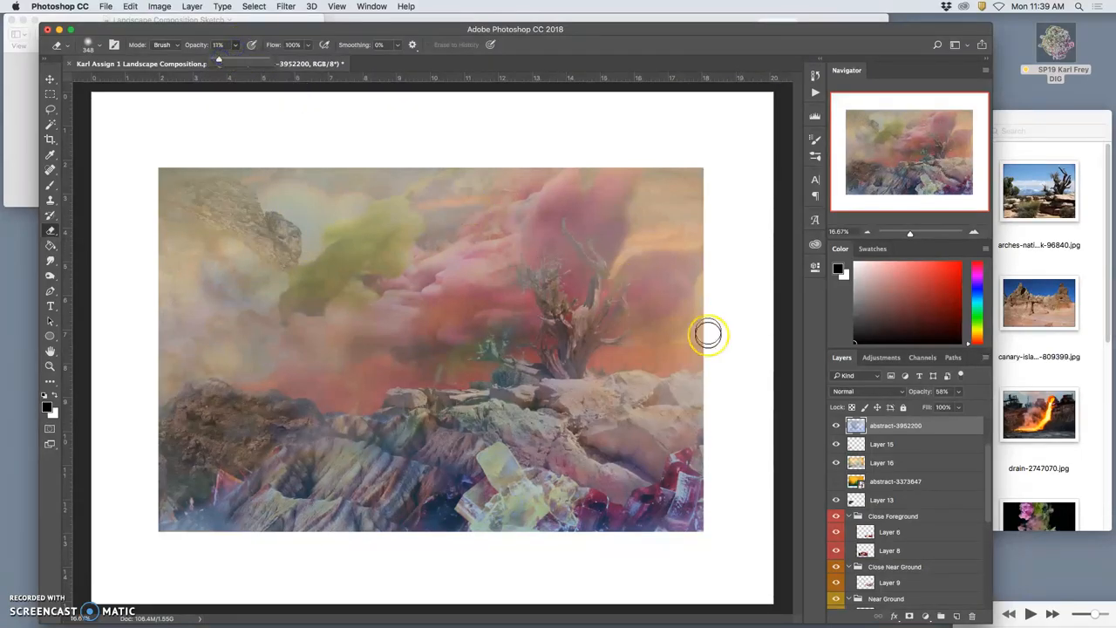
{"action": "left_click", "coordinate": [836, 425]}
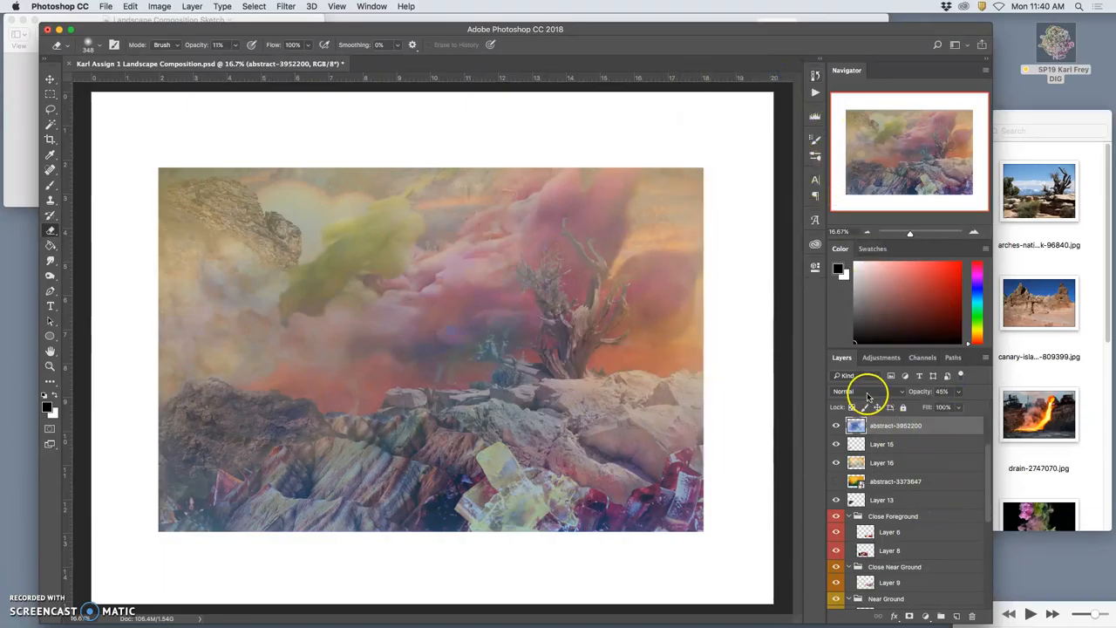
Step: Try Pin Light and Soft Light on the haze layer, duplicate it, and keep the original as Pin Light
{"action": "left_click", "coordinate": [868, 391]}
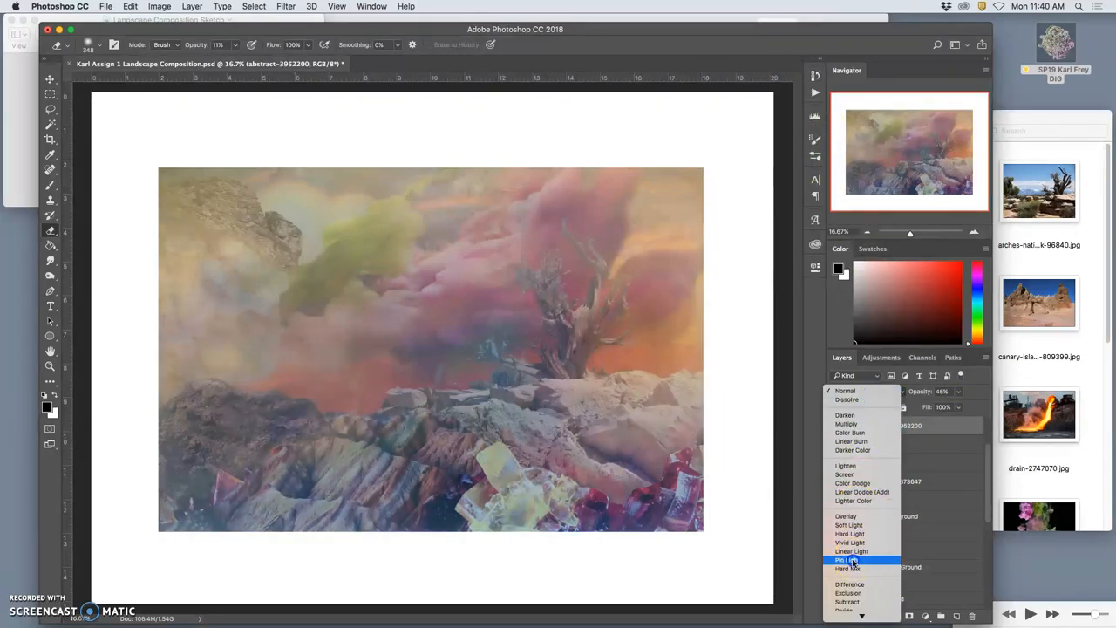
{"action": "left_click", "coordinate": [848, 558]}
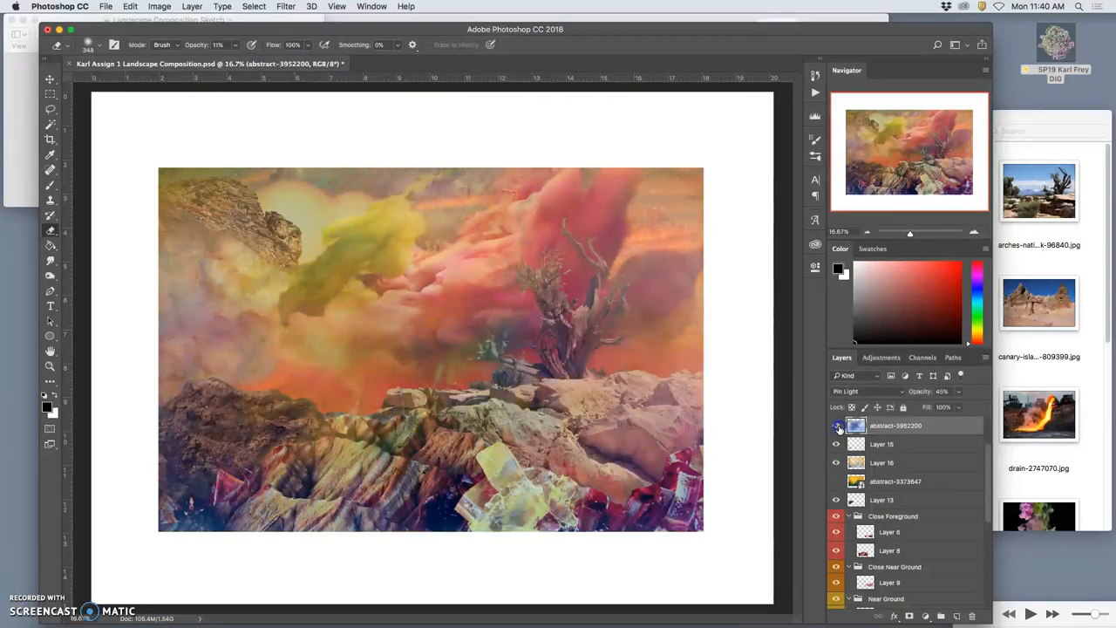
{"action": "left_click", "coordinate": [864, 375]}
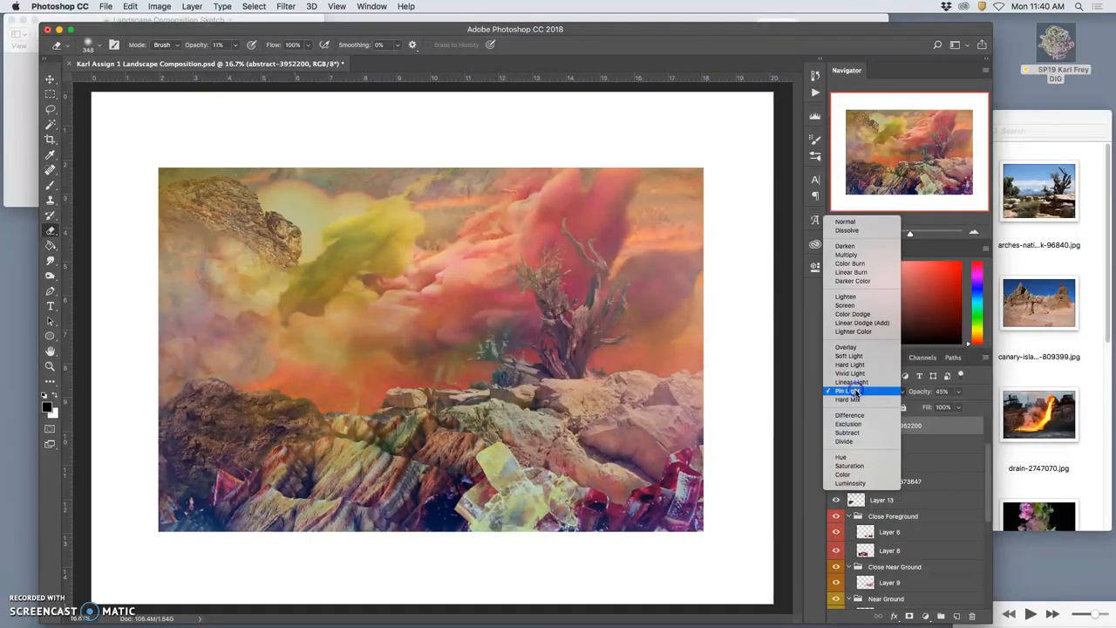
{"action": "left_click", "coordinate": [848, 356]}
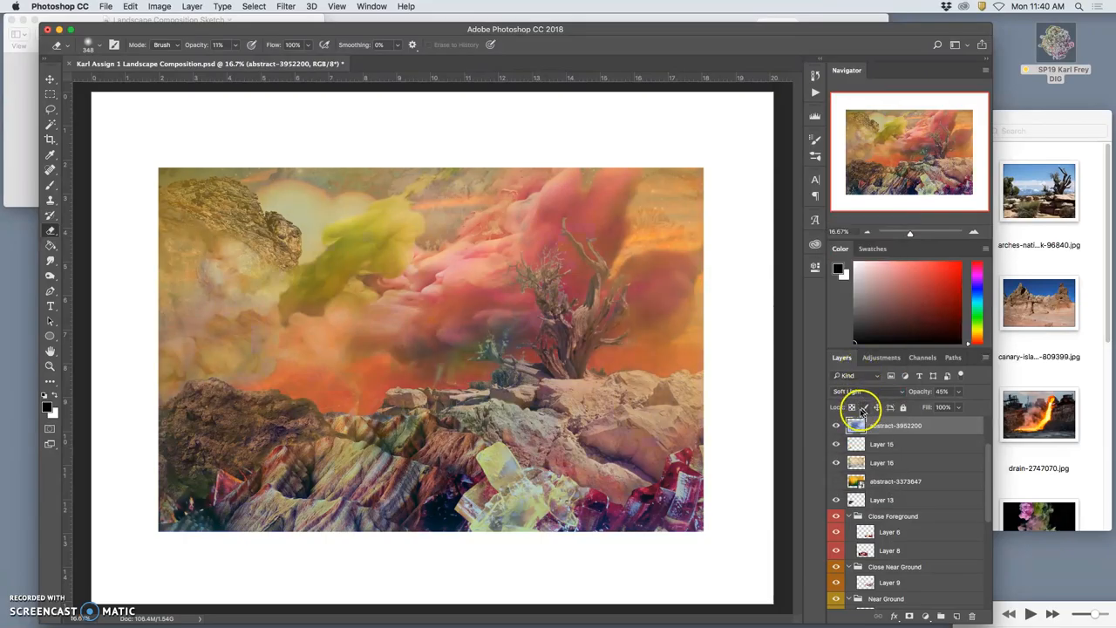
{"action": "left_click", "coordinate": [837, 425]}
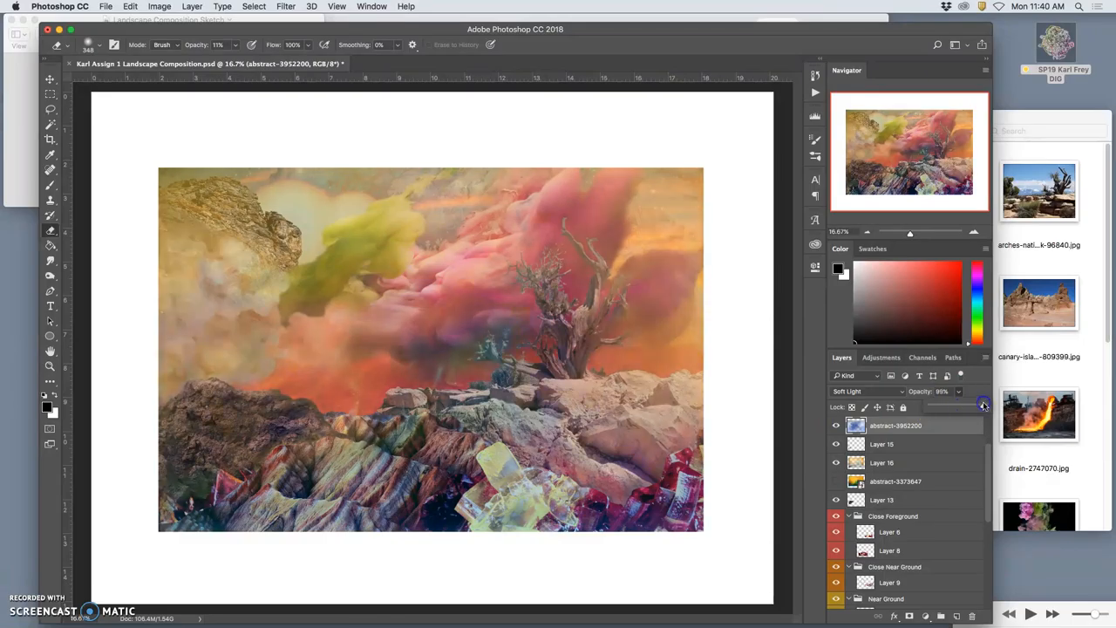
{"action": "left_click", "coordinate": [869, 391]}
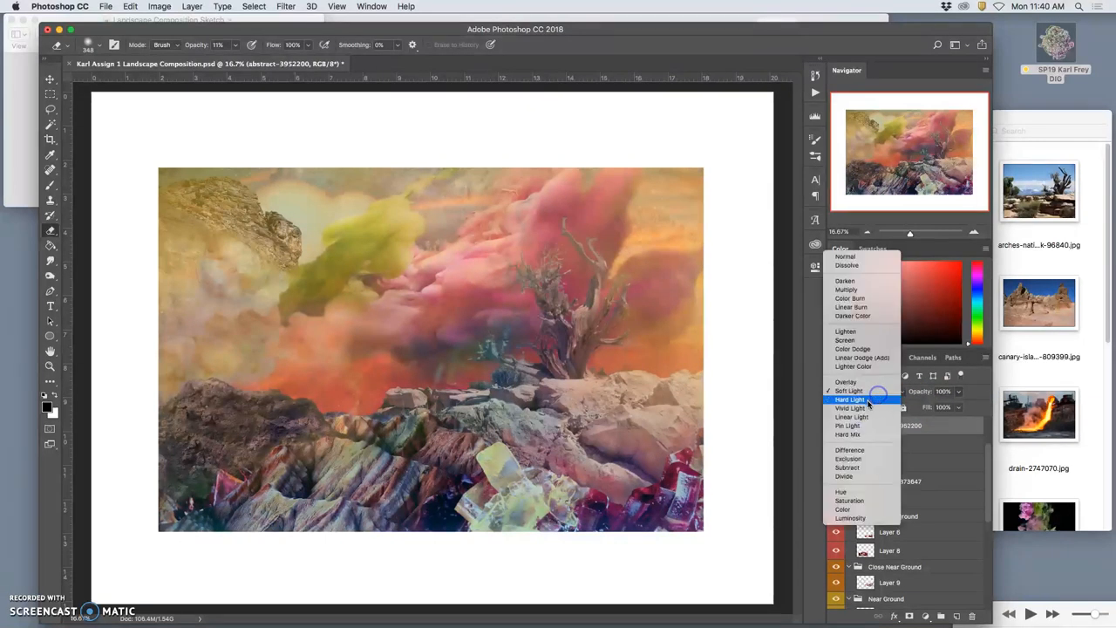
{"action": "left_click", "coordinate": [848, 426]}
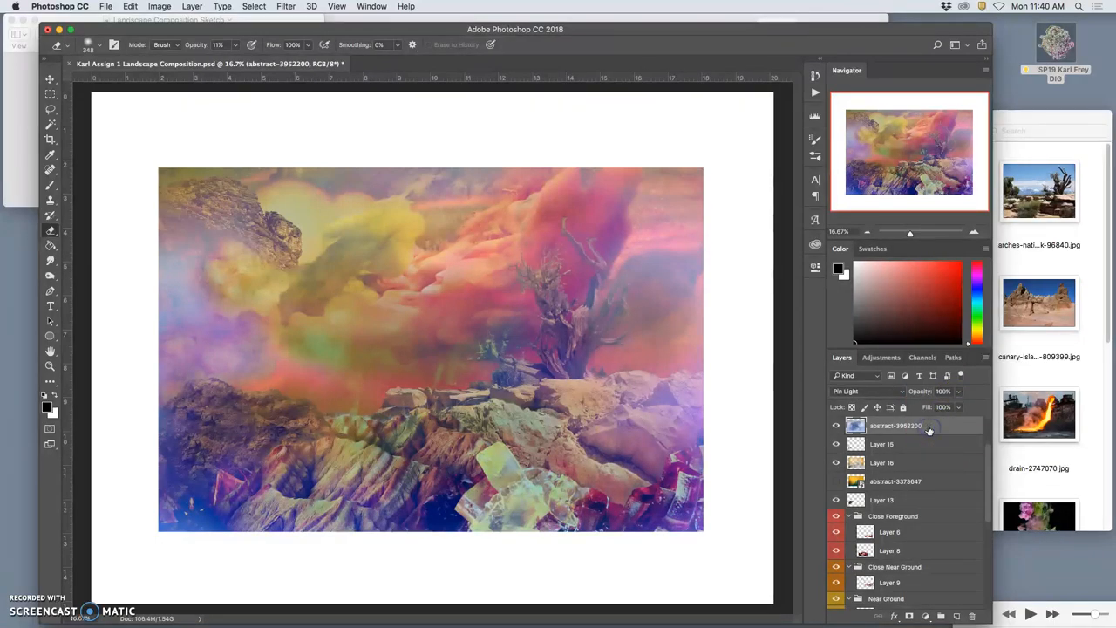
Step: Blend the haze copy as Soft Light and lower the Pin Light layer's opacity
{"action": "left_click", "coordinate": [869, 391]}
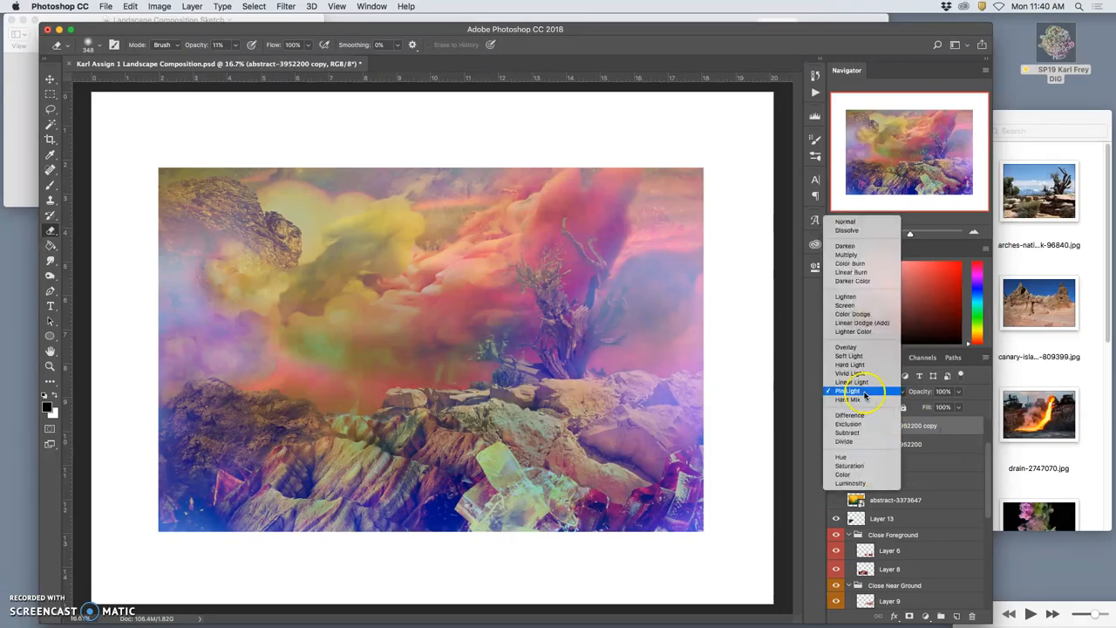
{"action": "left_click", "coordinate": [848, 356]}
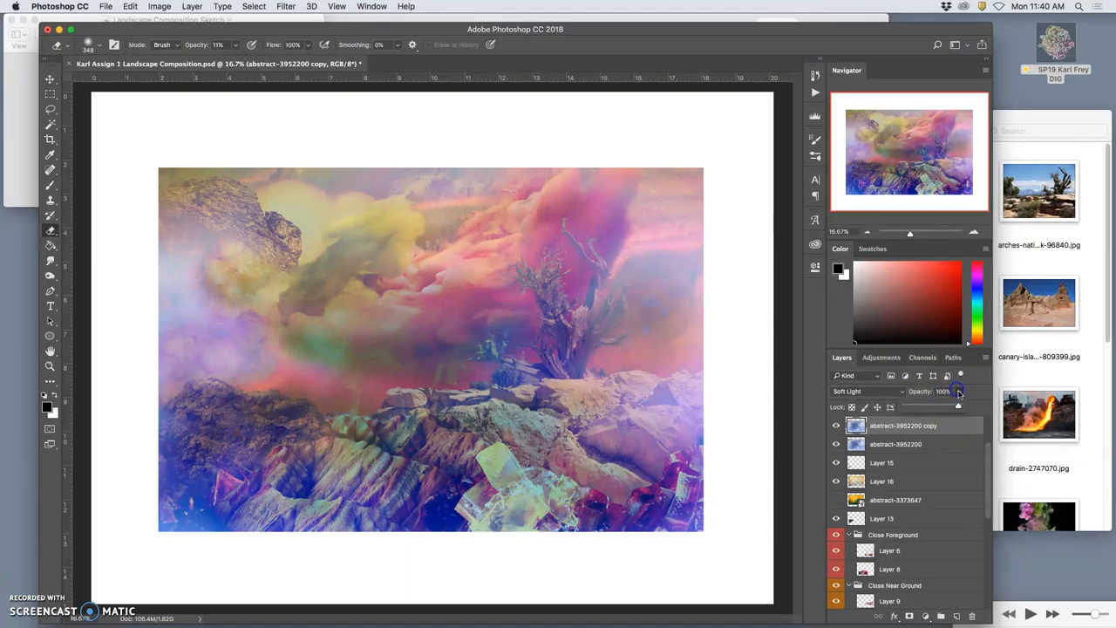
{"action": "left_click_drag", "start_coordinate": [959, 390], "coordinate": [935, 408]}
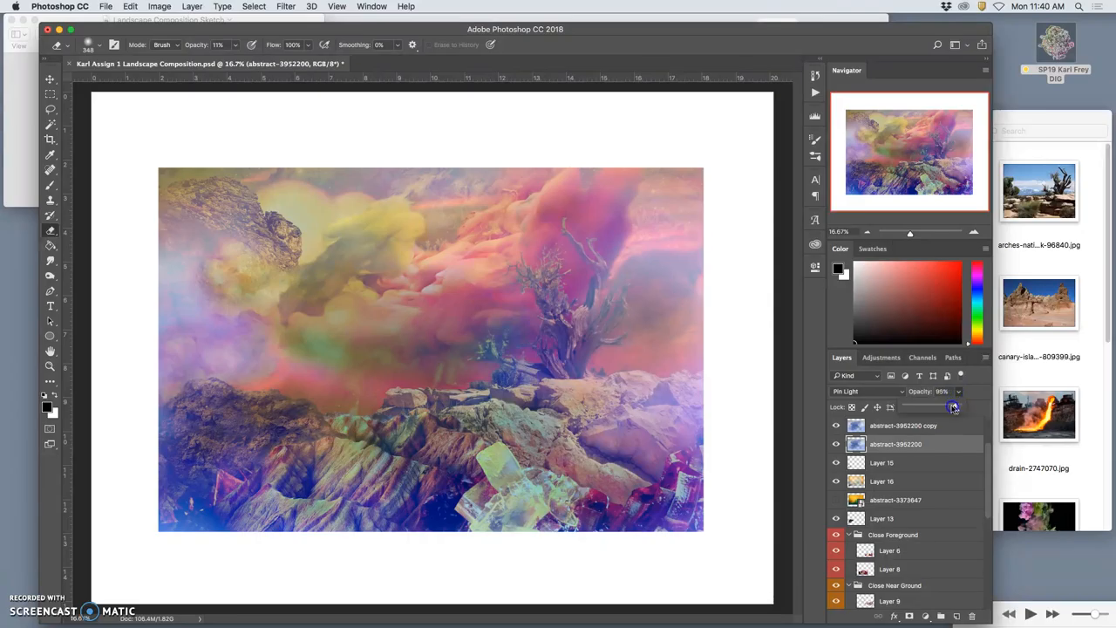
{"action": "left_click_drag", "start_coordinate": [952, 408], "coordinate": [931, 408]}
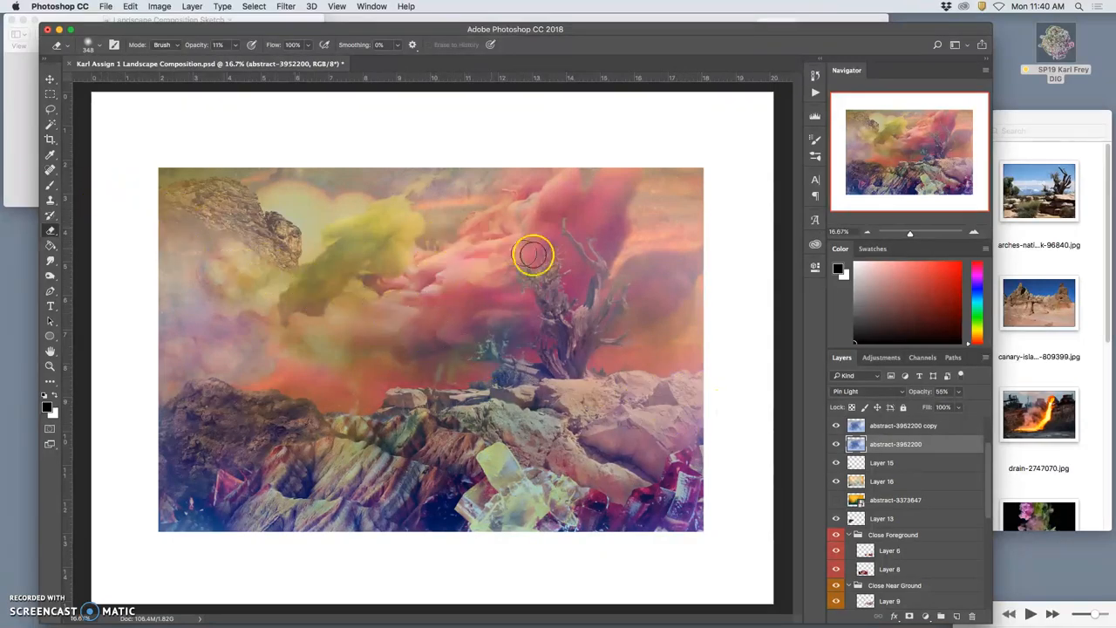
Step: Select the Soft Light haze copy to reduce its opacity to about half
{"action": "left_click", "coordinate": [903, 426]}
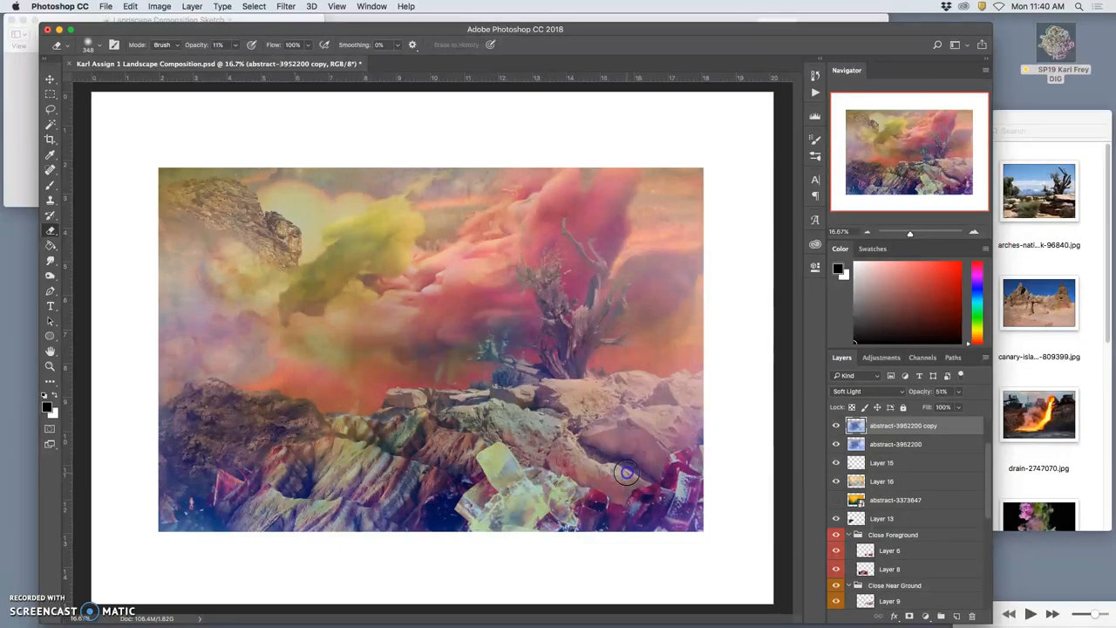
{"action": "mouse_move", "coordinate": [733, 391]}
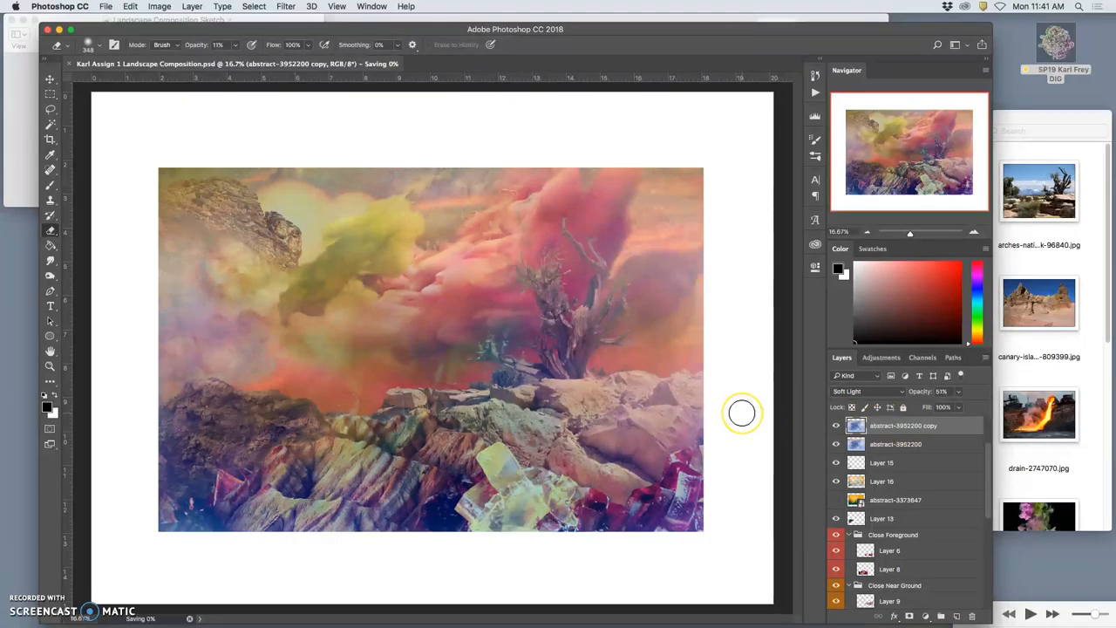
{"action": "mouse_move", "coordinate": [742, 412]}
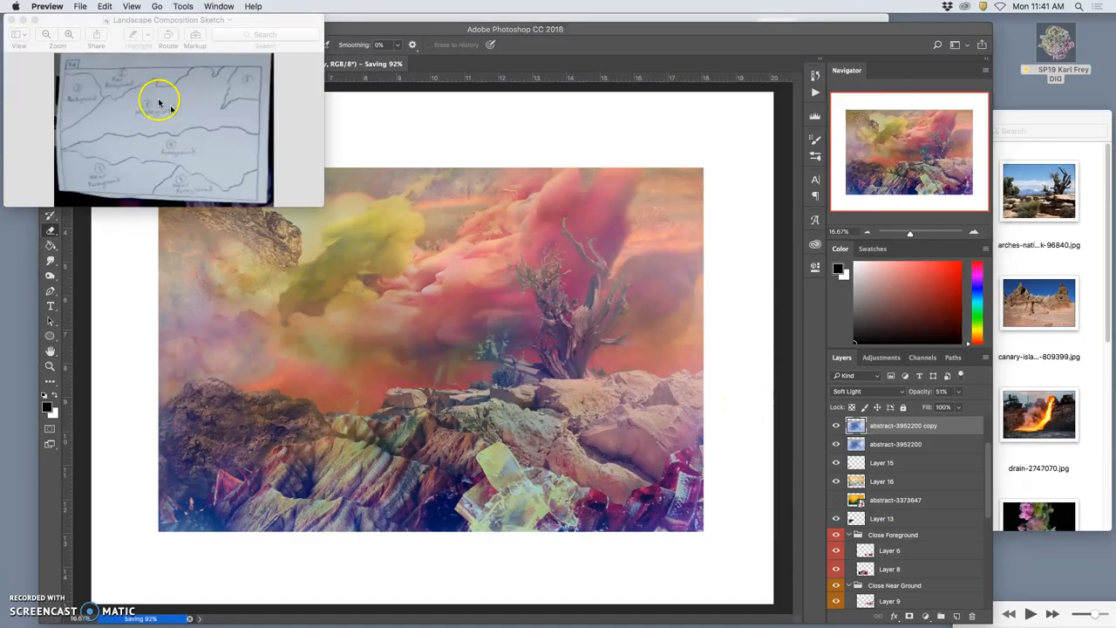
{"action": "mouse_move", "coordinate": [171, 146]}
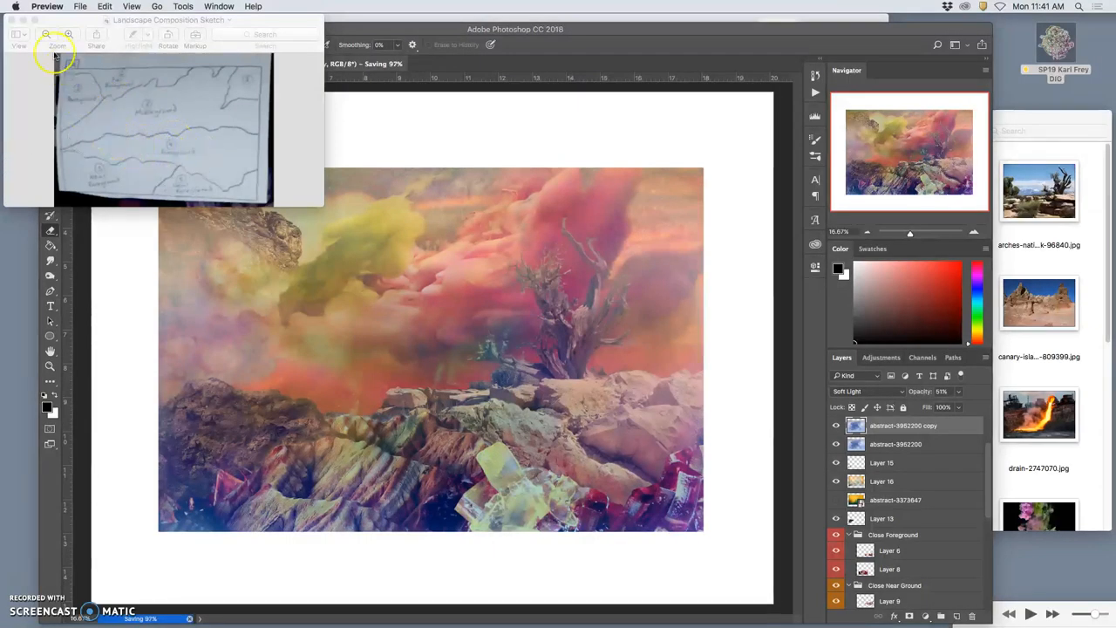
{"action": "mouse_move", "coordinate": [370, 145]}
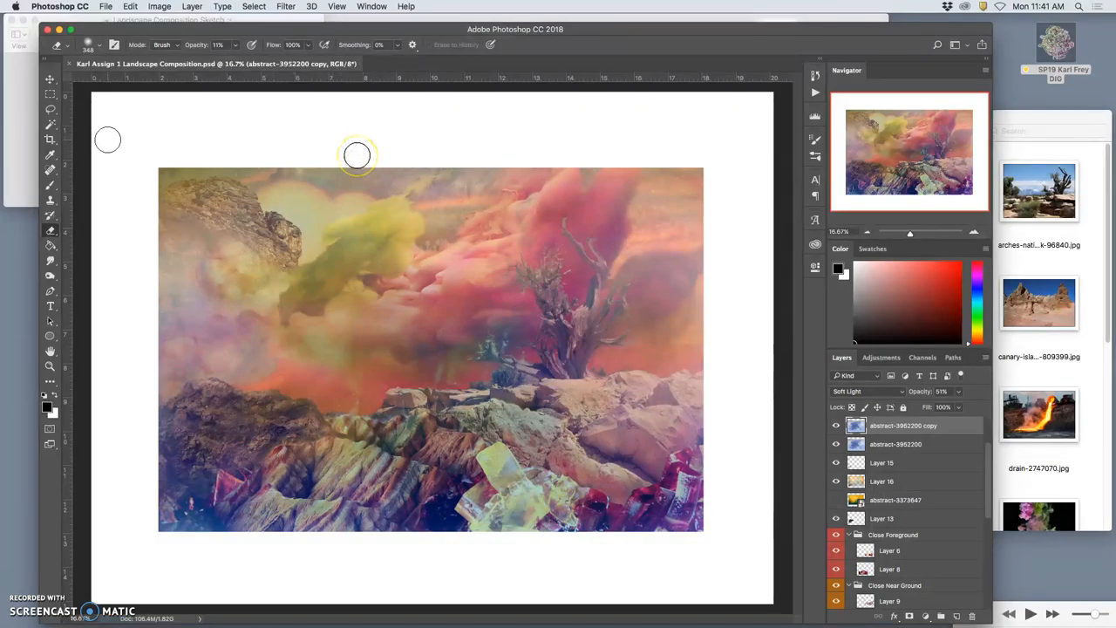
Step: Pull the Crop box's corners and edges in to the landscape, trimming the white borders
{"action": "left_click", "coordinate": [49, 139]}
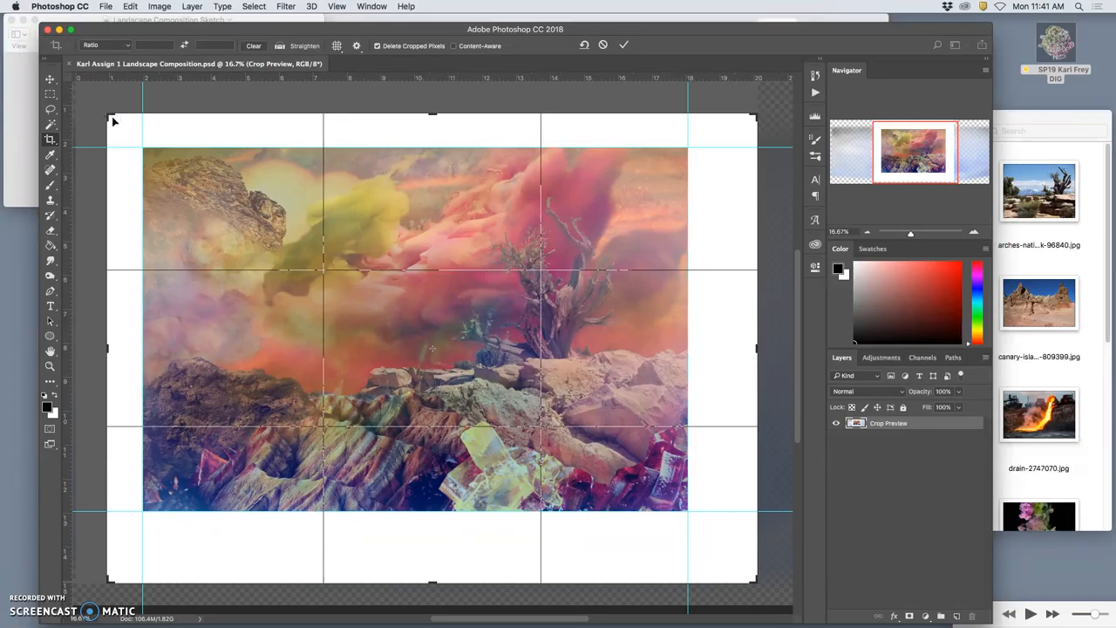
{"action": "left_click_drag", "start_coordinate": [113, 121], "coordinate": [127, 130]}
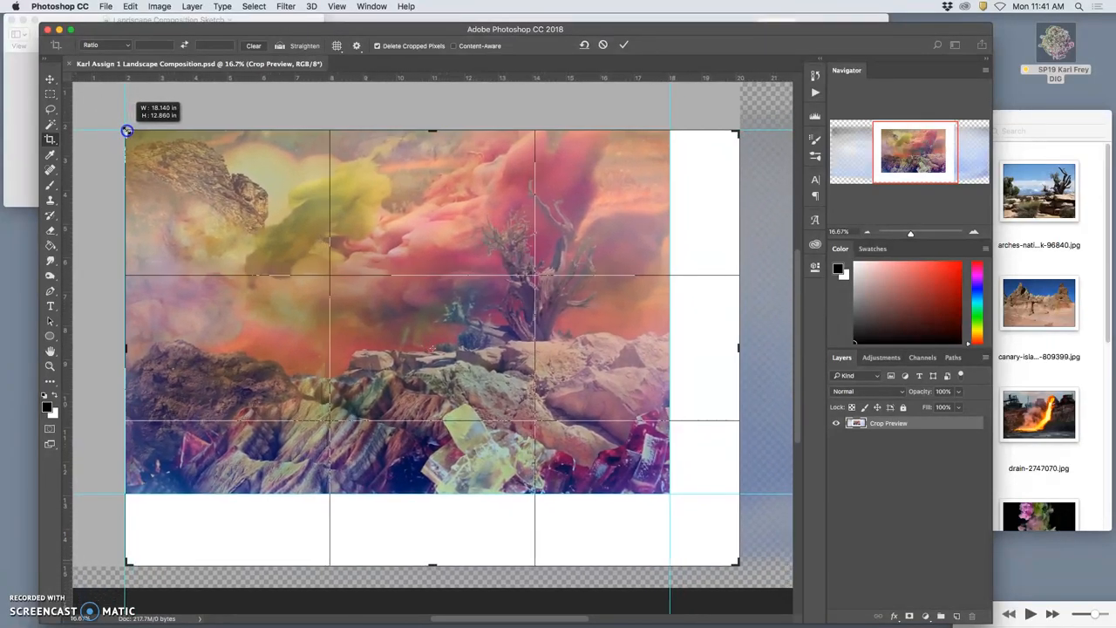
{"action": "mouse_move", "coordinate": [740, 349]}
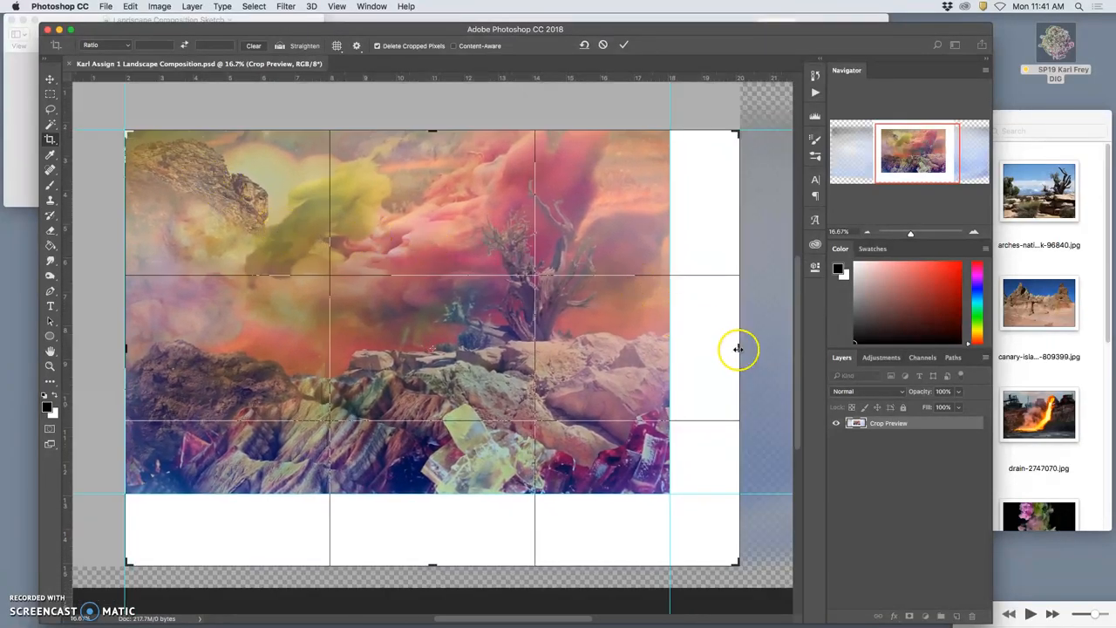
{"action": "left_click_drag", "start_coordinate": [736, 348], "coordinate": [697, 405]}
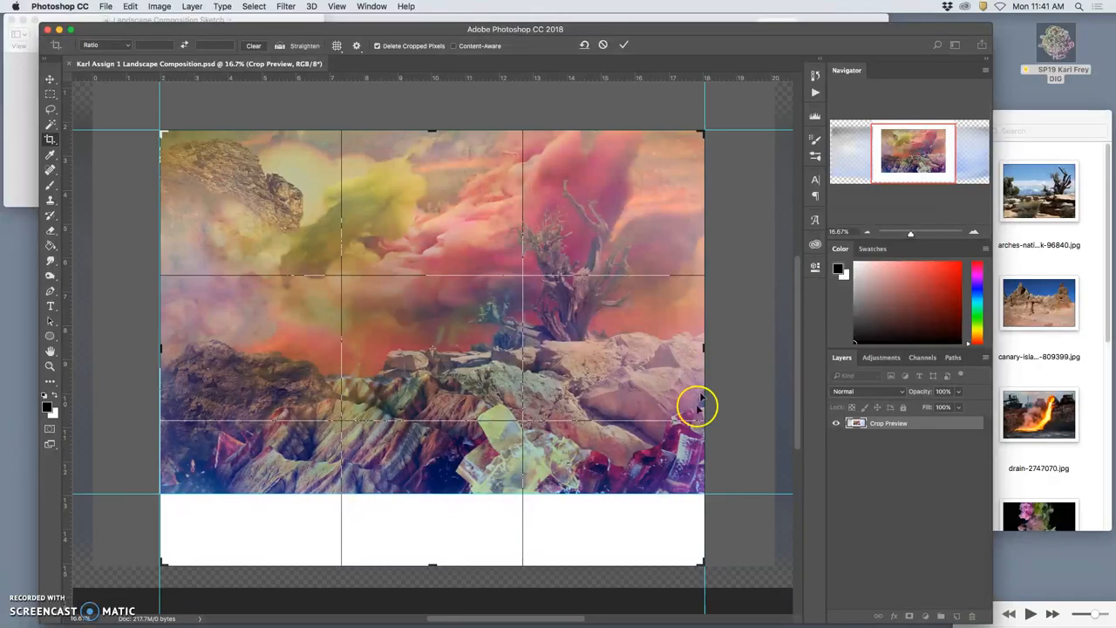
{"action": "left_click_drag", "start_coordinate": [431, 561], "coordinate": [431, 532]}
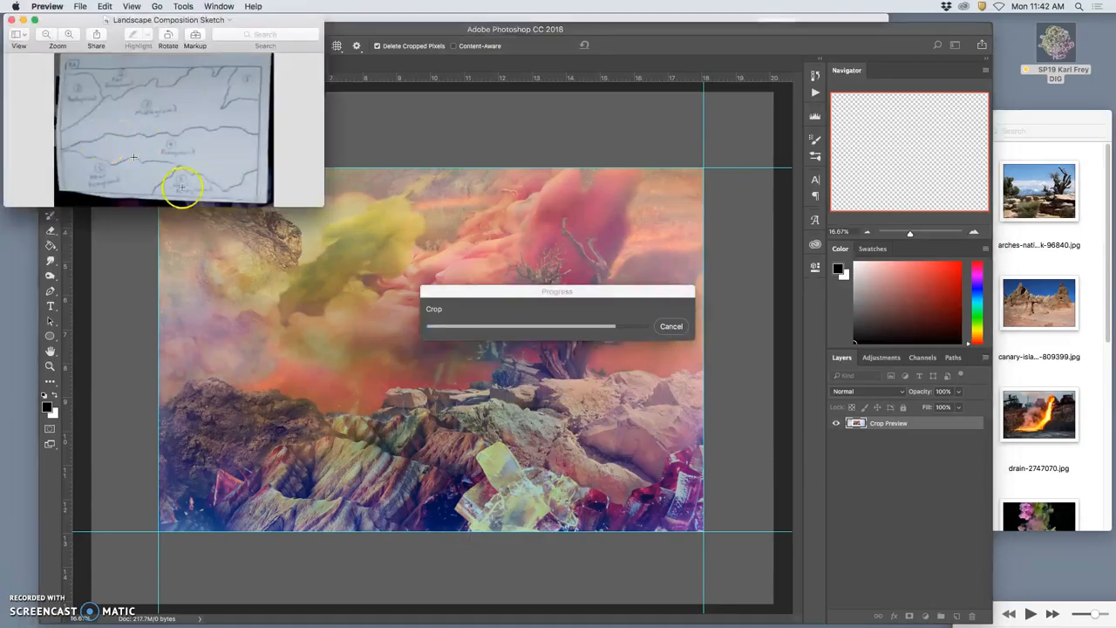
{"action": "mouse_move", "coordinate": [188, 150]}
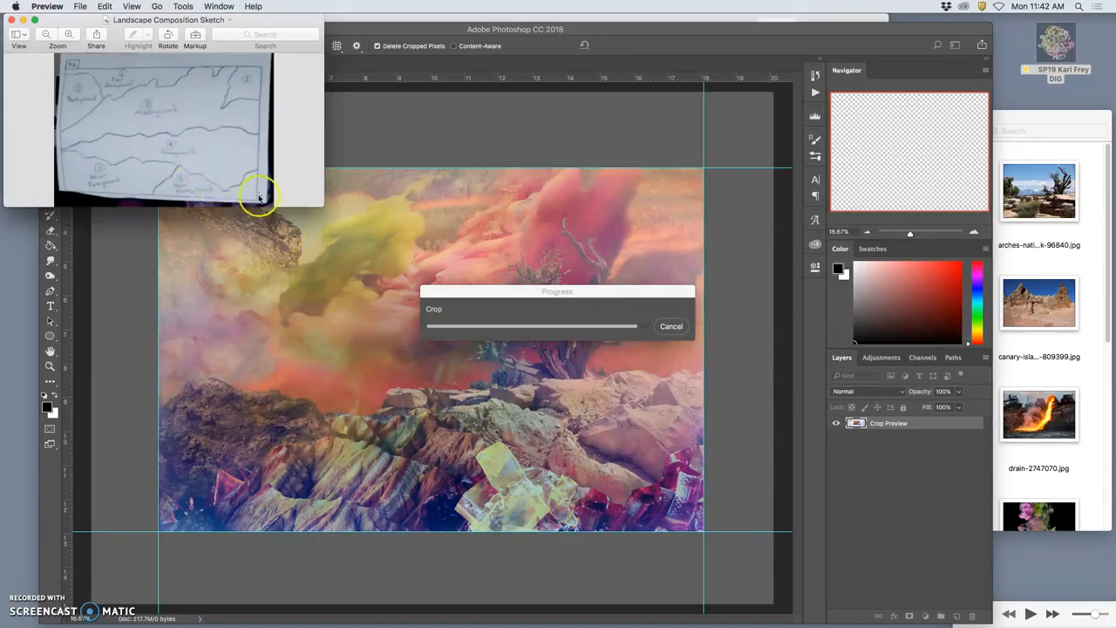
{"action": "mouse_move", "coordinate": [349, 356]}
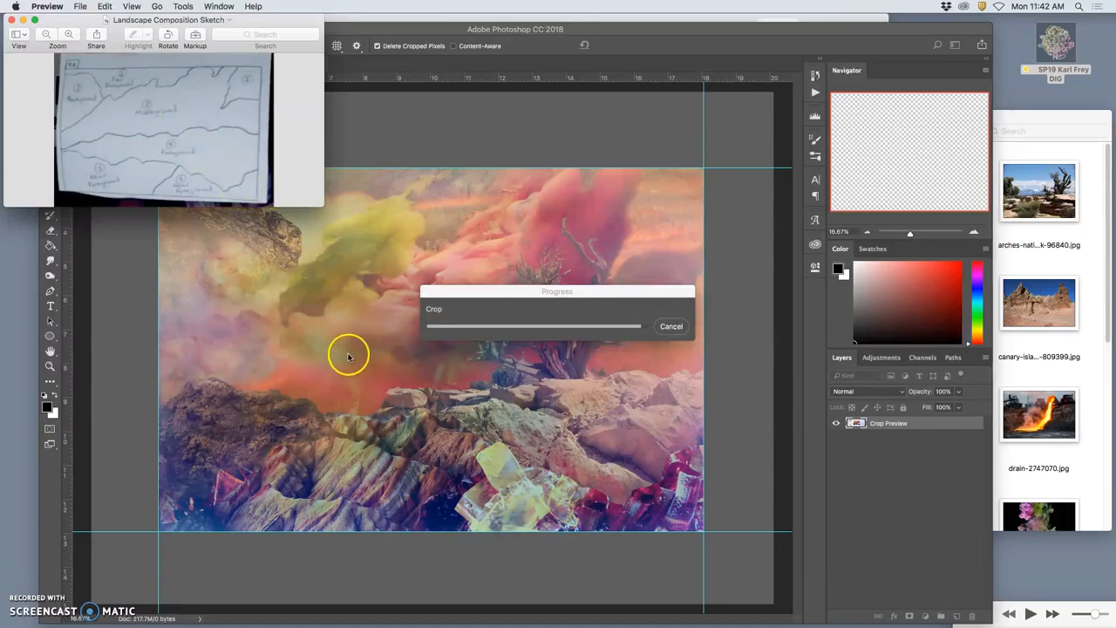